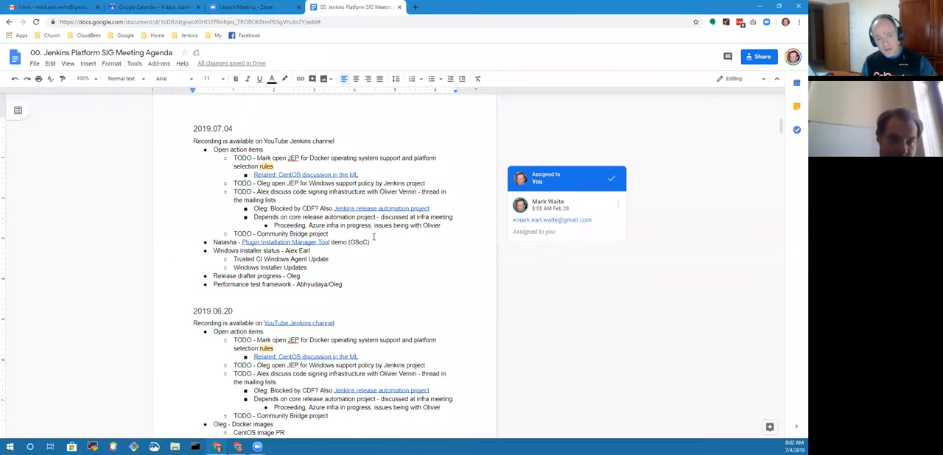
Try Chrome's page zoom and reset it, then set the Docs zoom to 125%.
left_click(336, 141)
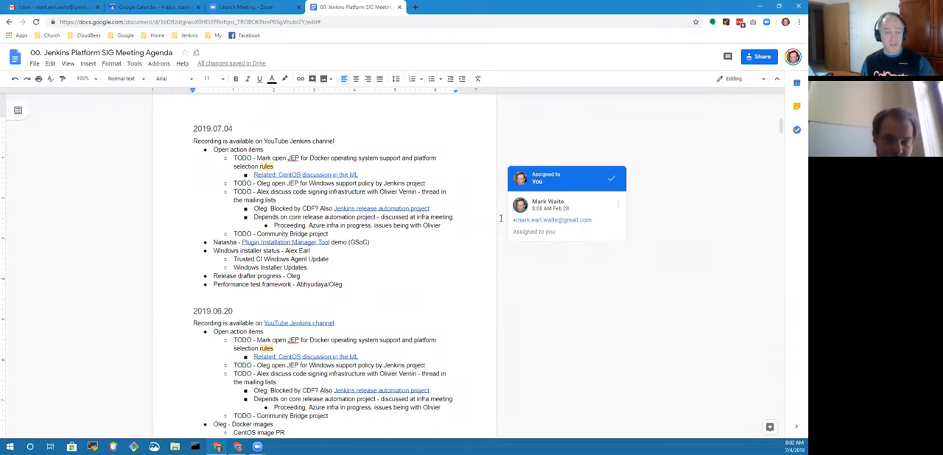
left_click(799, 22)
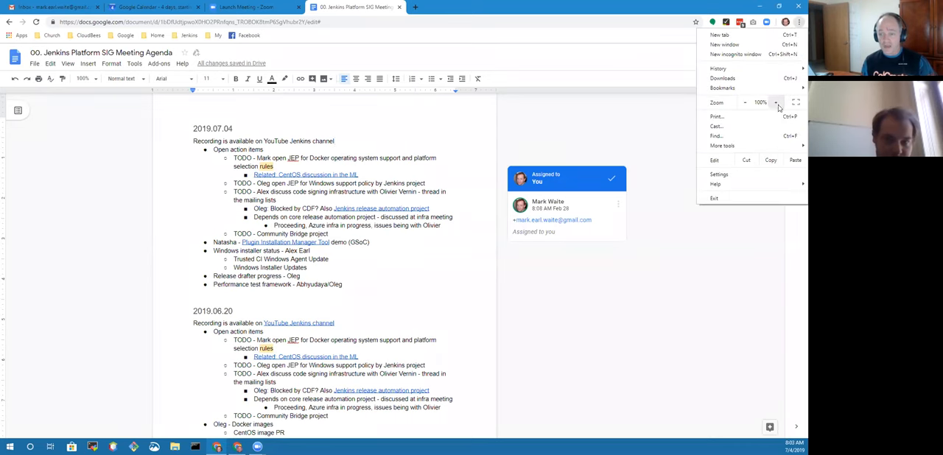
left_click(775, 103)
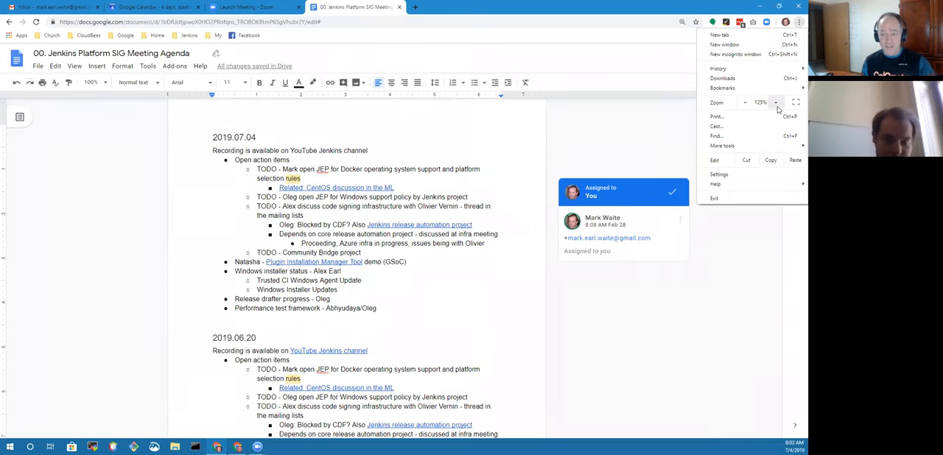
left_click(744, 103)
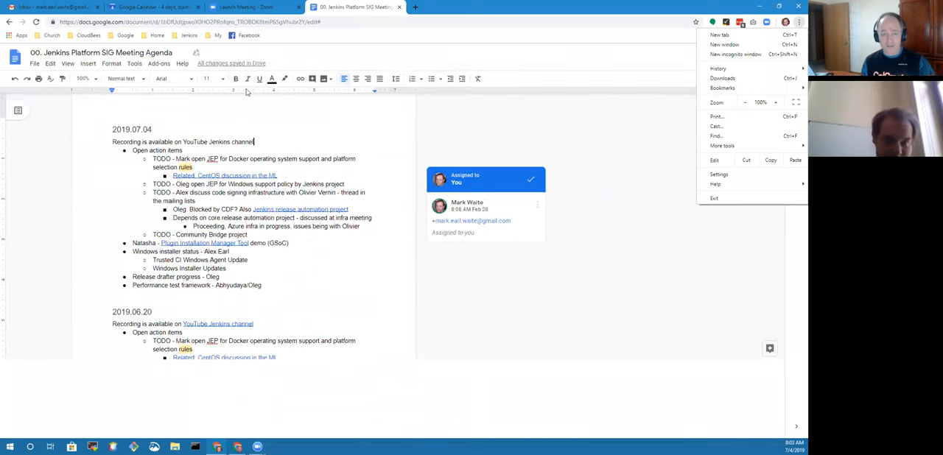
left_click(83, 79)
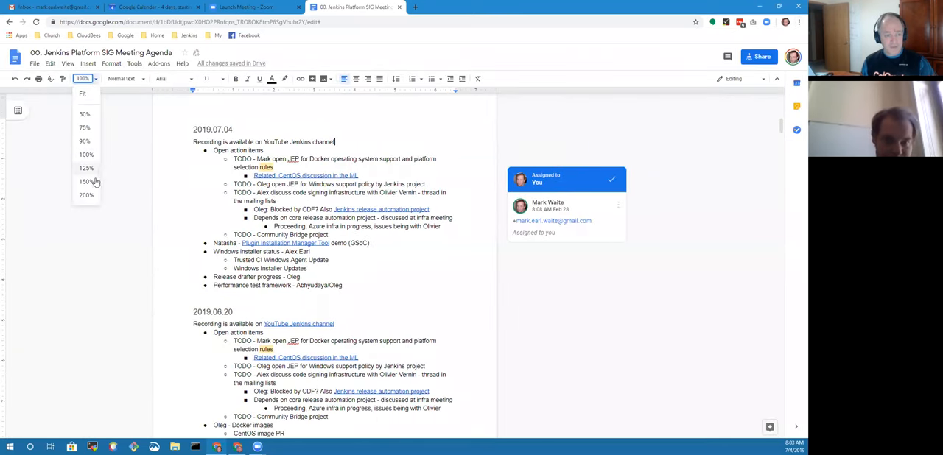
left_click(86, 168)
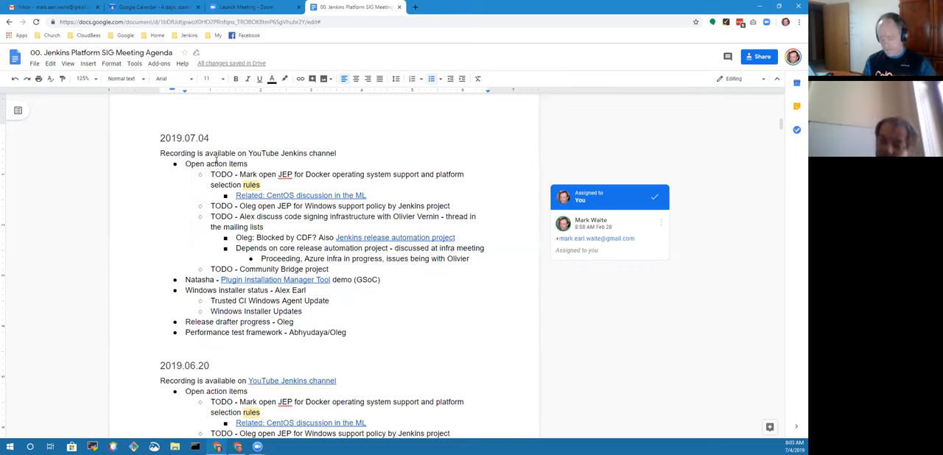
Mark the performance test framework '- success, drop from agenda' and note the blog post is ready for other components.
type("-")
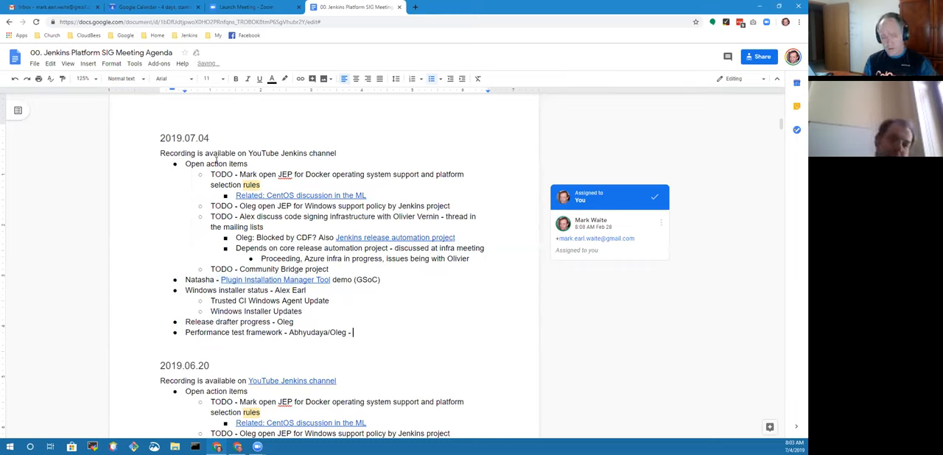
type("success, drop")
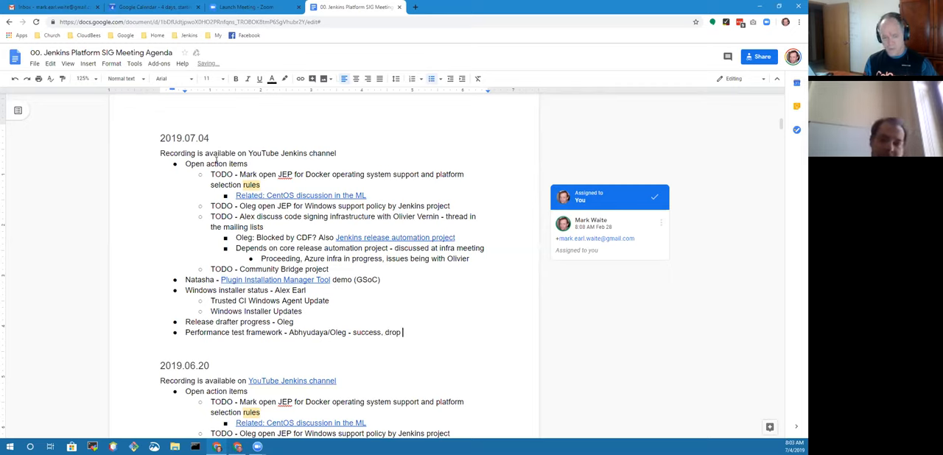
type("from agenda")
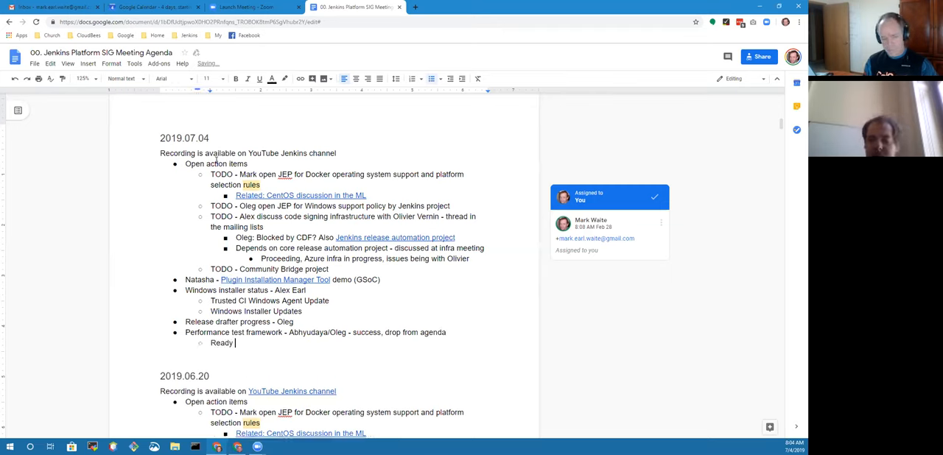
type("Blog")
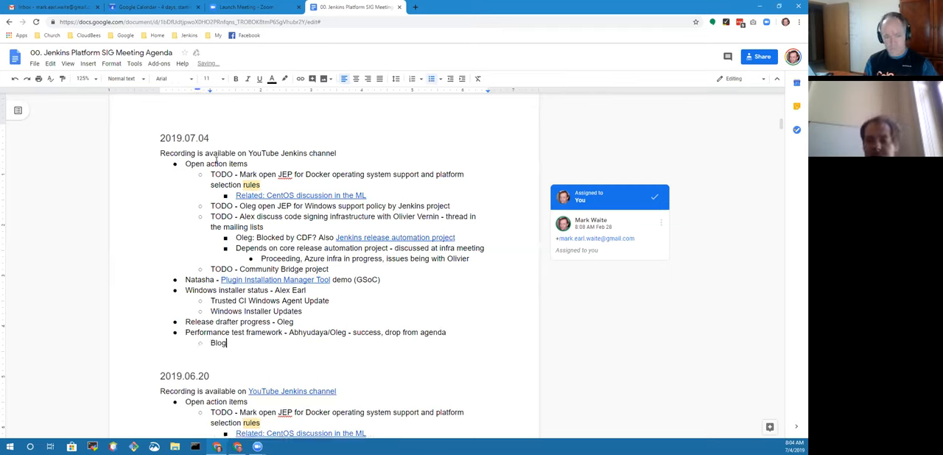
type("p")
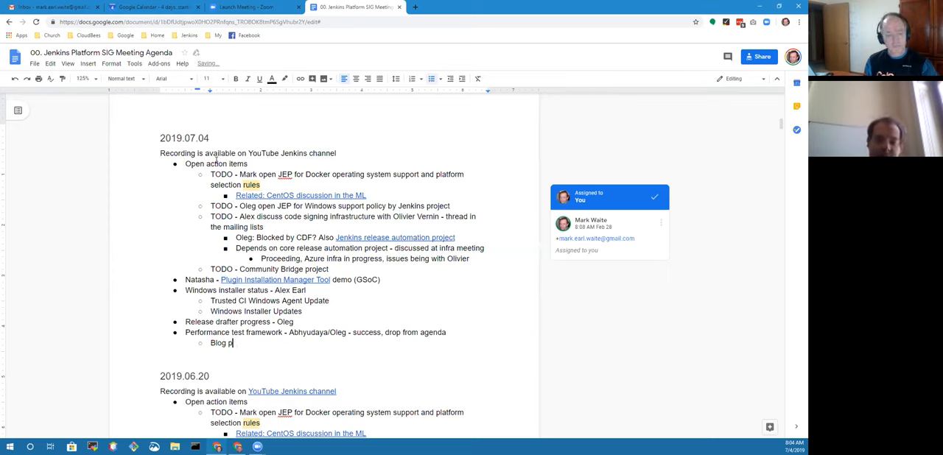
type("ost has been")
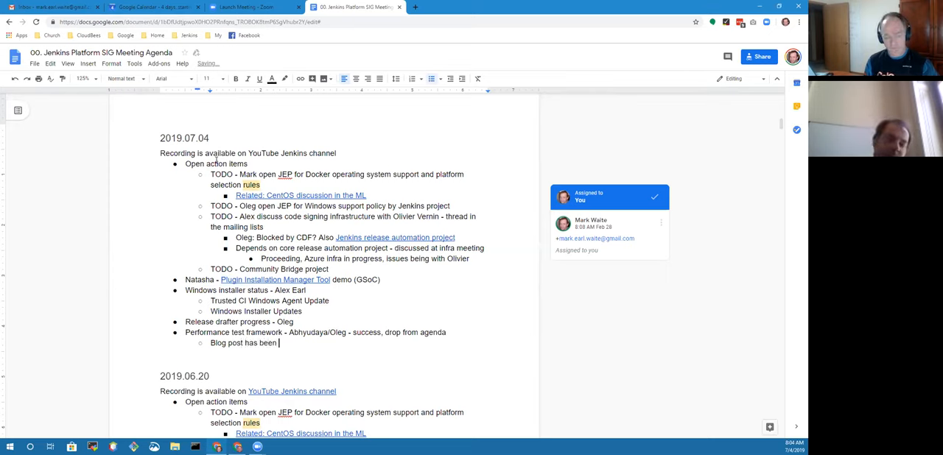
type("made,")
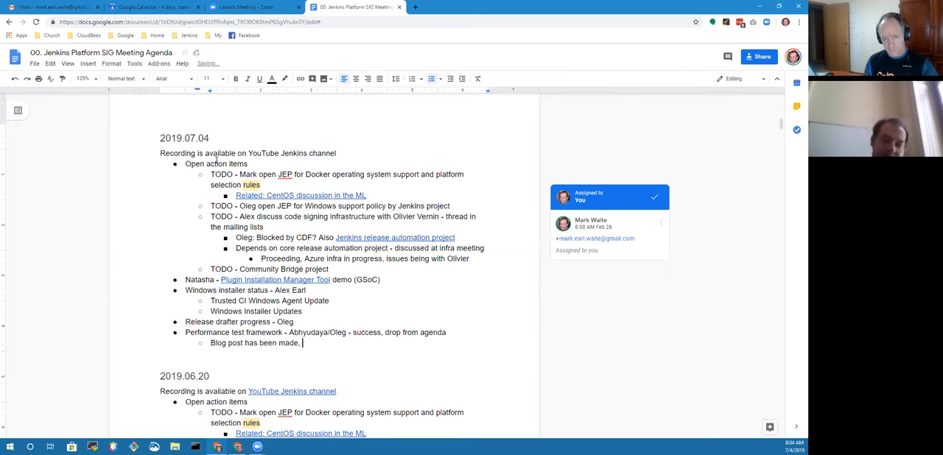
type("ready to use in")
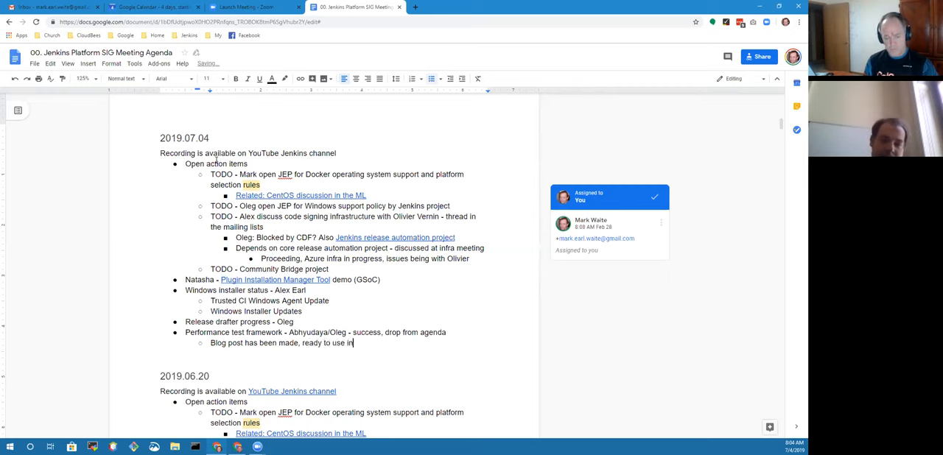
type("other compo")
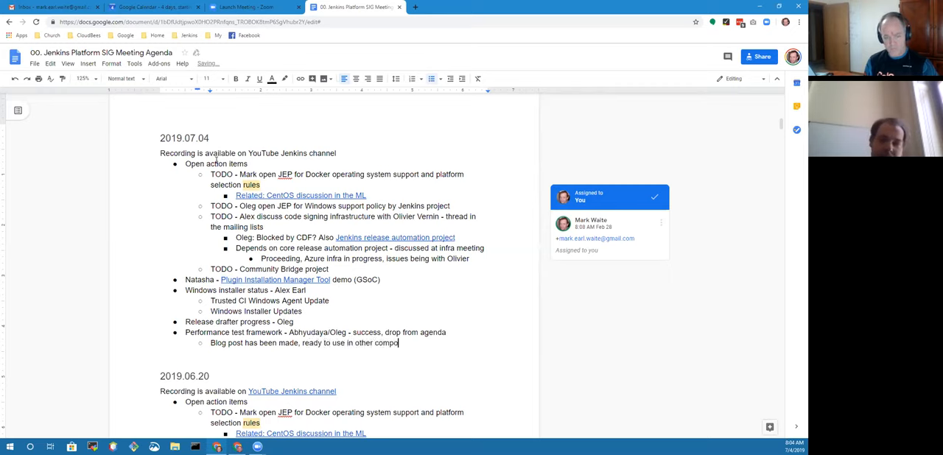
type("nents")
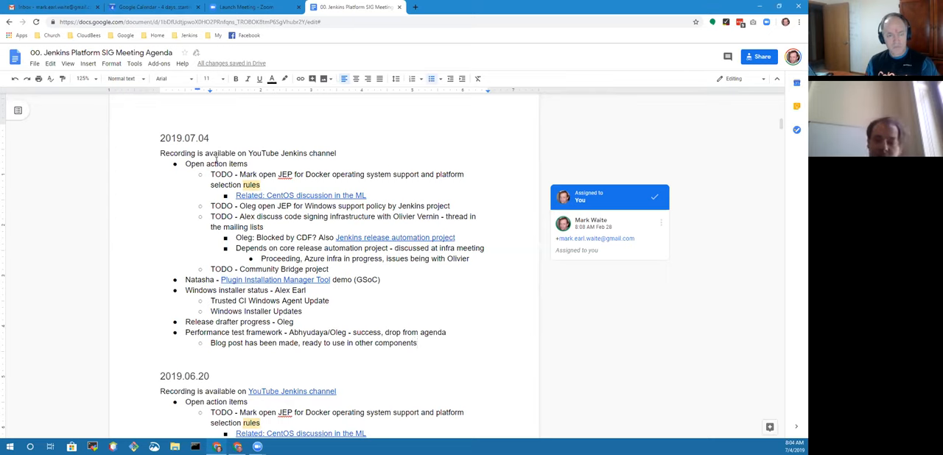
Add 'Framework is ready and documented' plus a TODO to compare git client versions up to 3.0.
type("Fram")
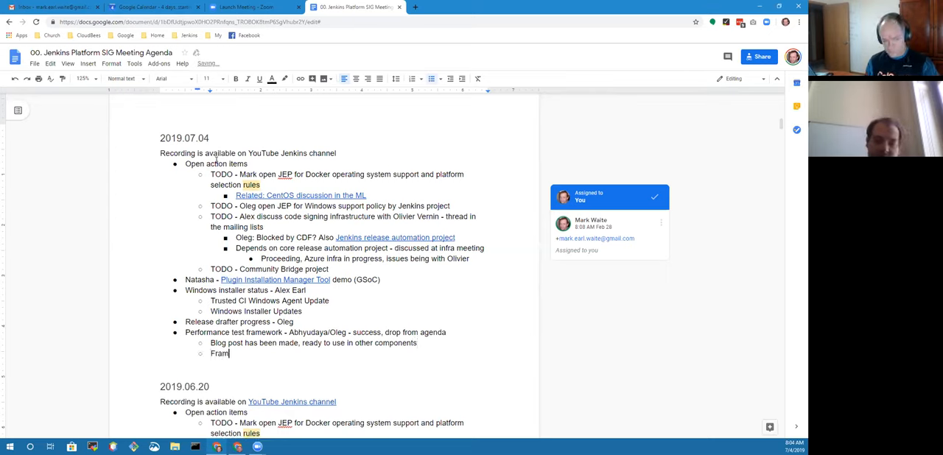
type("ework is")
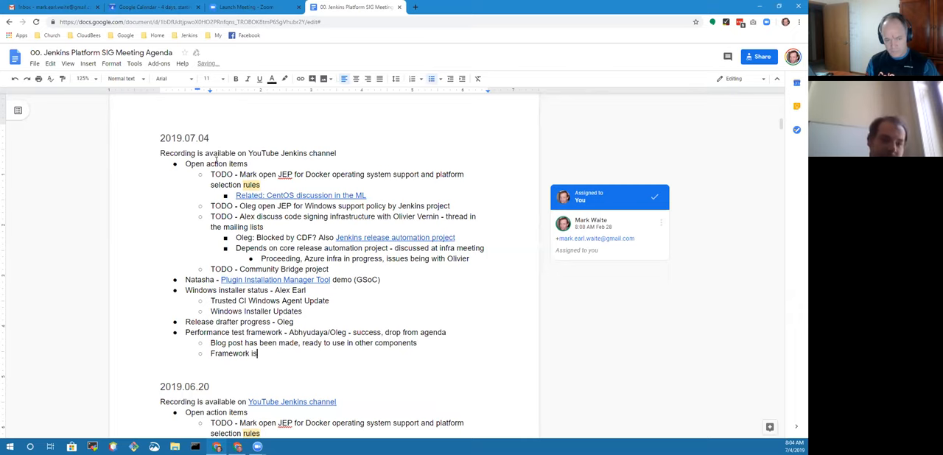
type("ready and documented")
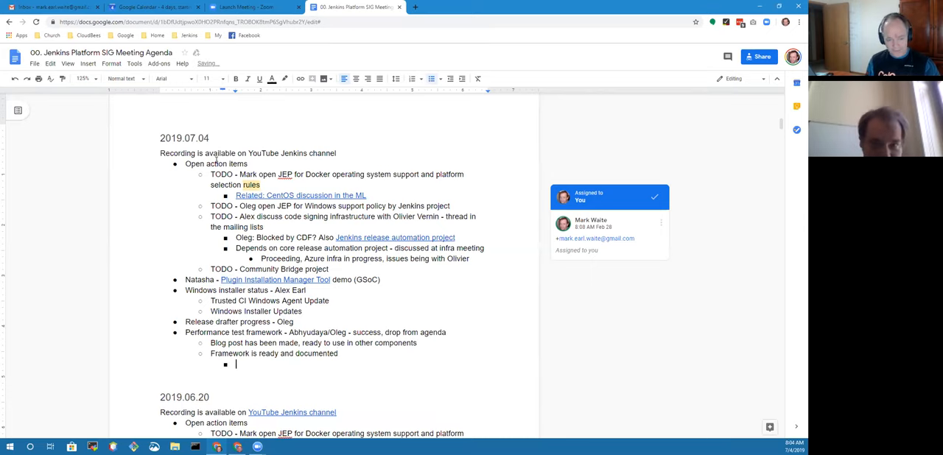
type("TODO:")
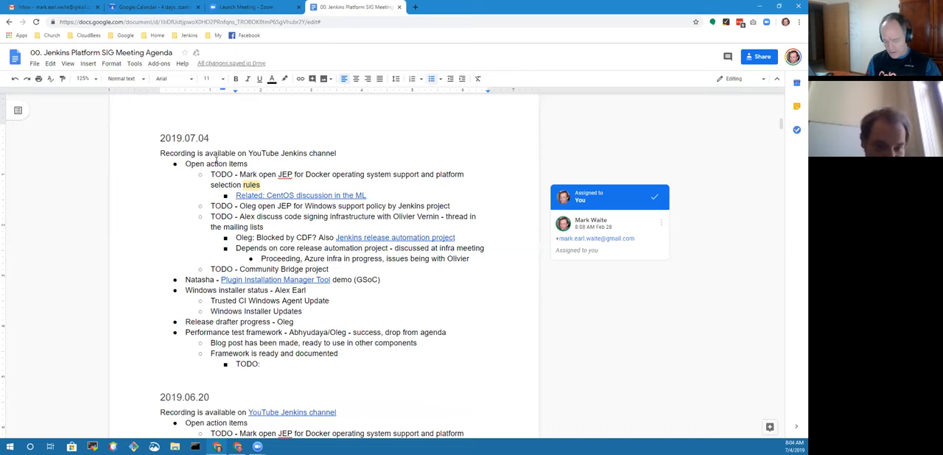
type("Mark use")
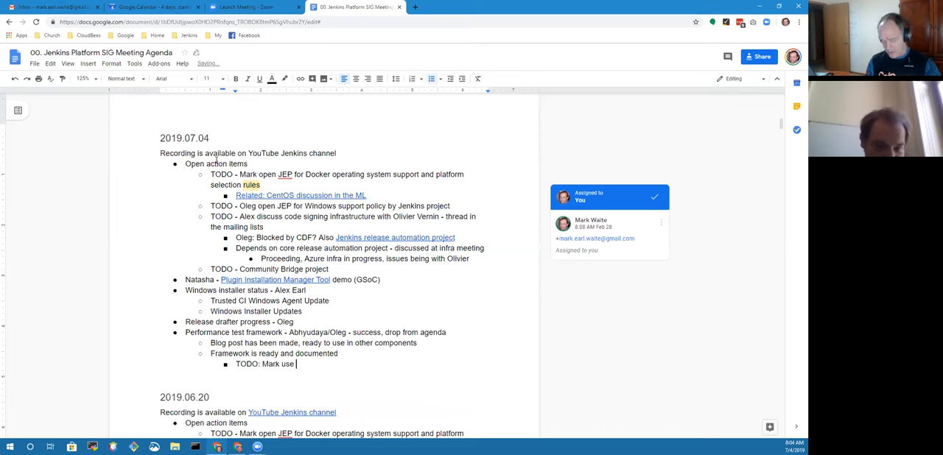
type("framework to")
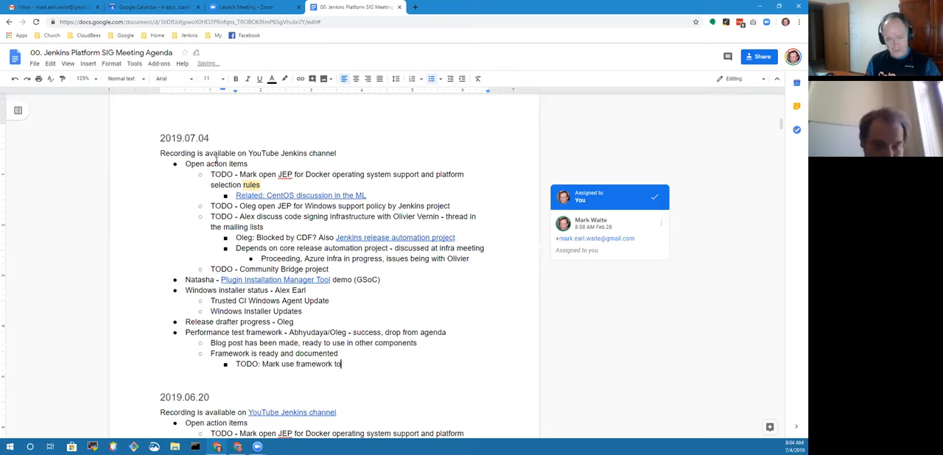
type("compare git client 2.8 anmd")
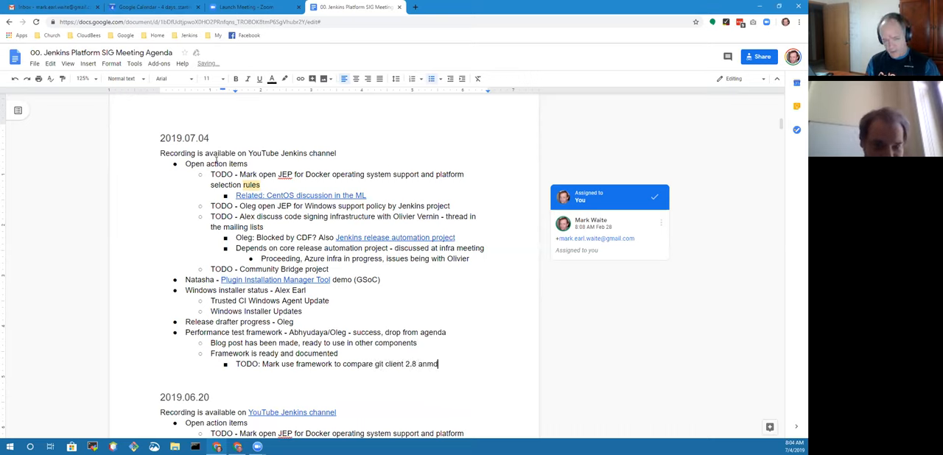
type("and 3.0")
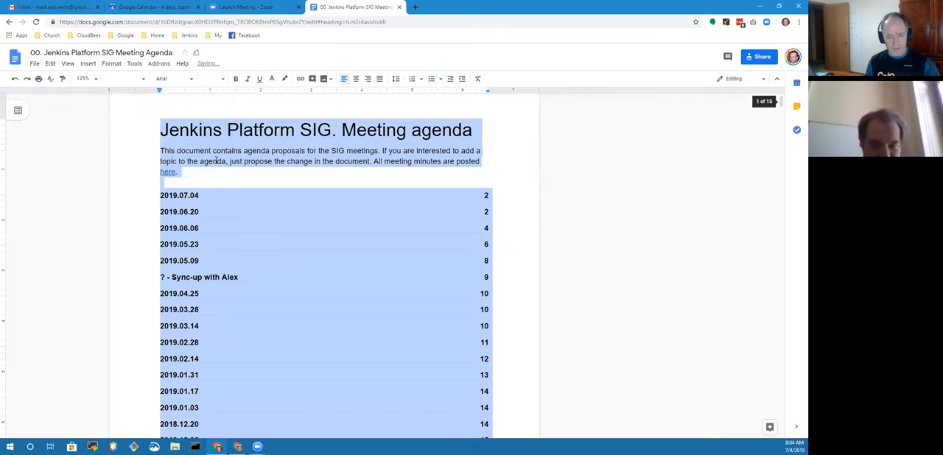
scroll("down", 3)
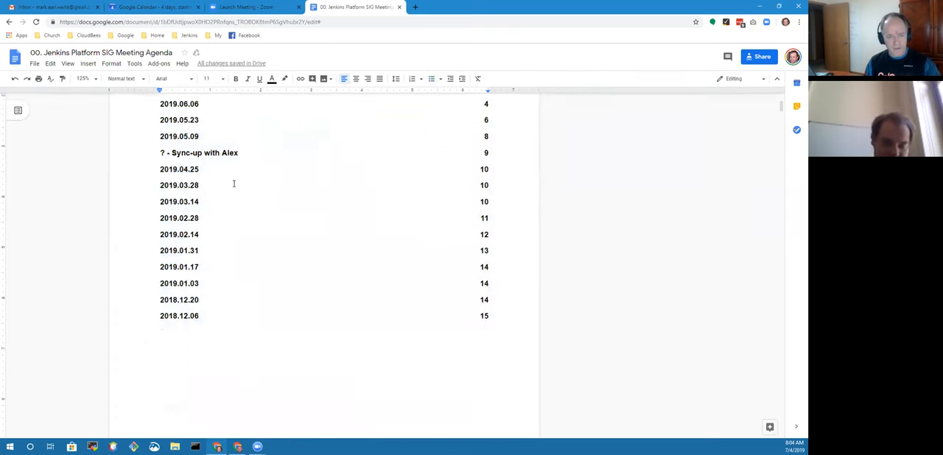
scroll("up", 3)
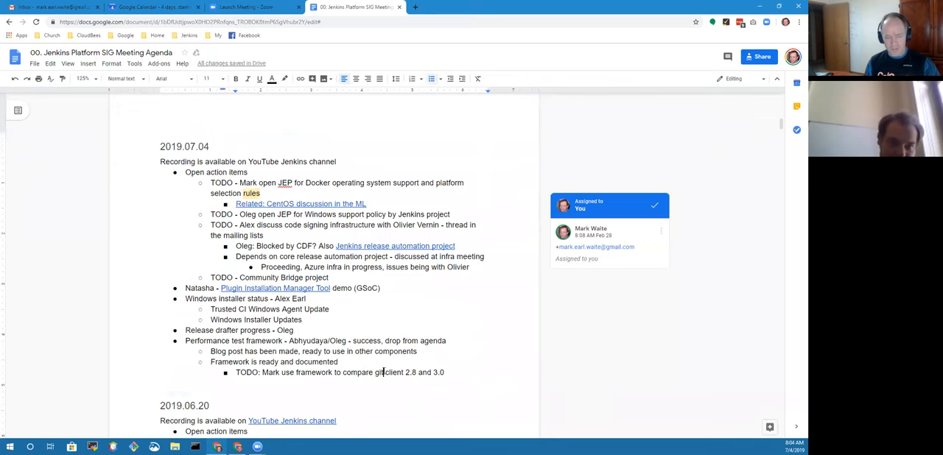
triple_click(339, 372)
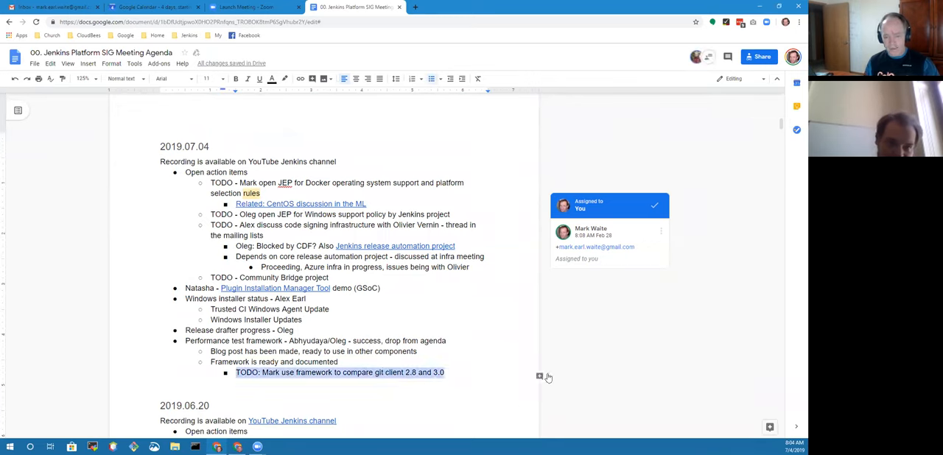
left_click(539, 377)
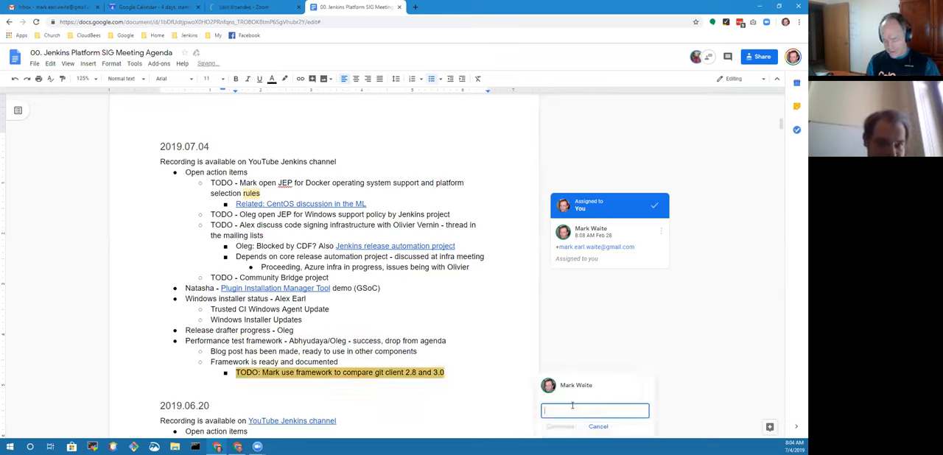
type("@")
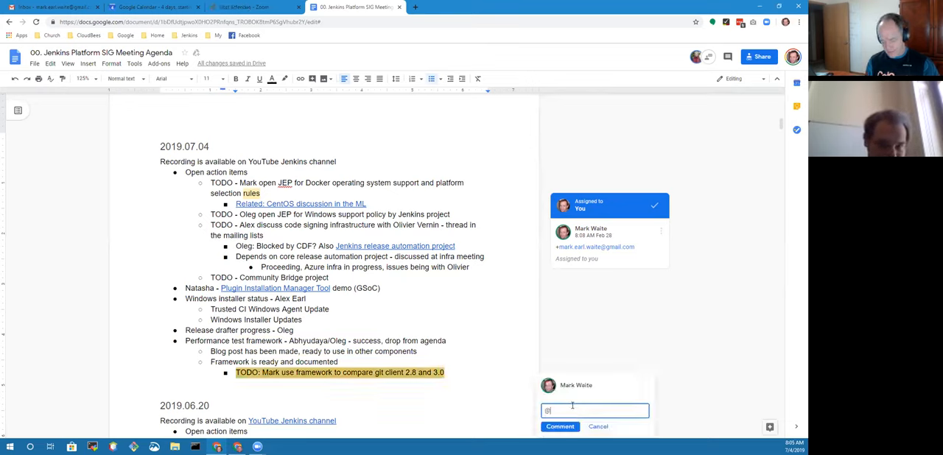
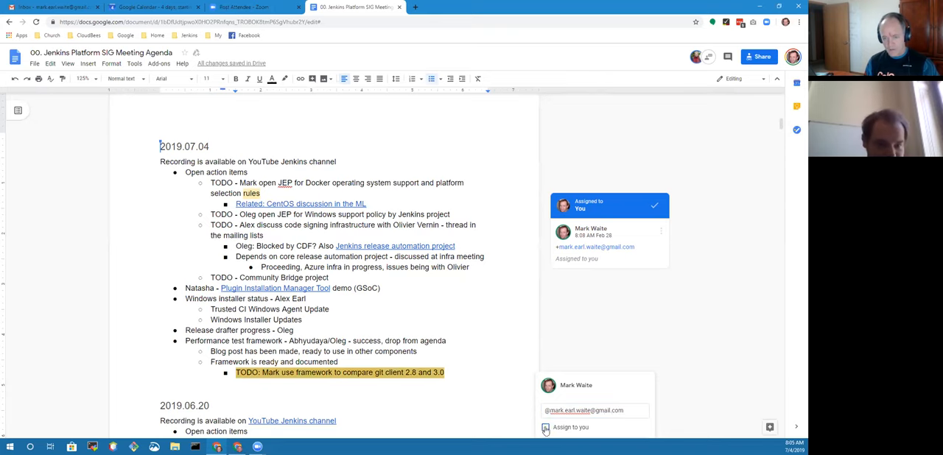
left_click(545, 427)
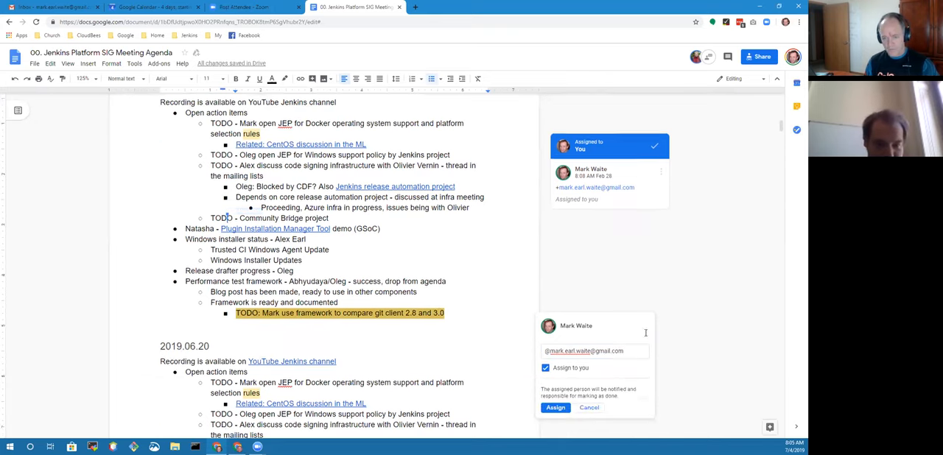
left_click(554, 407)
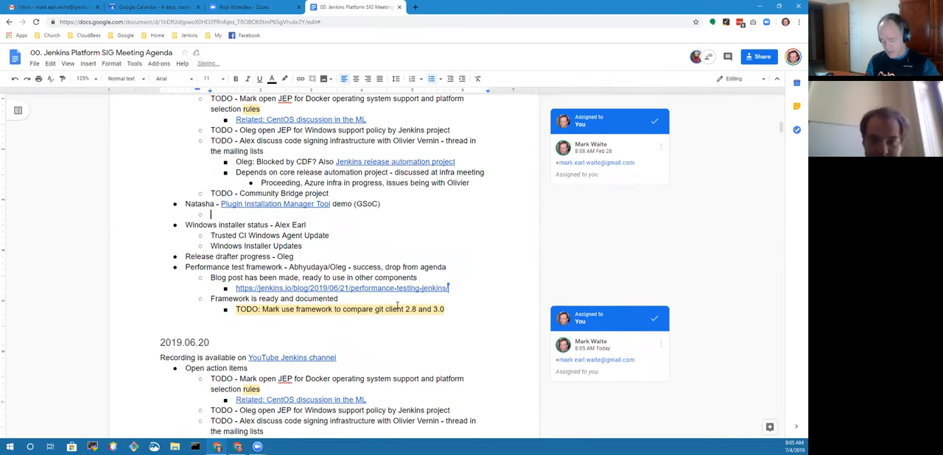
Type 'Summary by Oleg' under the Plugin Installation Manager Tool demo and continue below it.
type("Summary b")
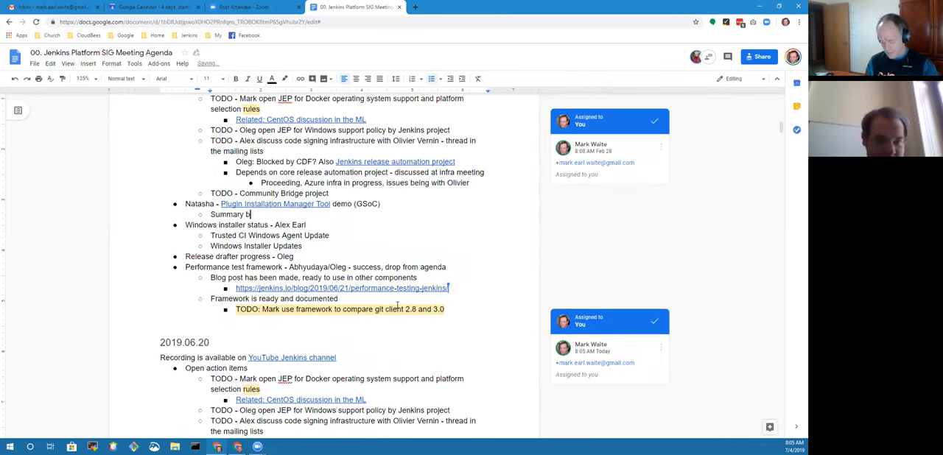
type("y Oleg")
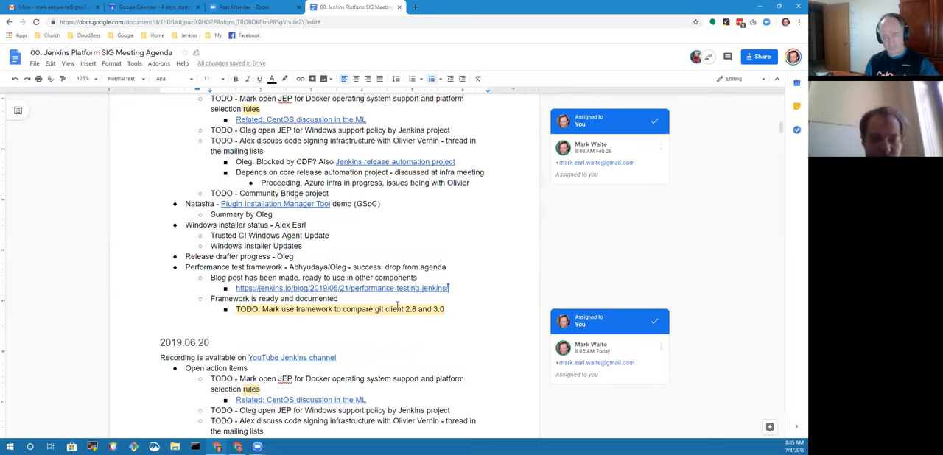
mouse_move(275, 204)
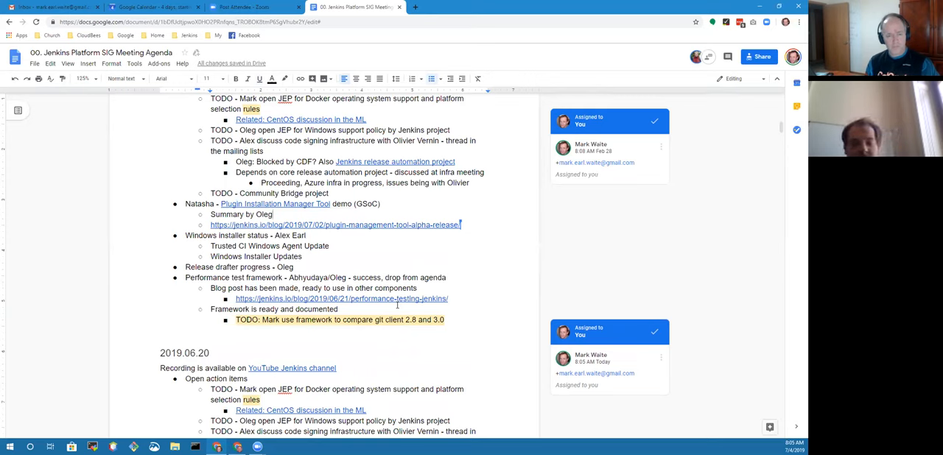
left_click(272, 214)
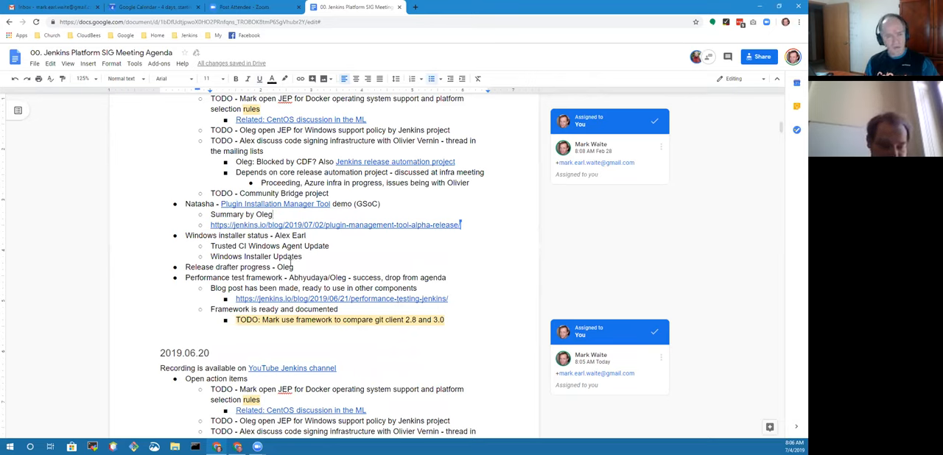
Add demo notes about the alpha release and JCasC integrations meetings for config-as-code.
scroll("up", 3)
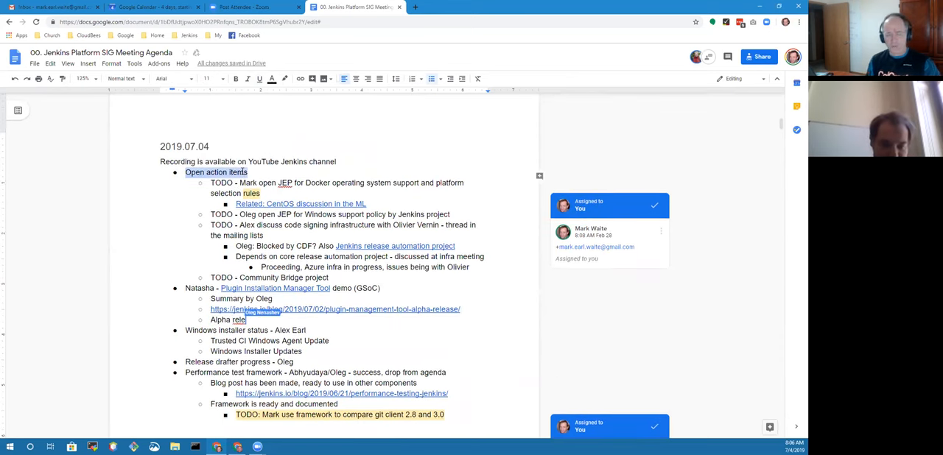
type("Meetings at")
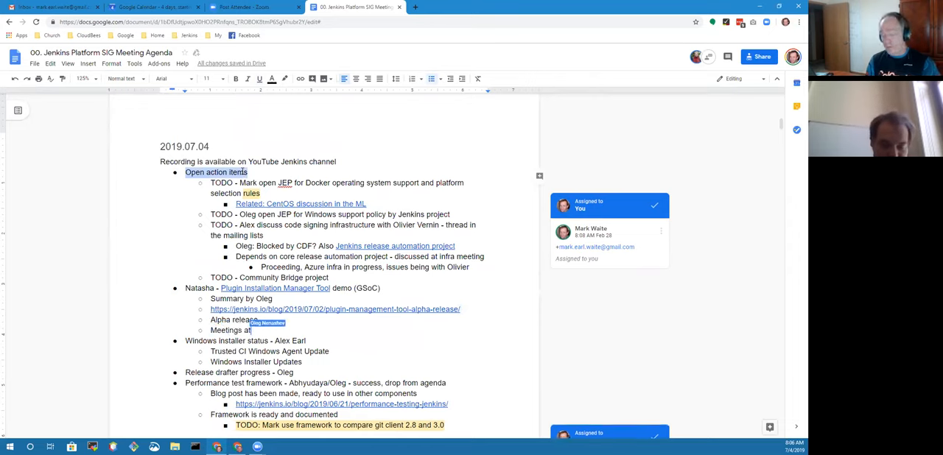
type("JCasC to disc")
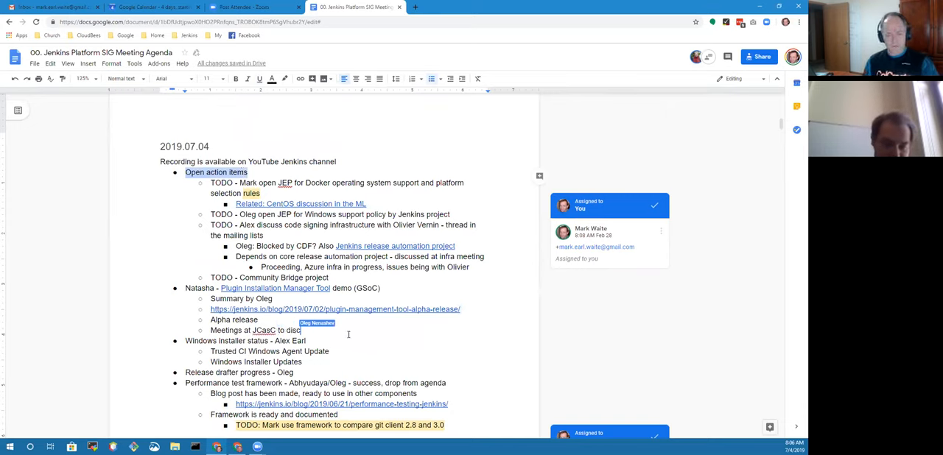
scroll("down", 3)
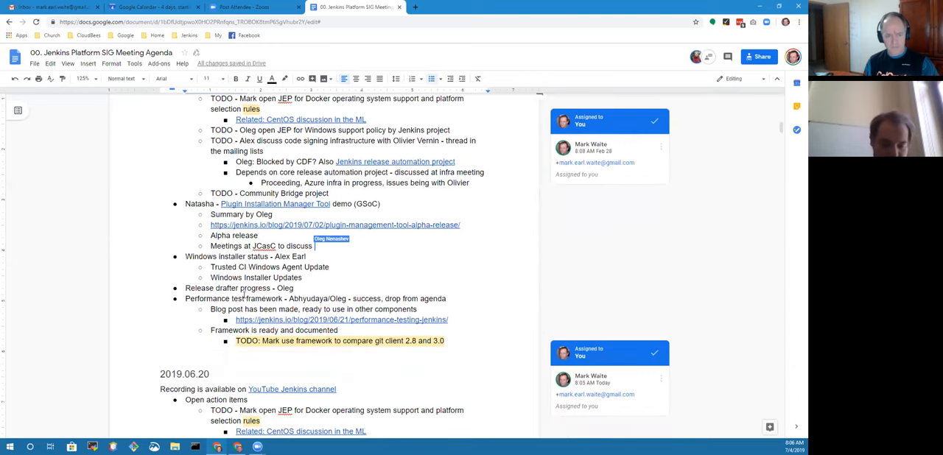
type("integrations")
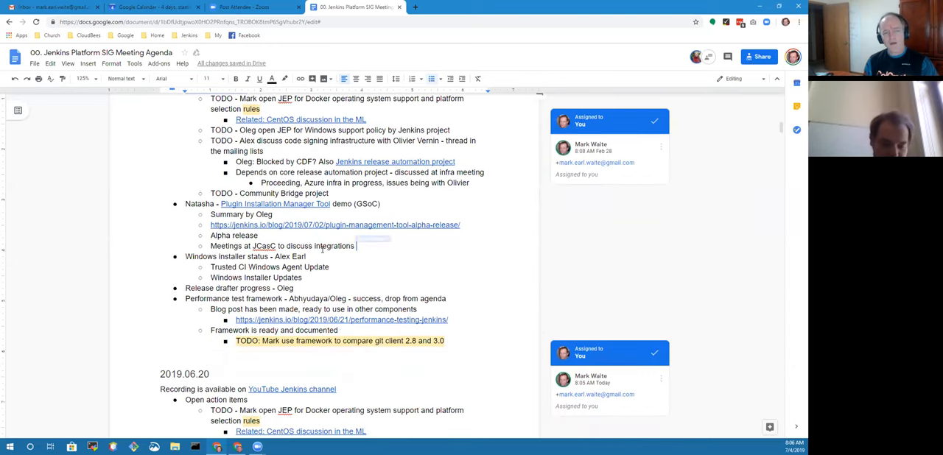
type("for config-as")
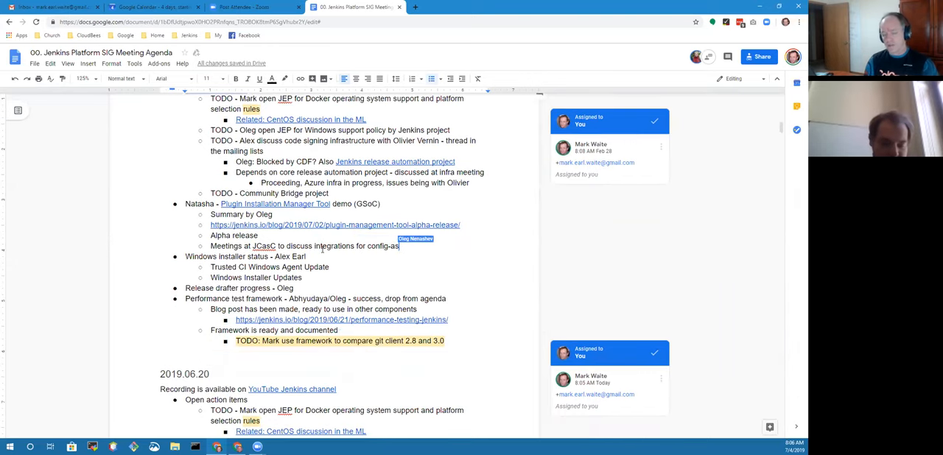
type("-code")
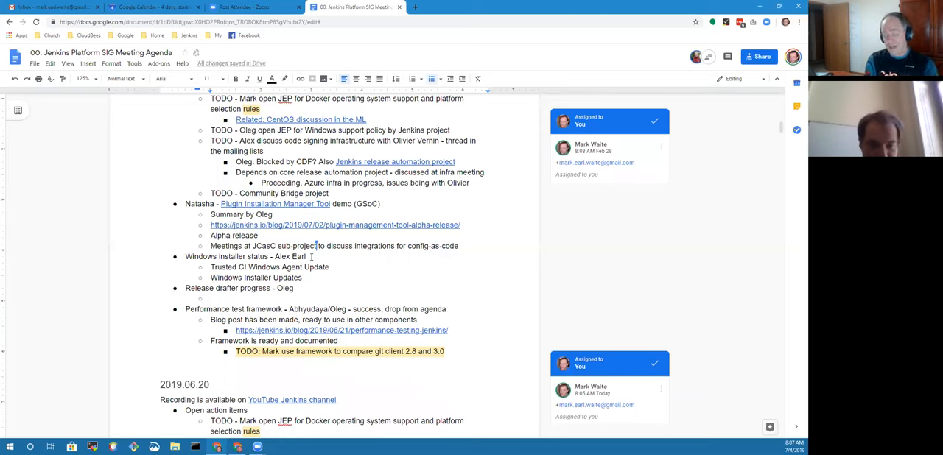
Add a 'Current progress' note under Release drafter progress.
left_click(210, 298)
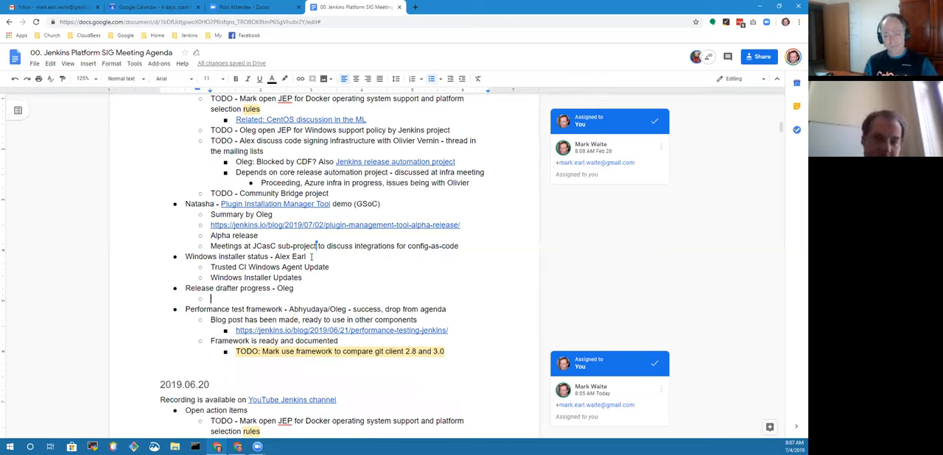
type("Current")
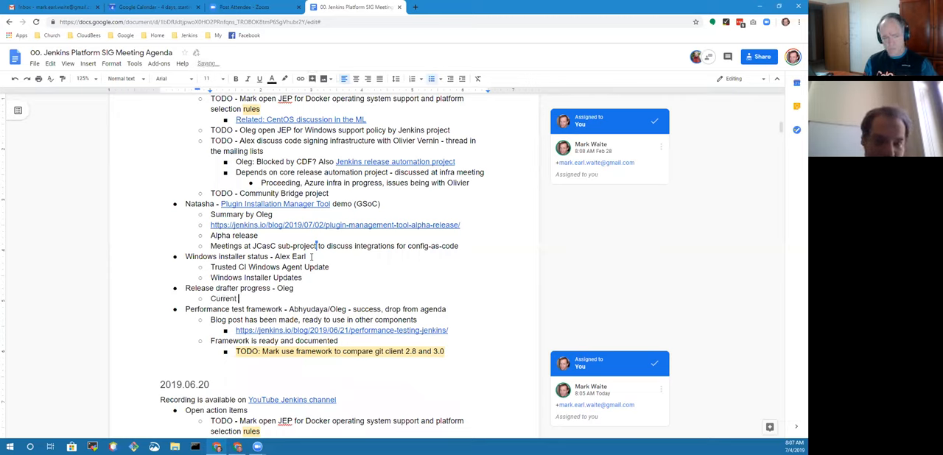
type("progress")
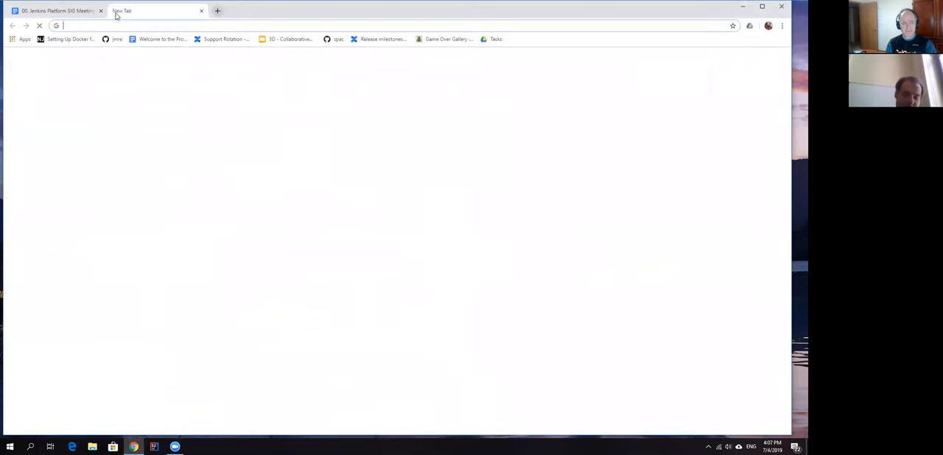
Enter github.com/jenkinsci/.github in the address bar, correcting a mistyped address along the way.
type("gitter.im")
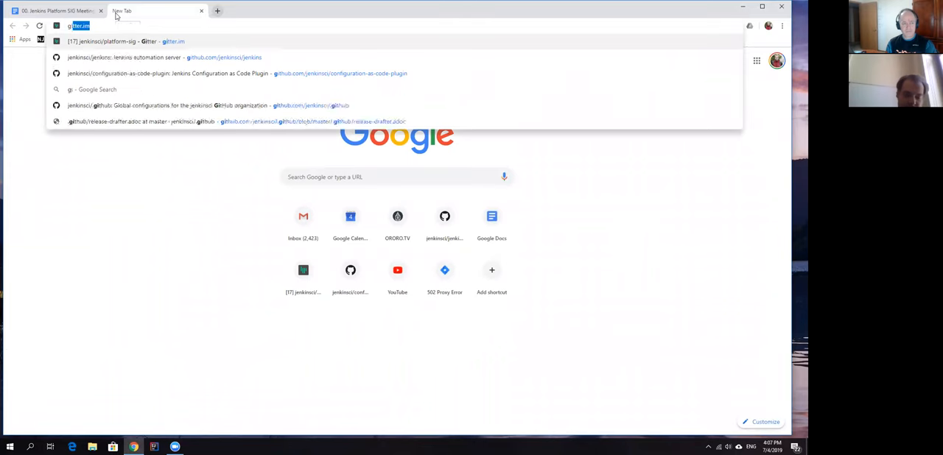
type("github.com/jenkinsci/jenki")
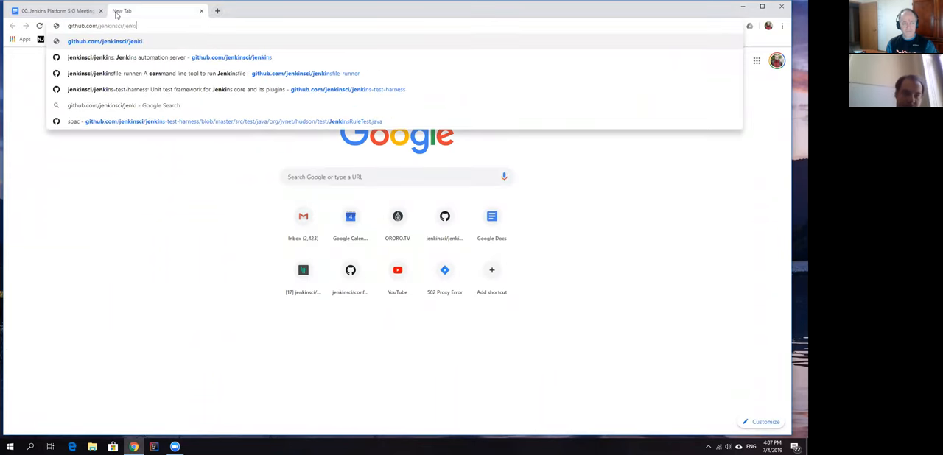
key("backspace")
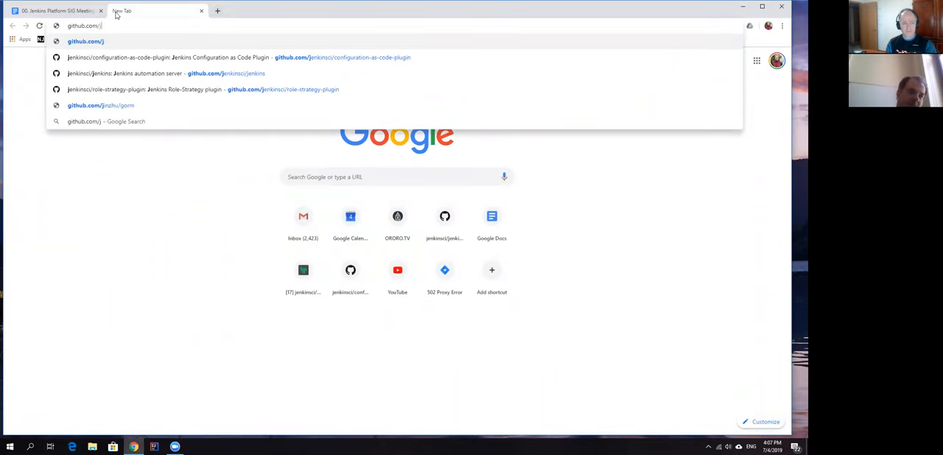
key("Backspace")
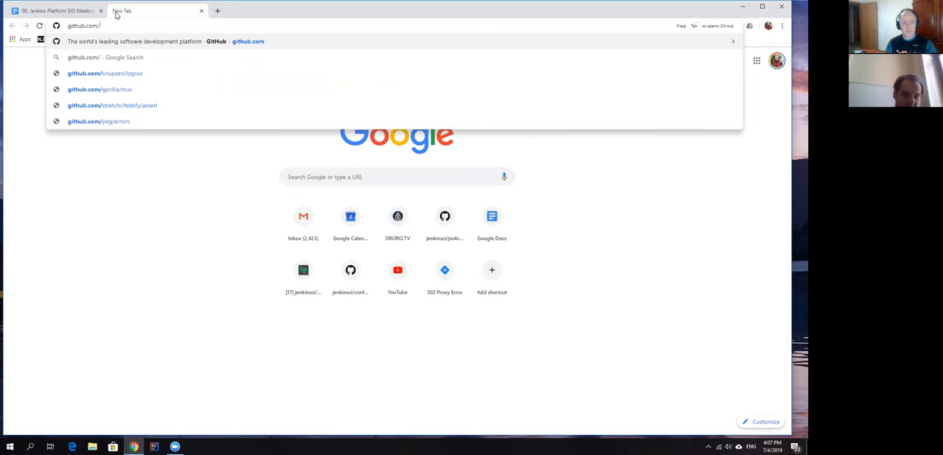
type("jenkinsci/jenki")
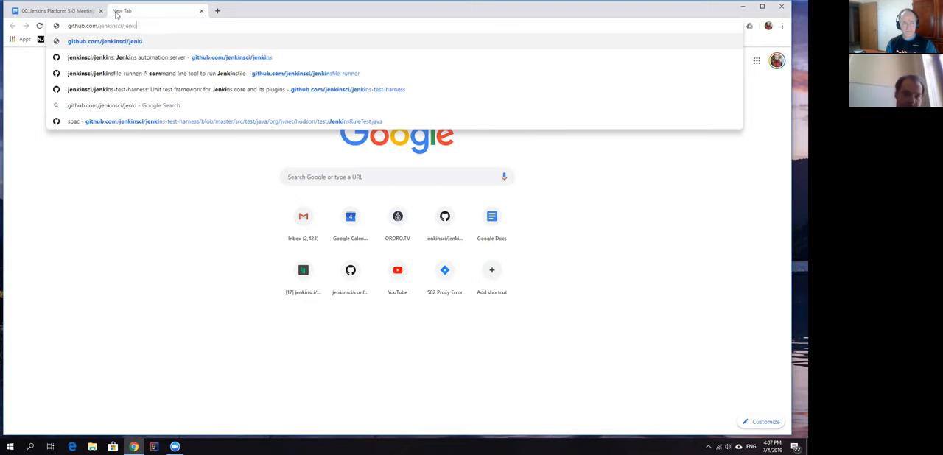
type(".github")
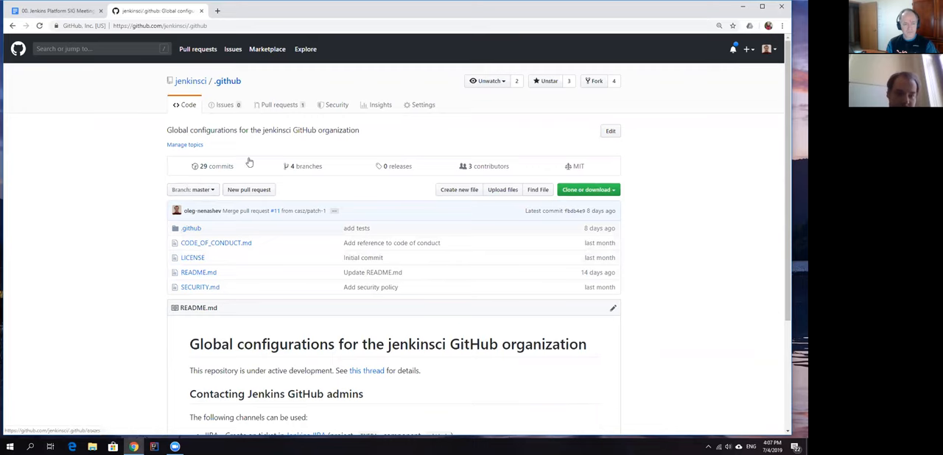
Open release-drafter.adoc from the .github repository and scroll toward its examples.
left_click(190, 228)
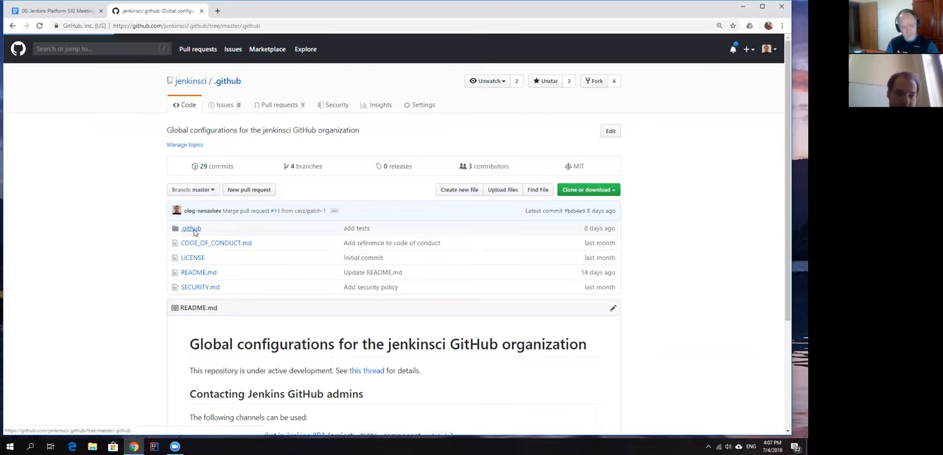
left_click(190, 228)
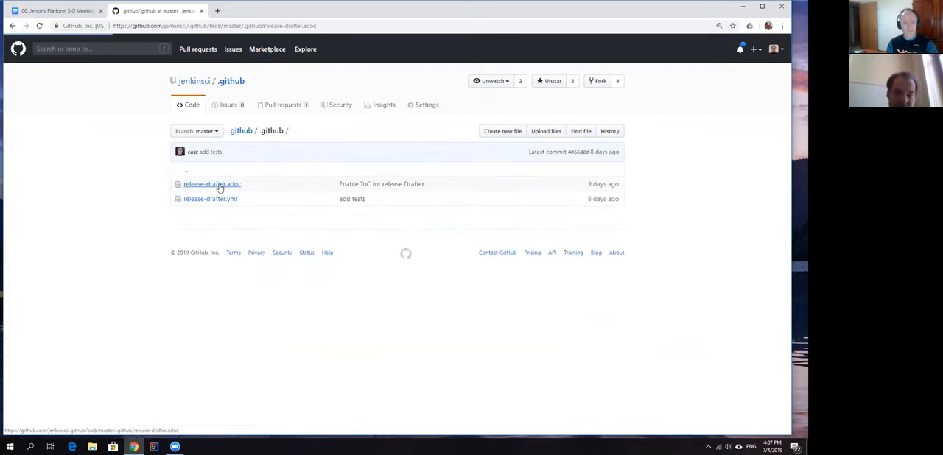
left_click(212, 183)
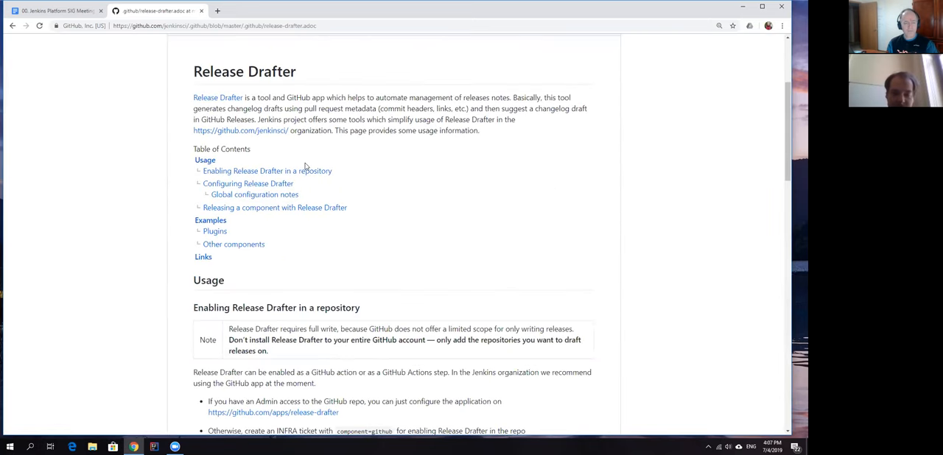
scroll("down", 3)
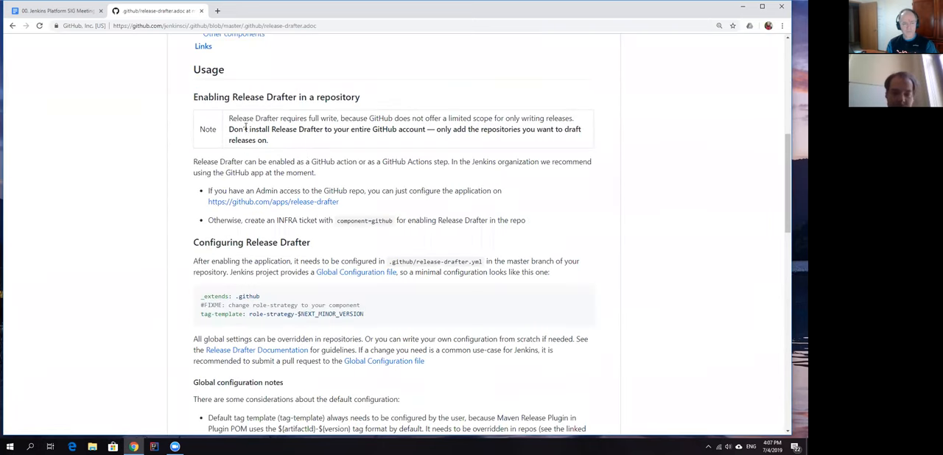
scroll("down", 3)
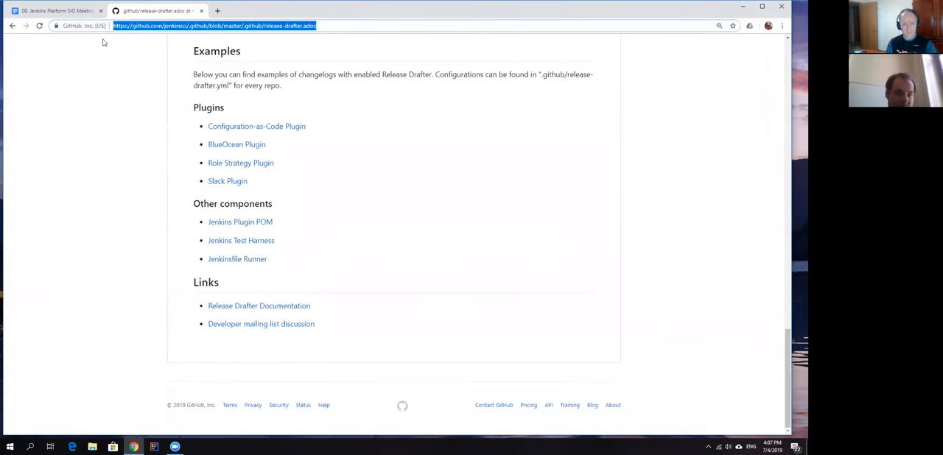
Switch back to the meeting agenda and scroll through its notes.
left_click(56, 11)
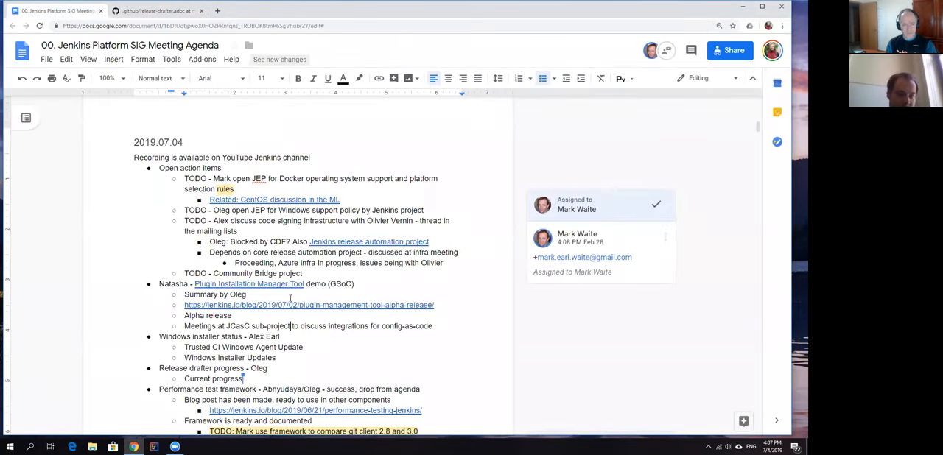
scroll("down", 3)
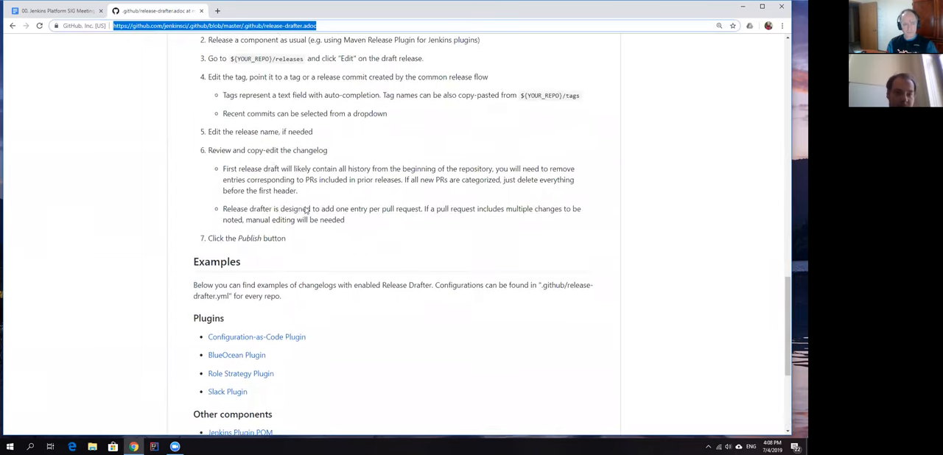
scroll("up", 3)
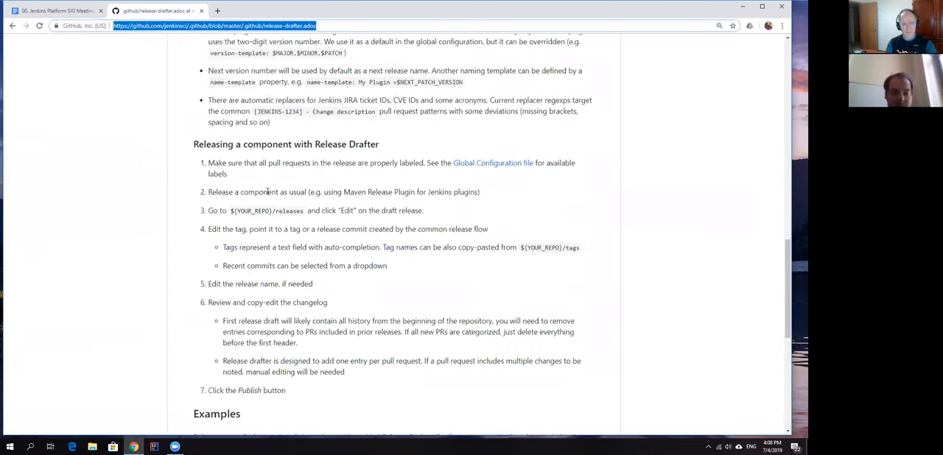
scroll("down", 3)
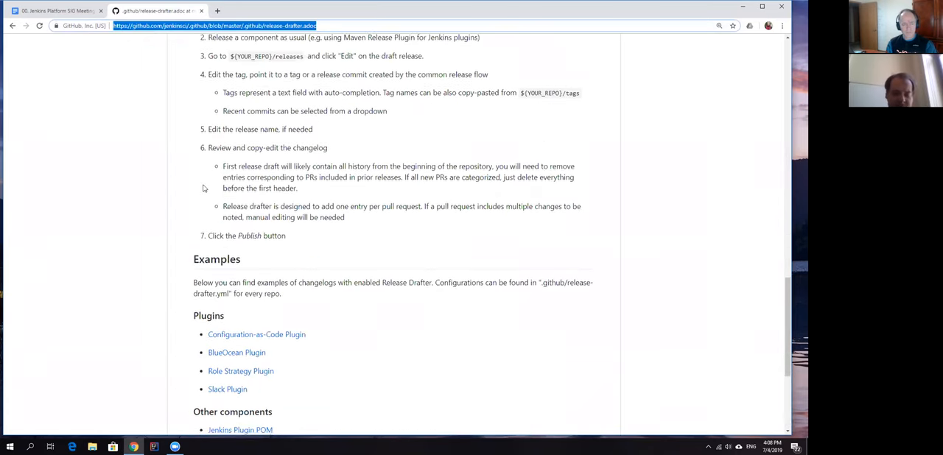
scroll("down", 3)
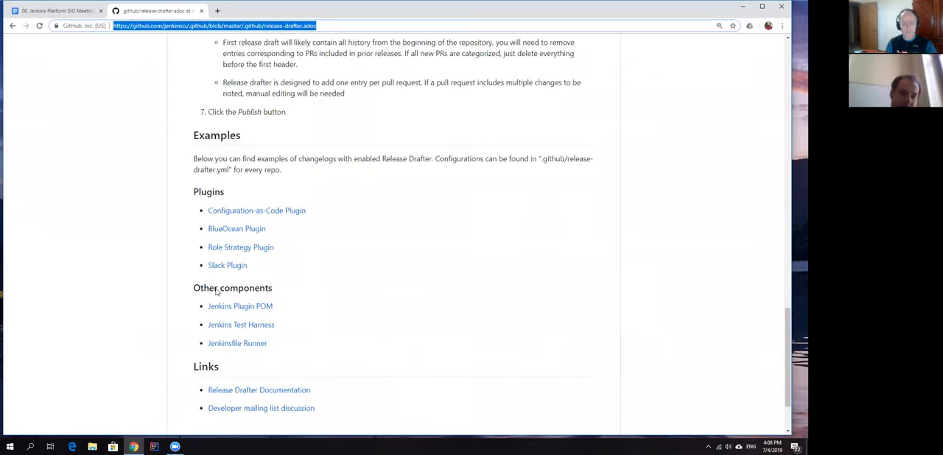
mouse_move(258, 339)
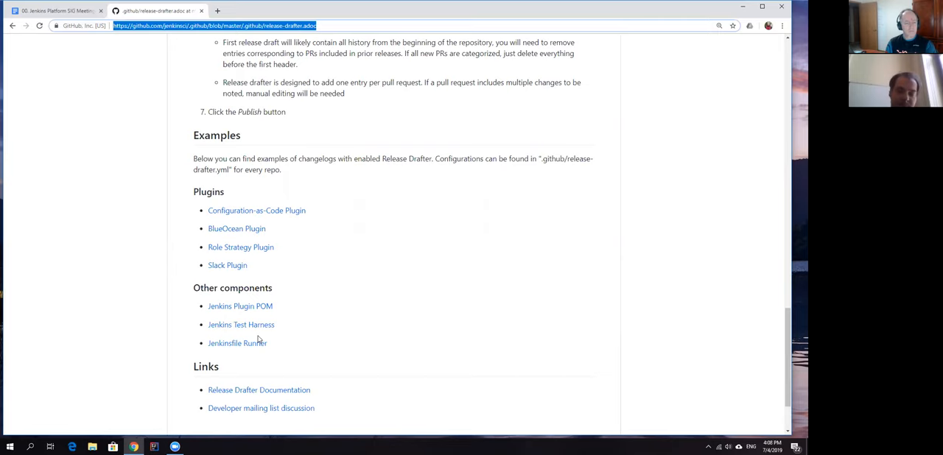
mouse_move(355, 332)
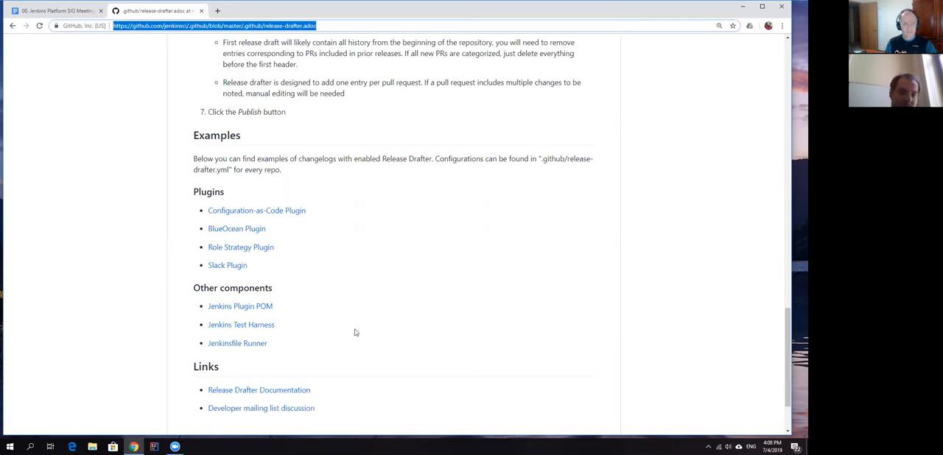
mouse_move(241, 325)
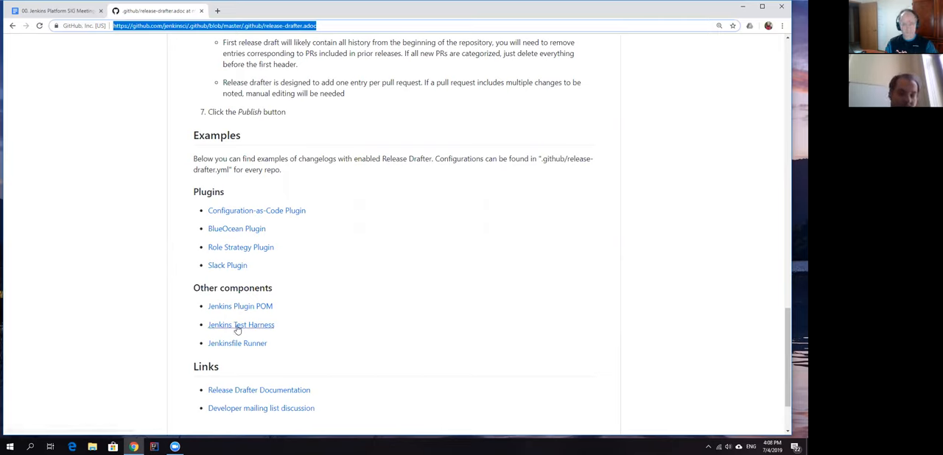
mouse_move(263, 323)
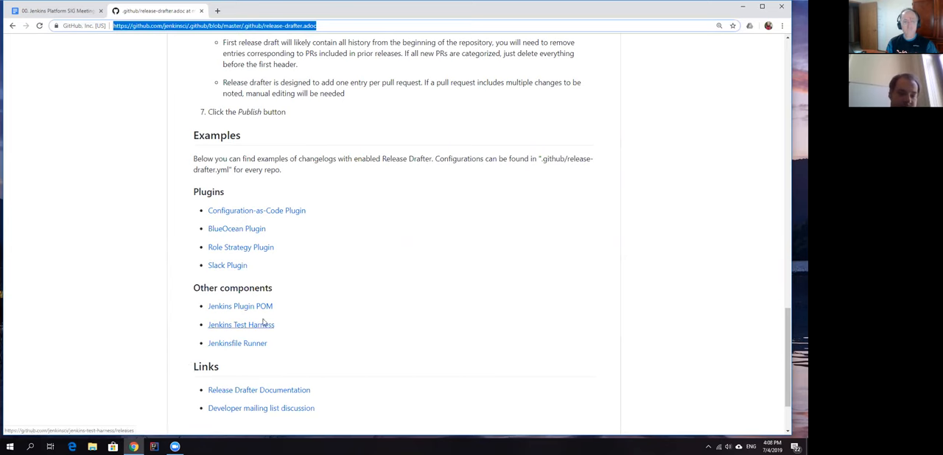
Open the Jenkins Test Harness releases, then the plugin-compat-tester repository page.
left_click(241, 324)
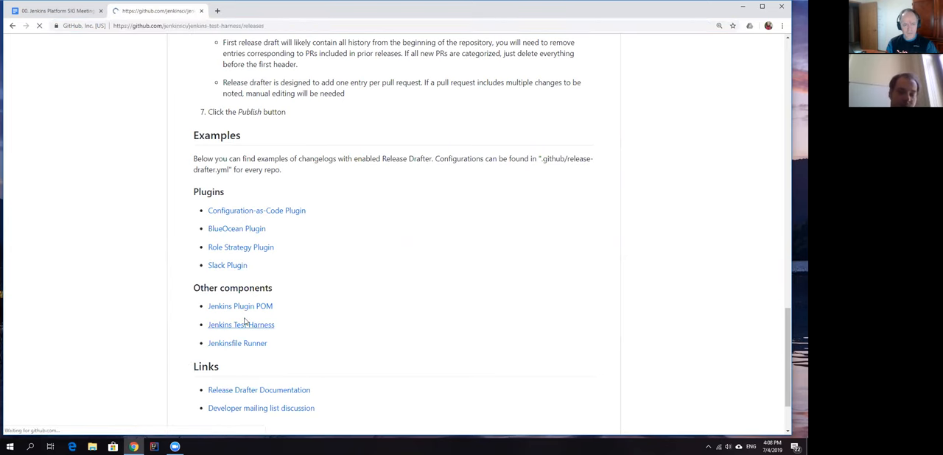
left_click(241, 324)
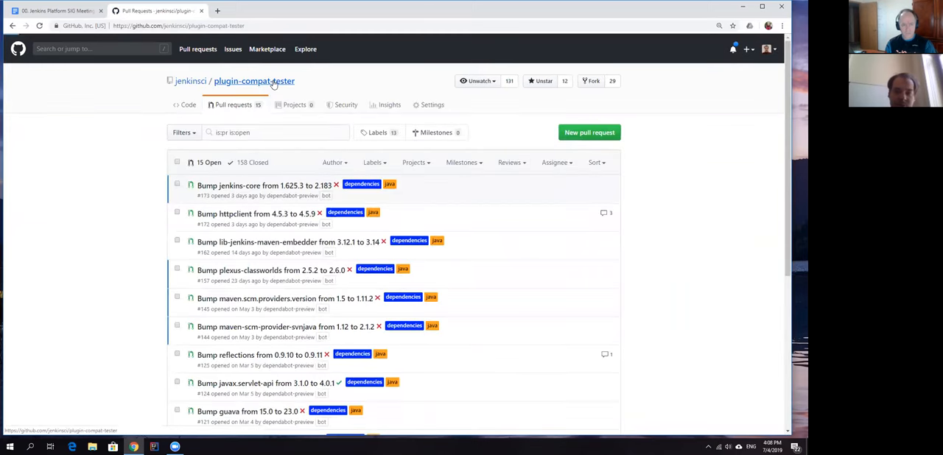
left_click(188, 105)
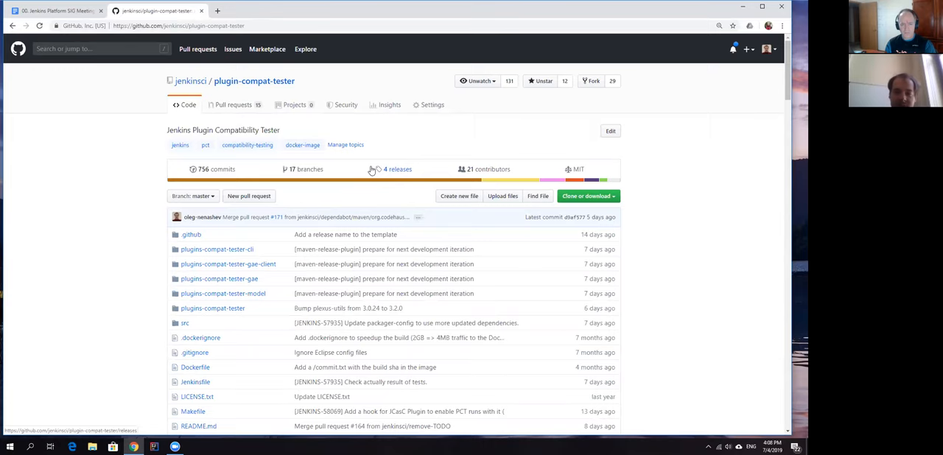
mouse_move(394, 172)
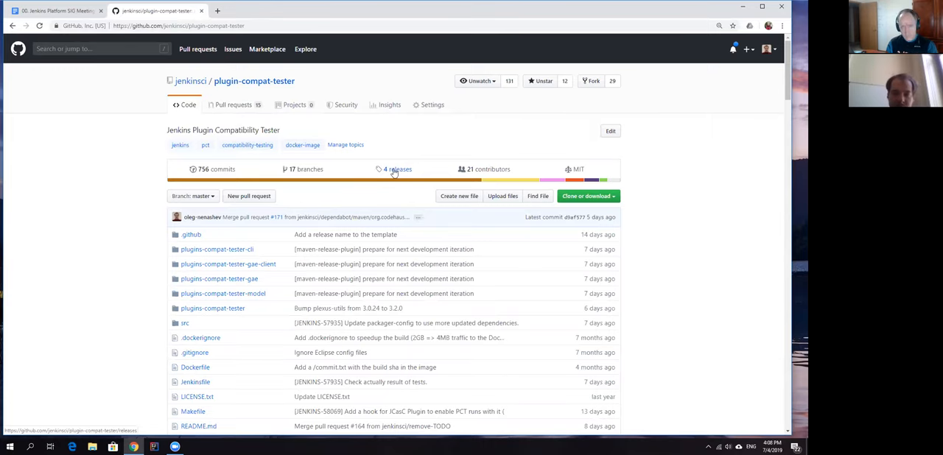
Open plugin-compat-tester's releases list and scroll through the 0.1.0 changelog.
left_click(397, 168)
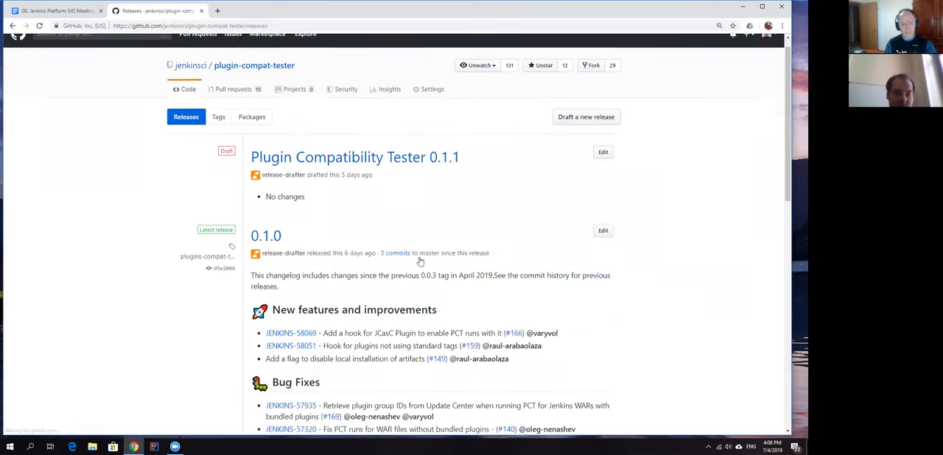
scroll("down", 3)
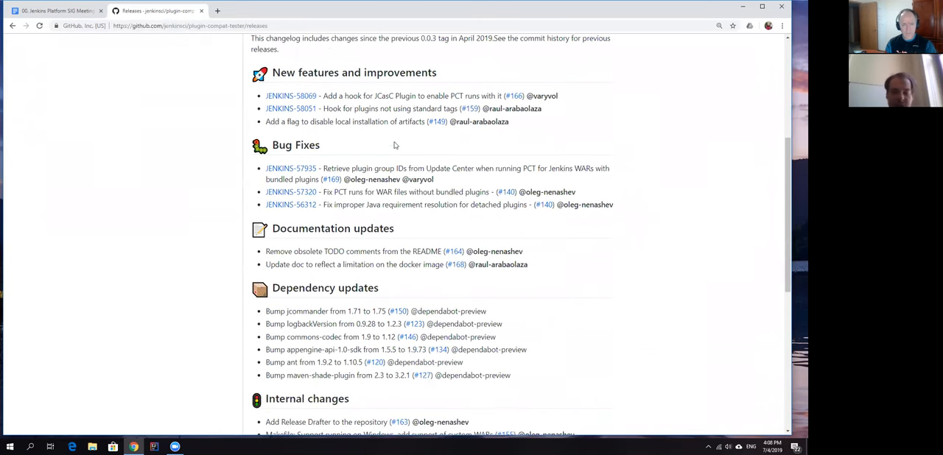
scroll("down", 3)
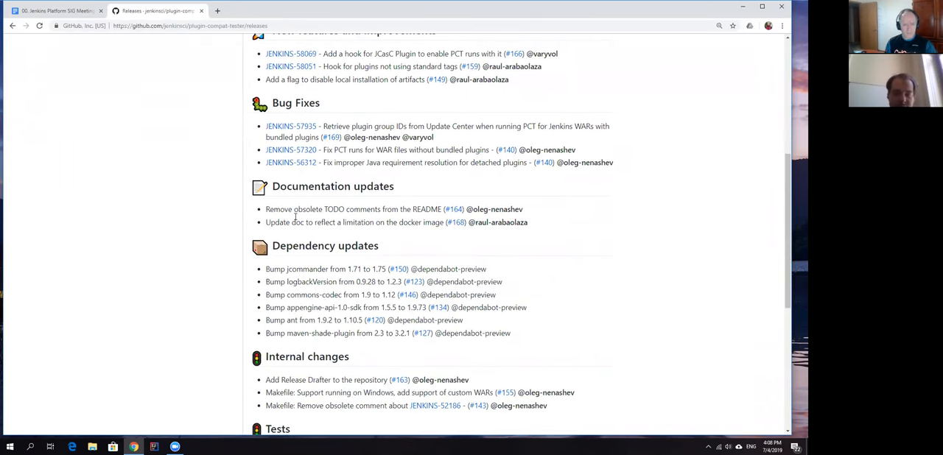
mouse_move(360, 302)
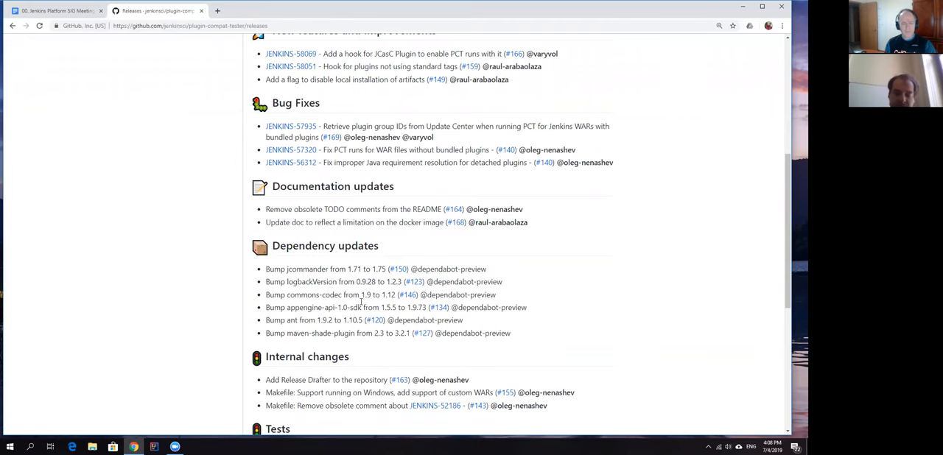
scroll("down", 3)
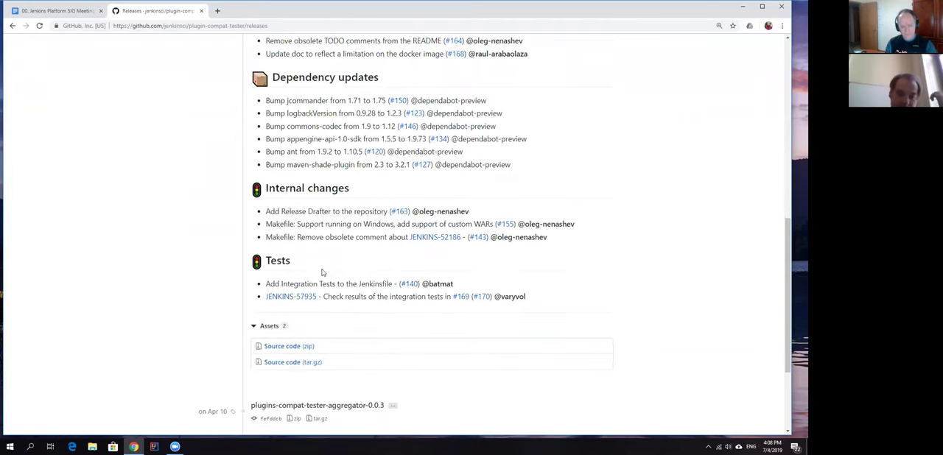
scroll("up", 3)
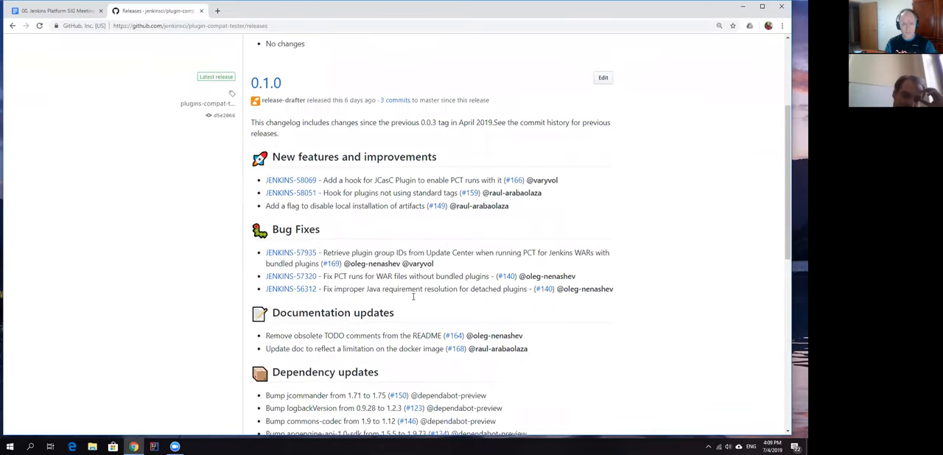
scroll("down", 3)
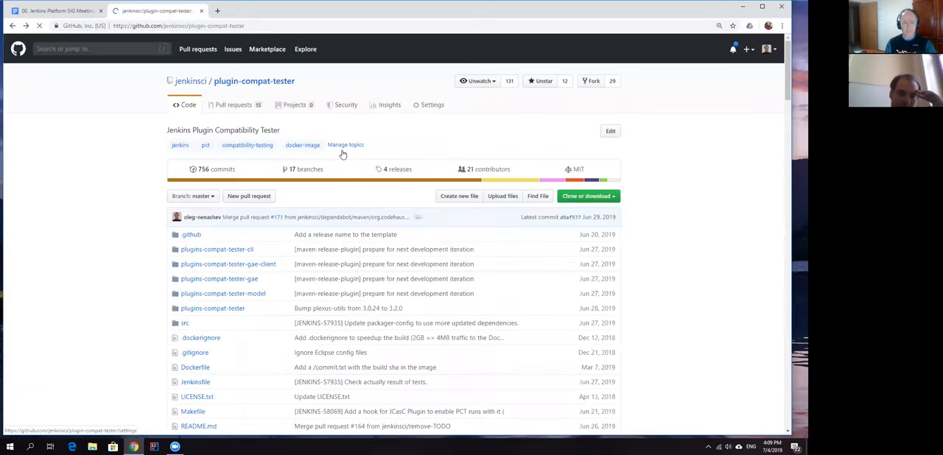
View plugin-compat-tester's .github/release-drafter.yml, then open the agenda's release-drafter.adoc link.
left_click(191, 235)
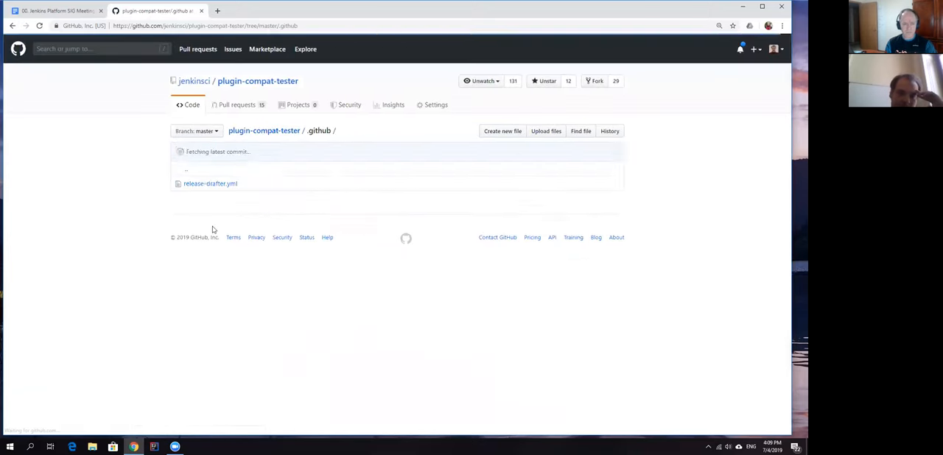
left_click(210, 183)
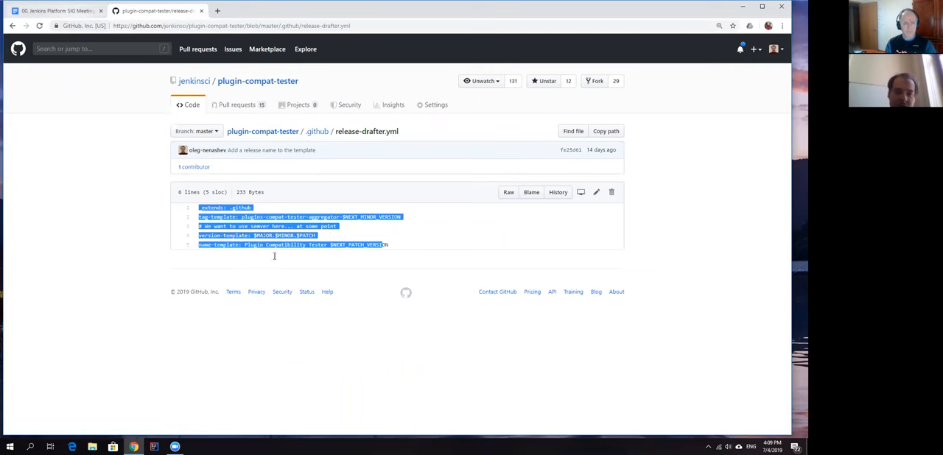
left_click(59, 11)
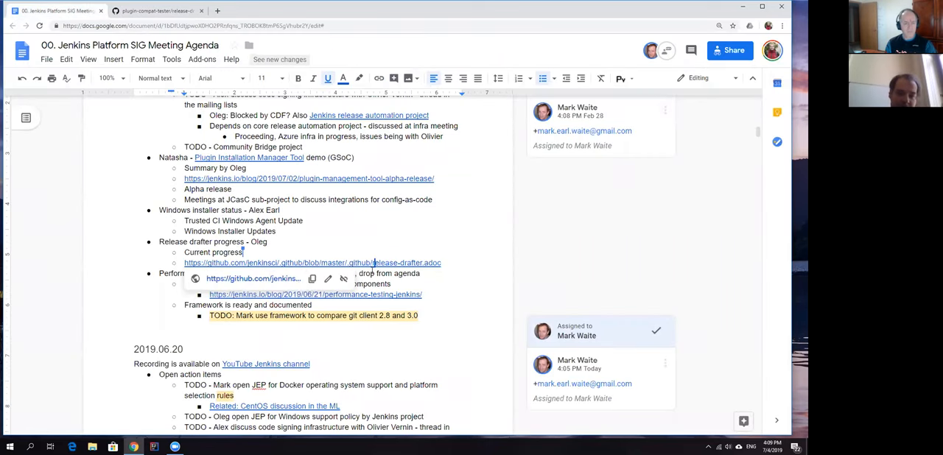
left_click(310, 262)
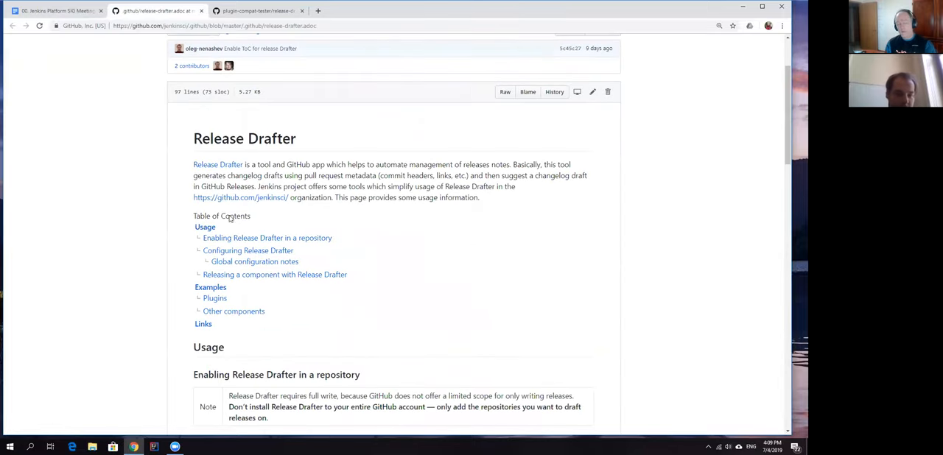
scroll("down", 3)
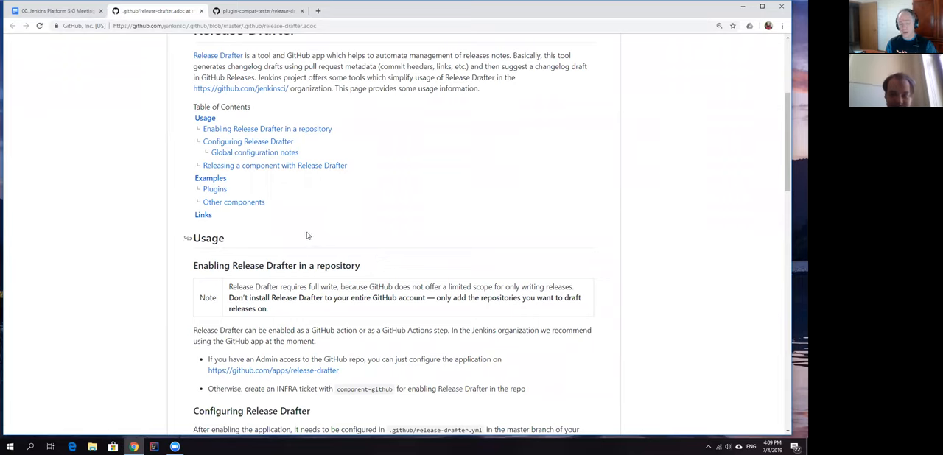
mouse_move(267, 176)
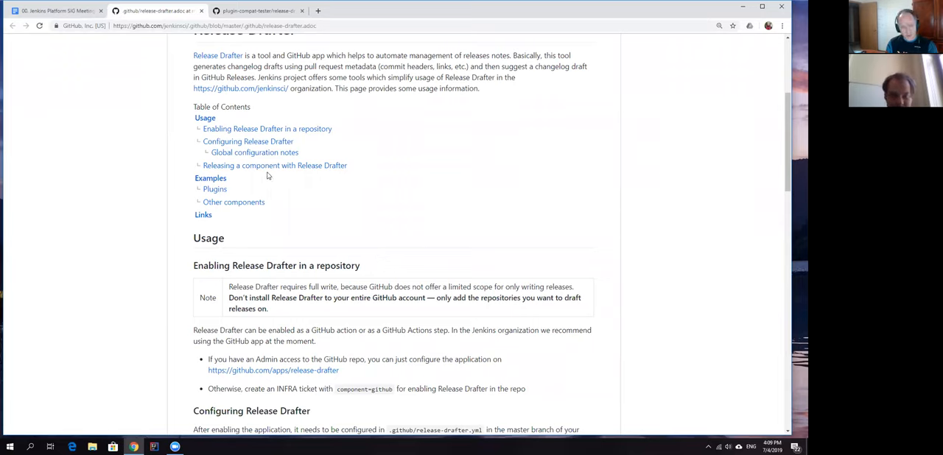
mouse_move(254, 176)
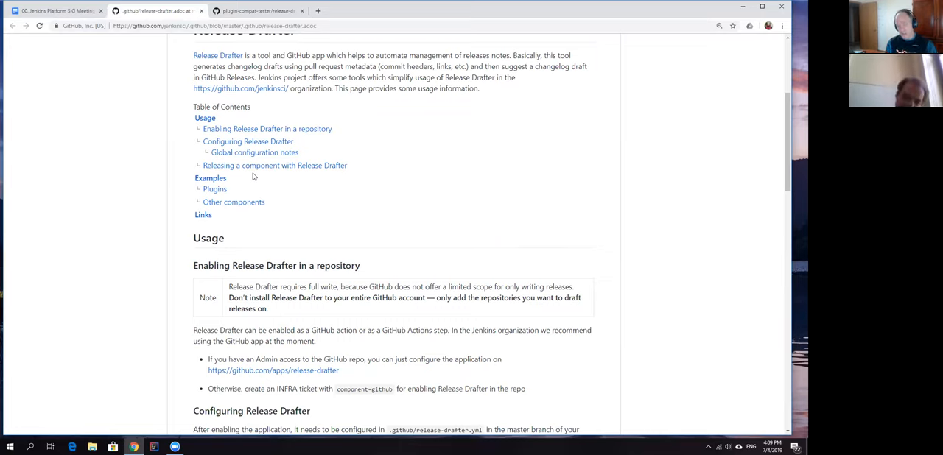
scroll("up", 3)
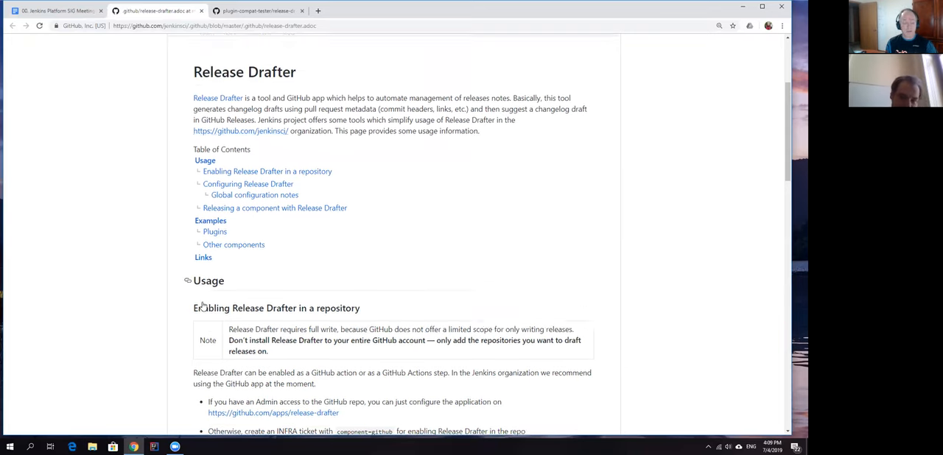
scroll("up", 3)
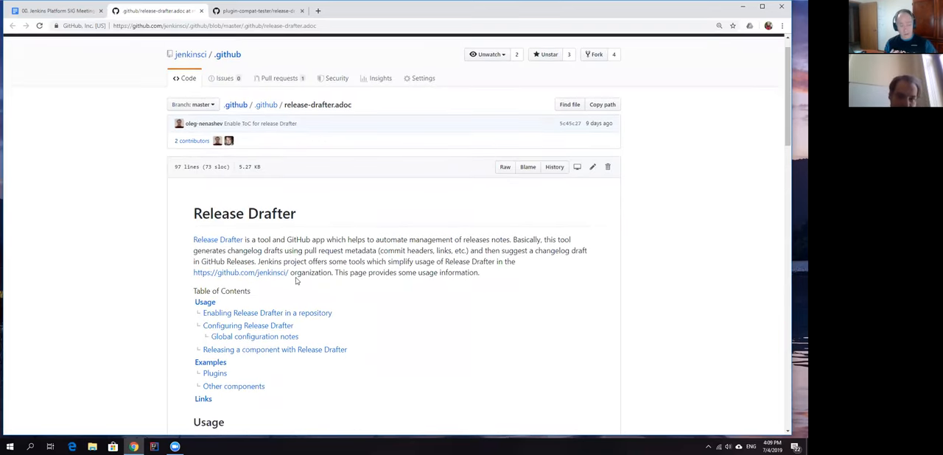
scroll("down", 3)
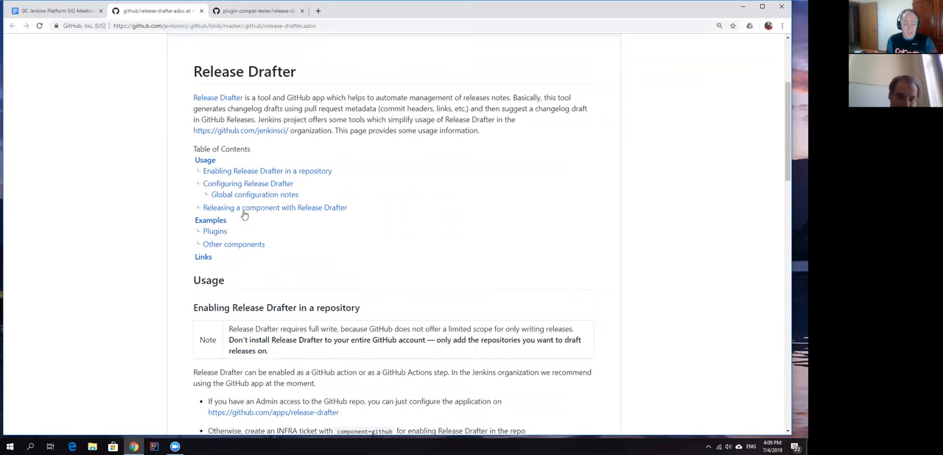
left_click(274, 207)
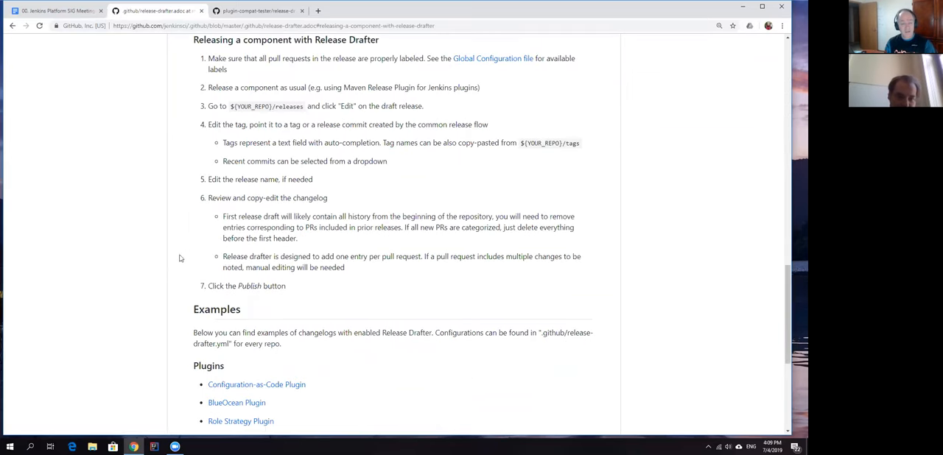
scroll("up", 3)
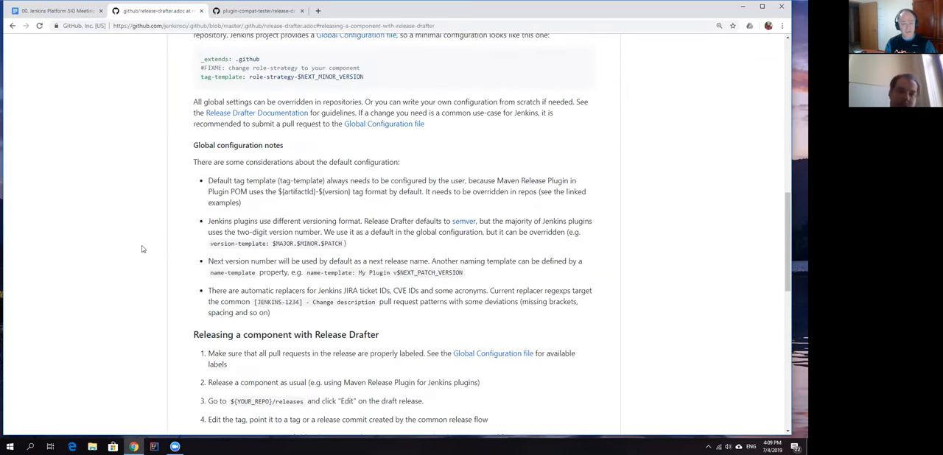
scroll("up", 3)
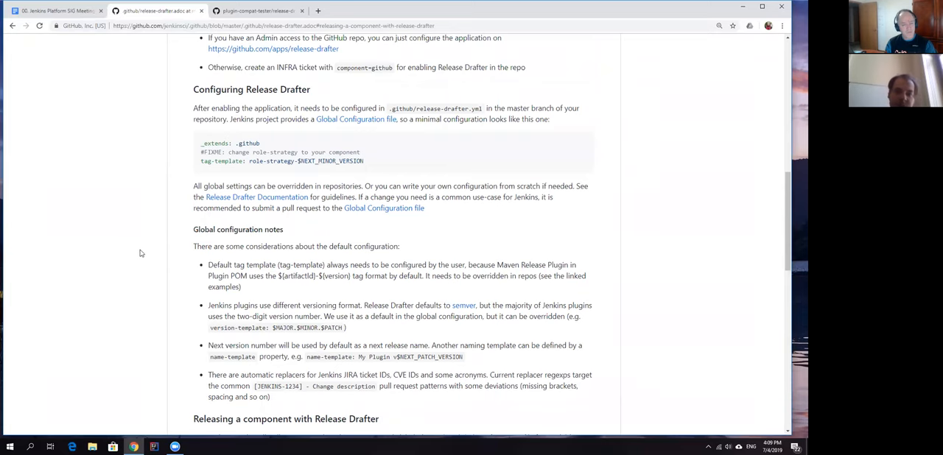
scroll("up", 3)
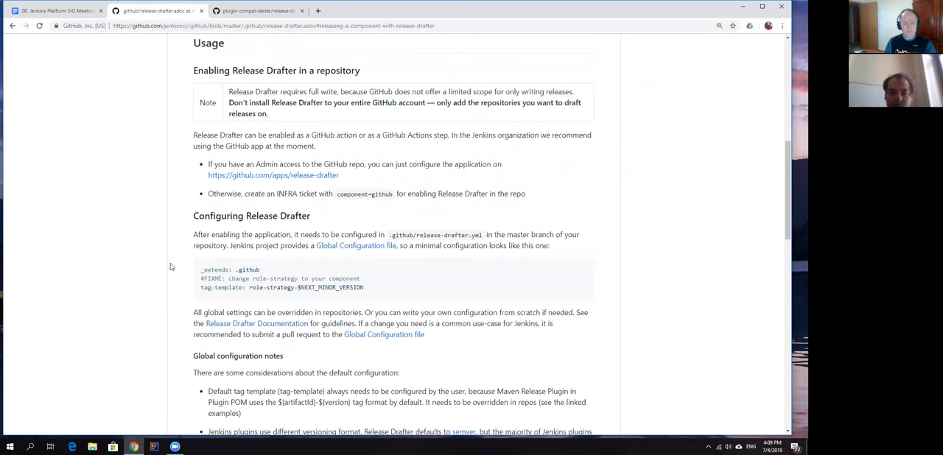
scroll("up", 3)
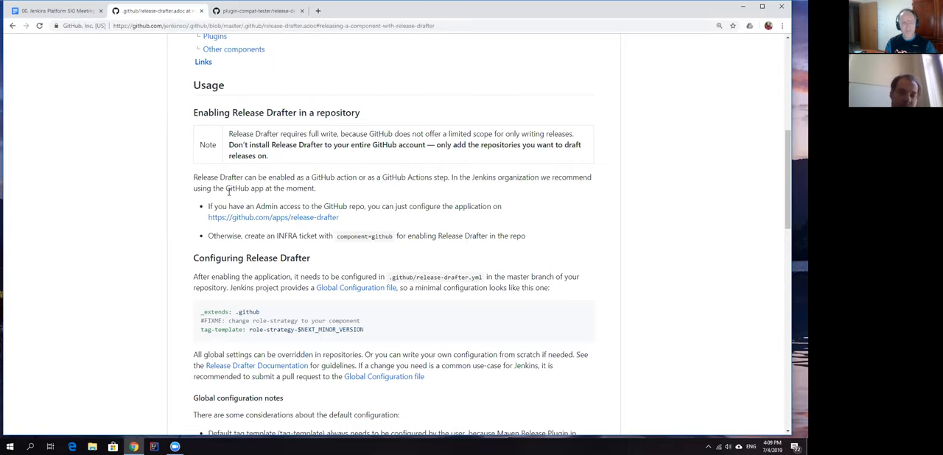
mouse_move(313, 254)
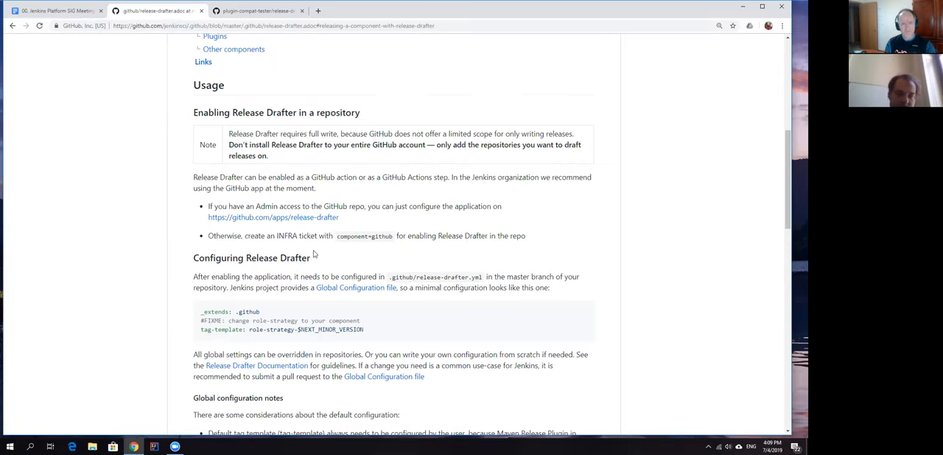
mouse_move(283, 208)
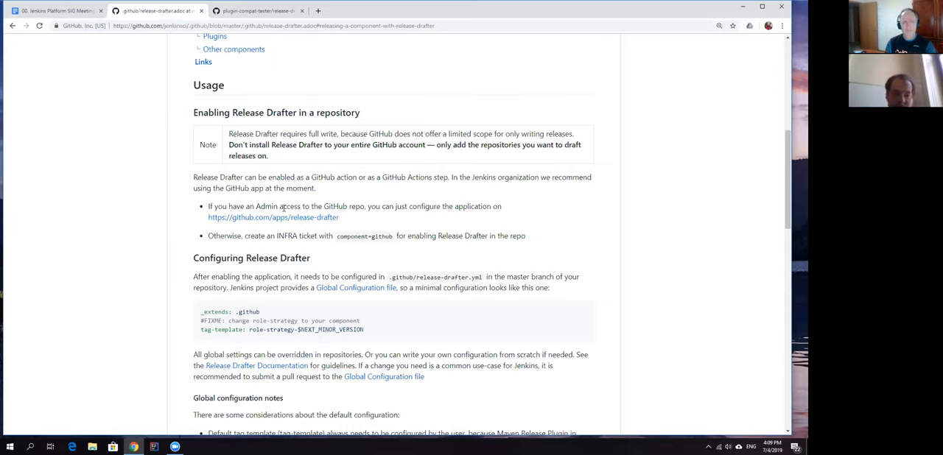
left_click_drag(208, 206, 339, 217)
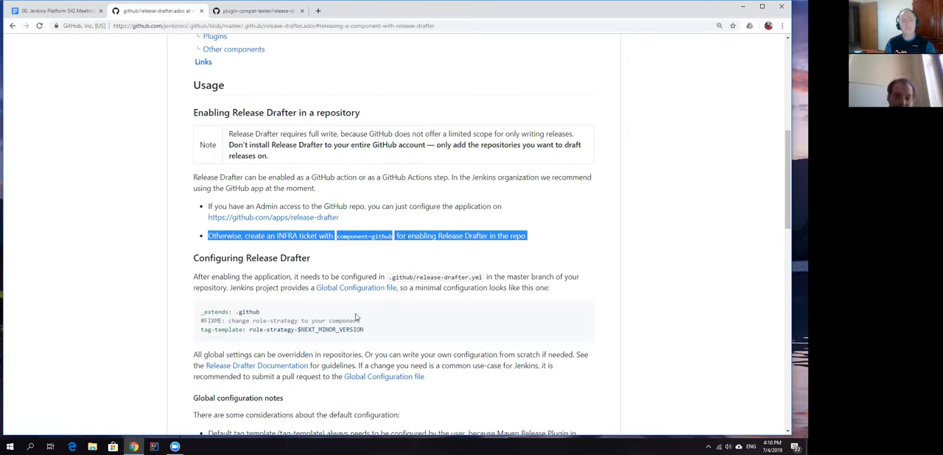
mouse_move(338, 302)
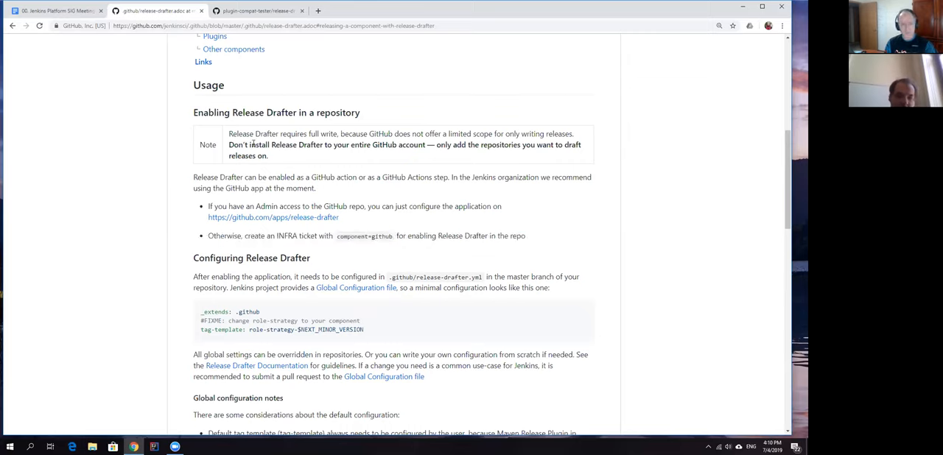
left_click_drag(229, 134, 269, 156)
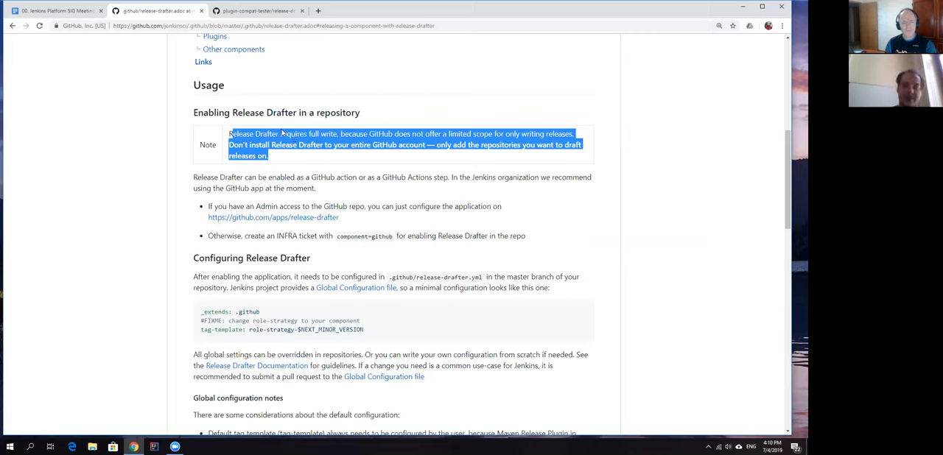
mouse_move(283, 136)
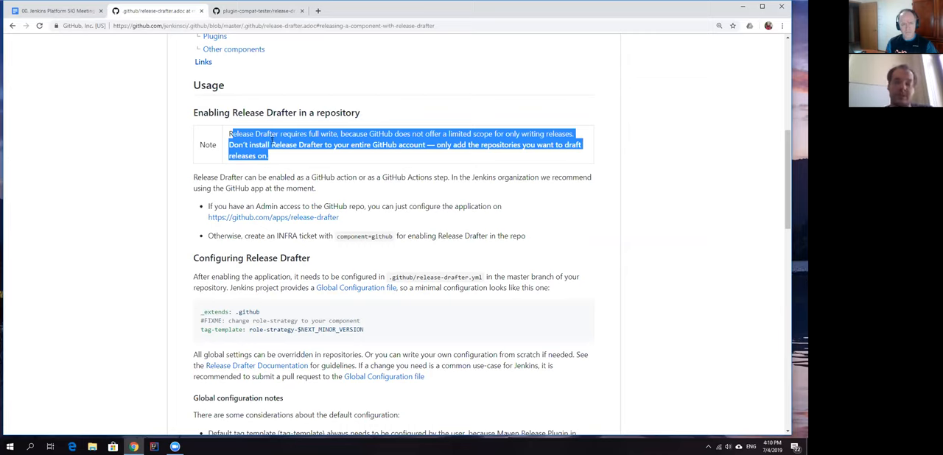
mouse_move(574, 134)
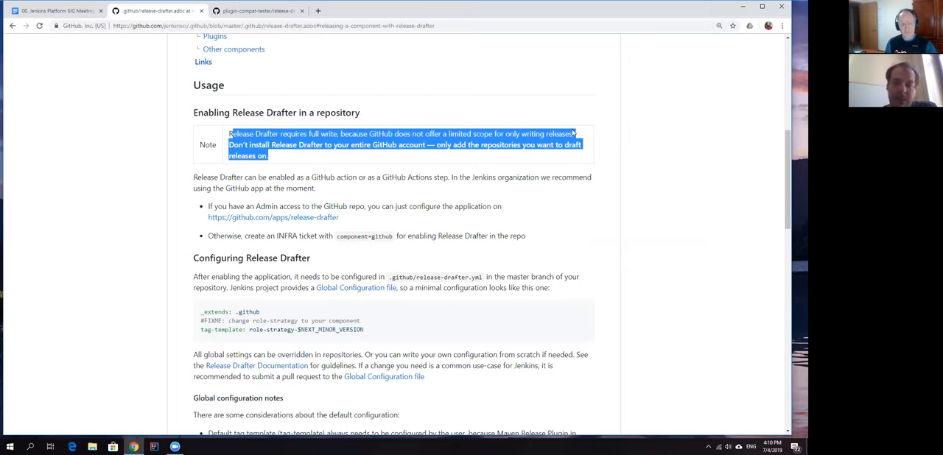
mouse_move(348, 156)
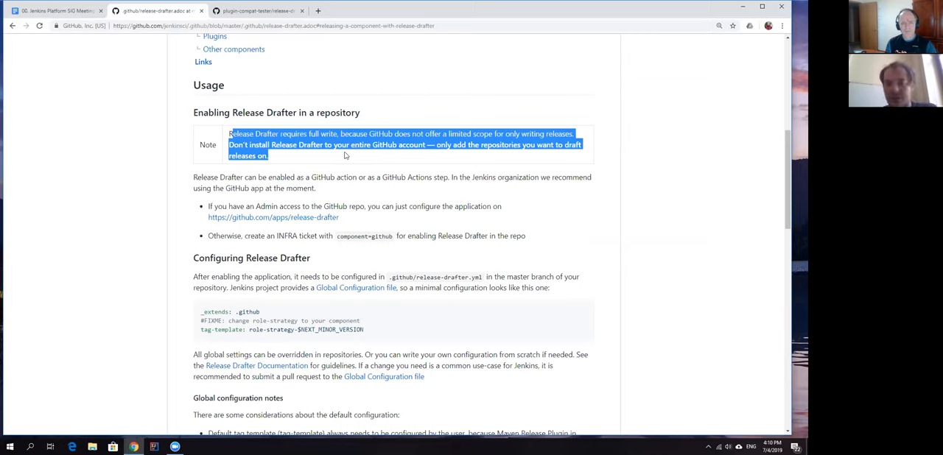
mouse_move(322, 157)
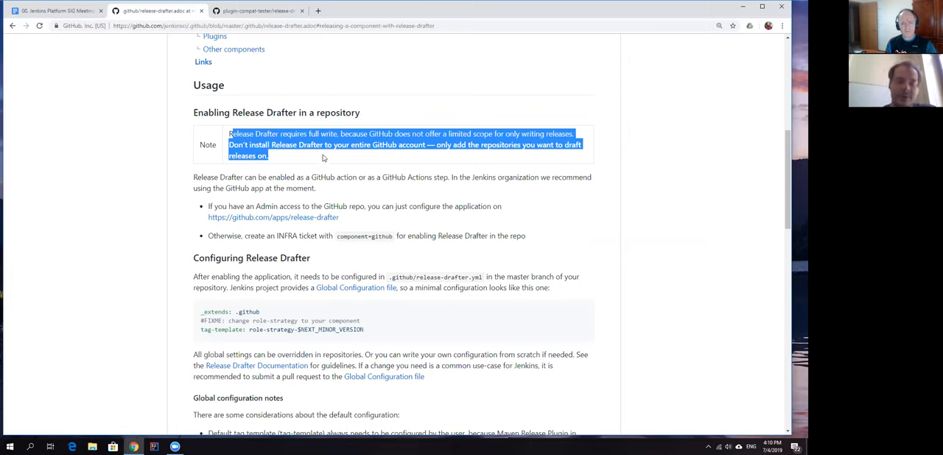
left_click(294, 164)
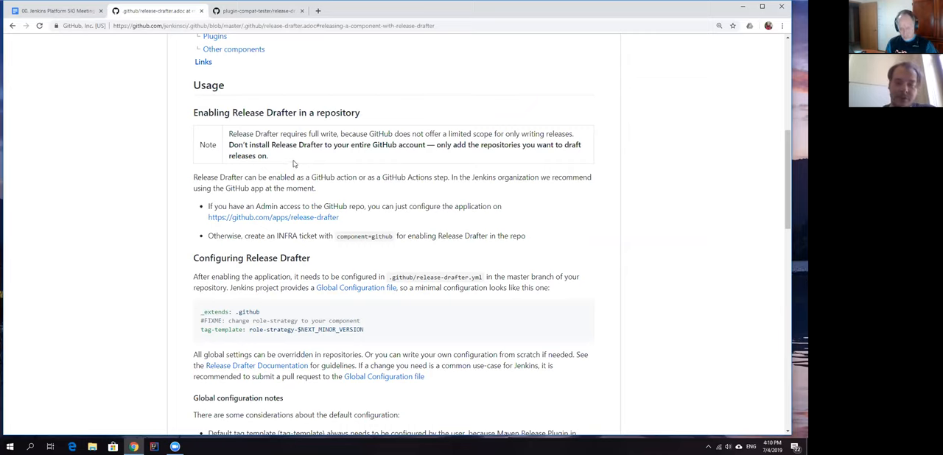
mouse_move(281, 159)
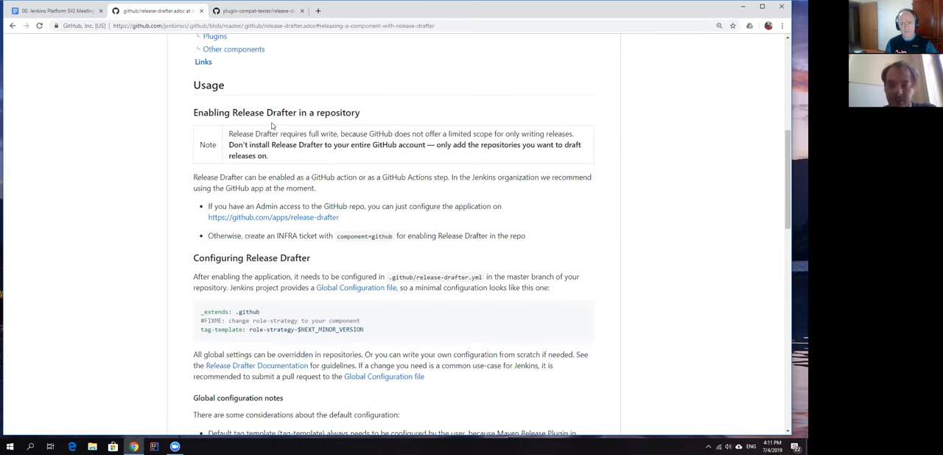
mouse_move(271, 126)
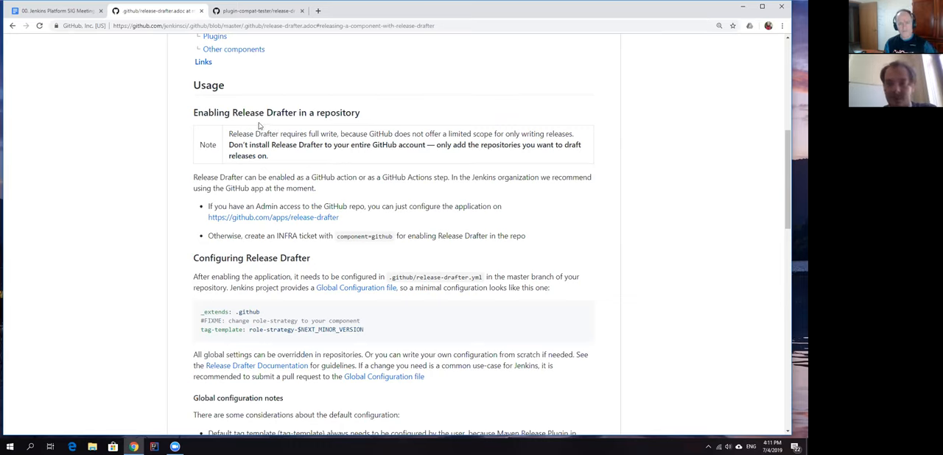
mouse_move(249, 133)
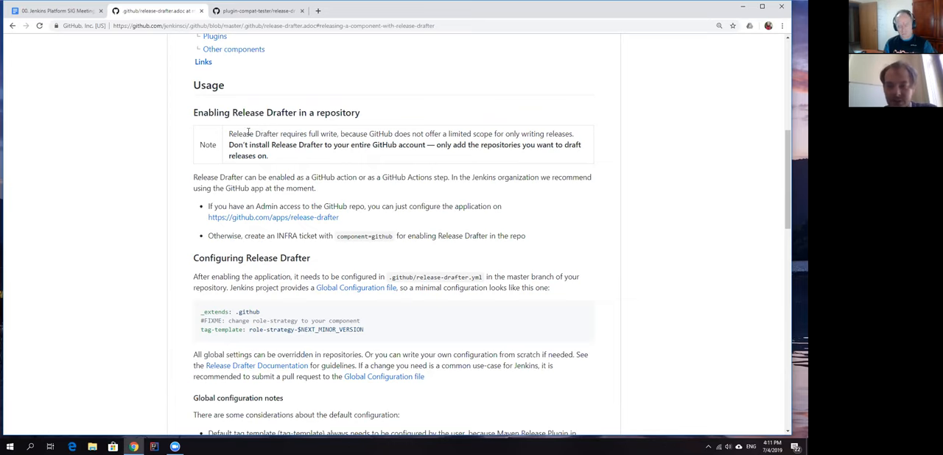
Go to the plugin-compat-tester repository and scroll through its Dockerfile's license header and Maven steps.
left_click(258, 10)
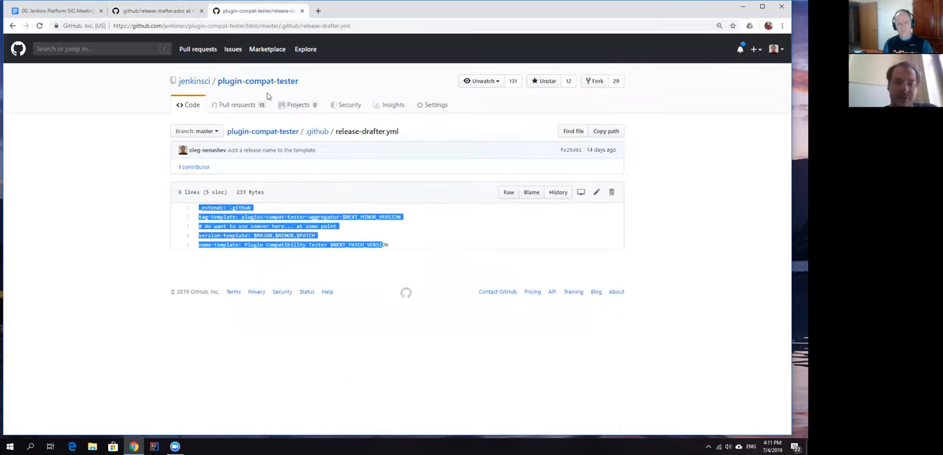
left_click(254, 75)
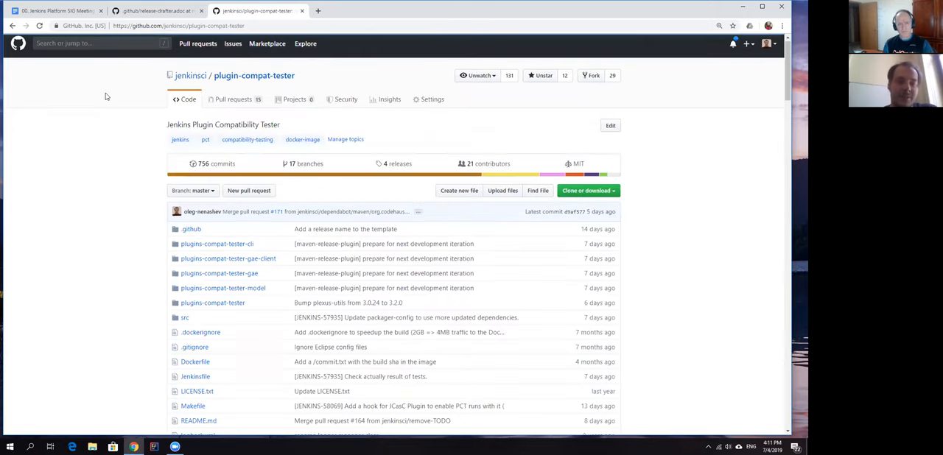
scroll("down", 3)
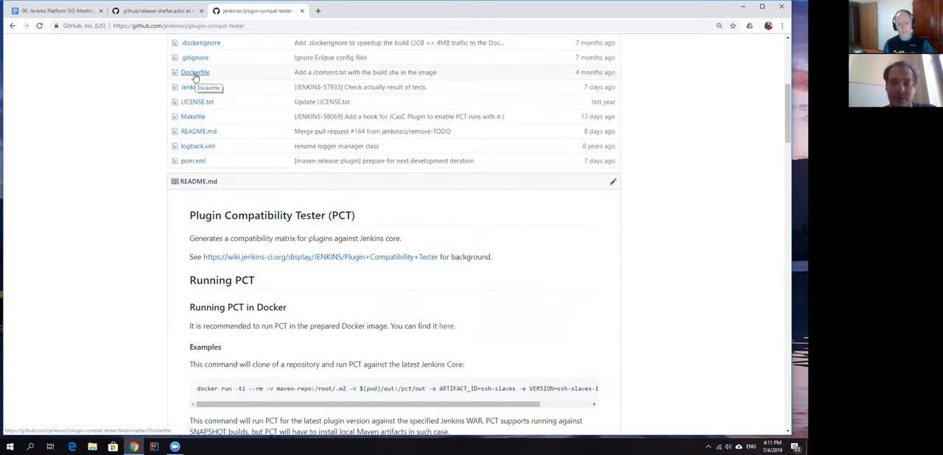
left_click(195, 73)
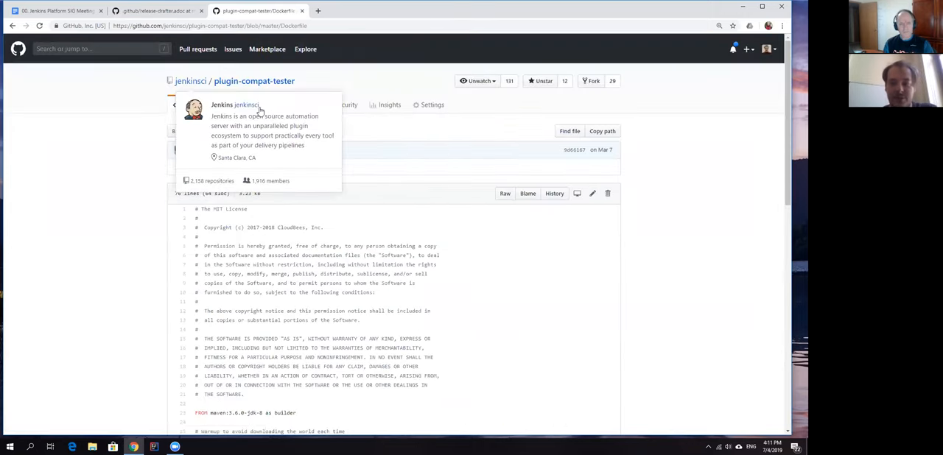
scroll("down", 3)
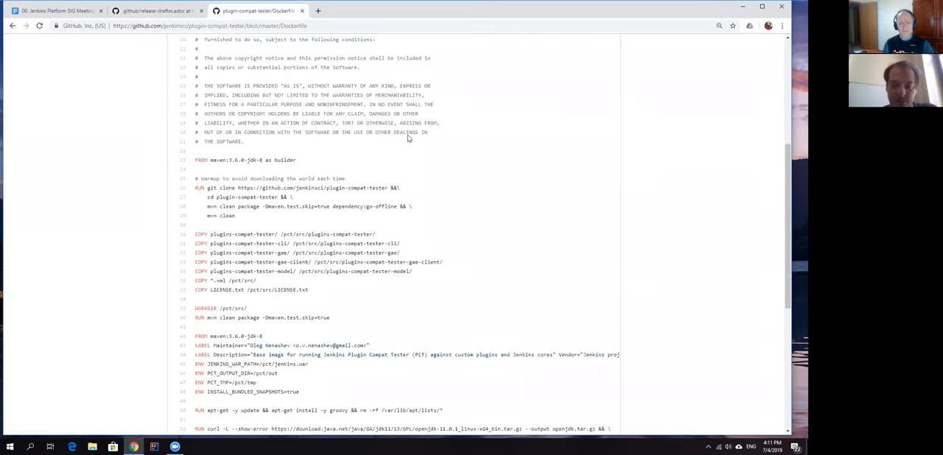
scroll("up", 3)
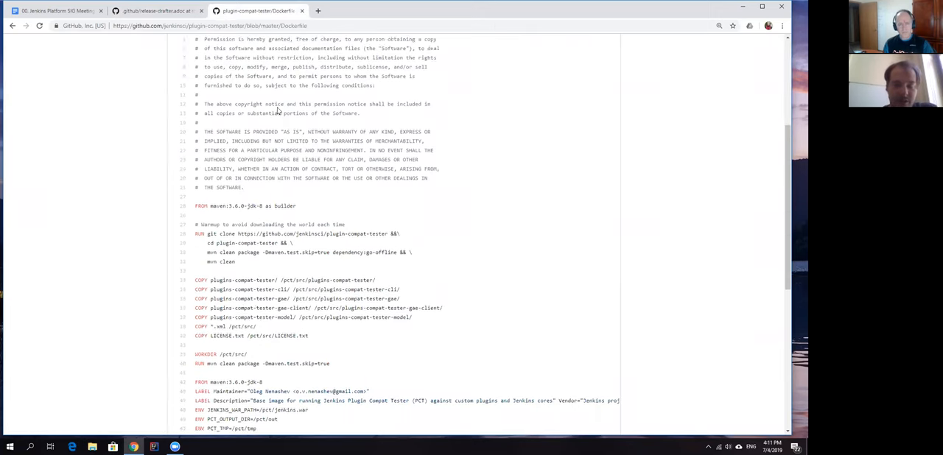
scroll("up", 3)
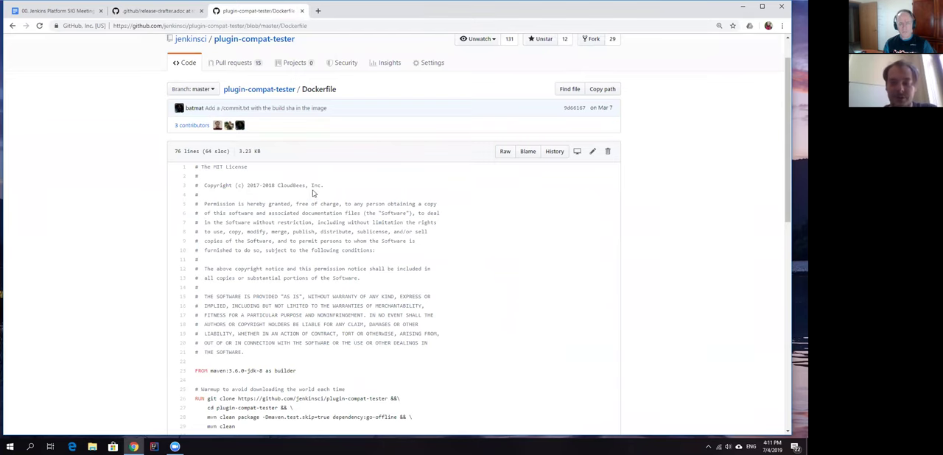
scroll("down", 3)
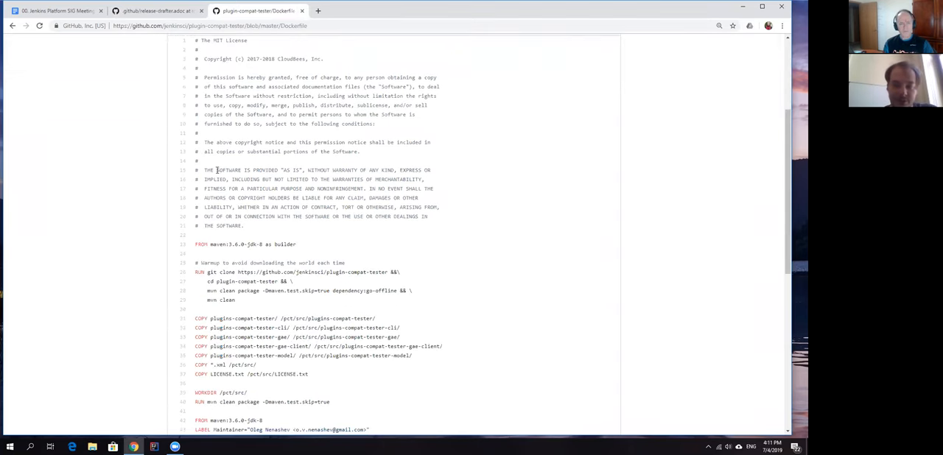
scroll("up", 3)
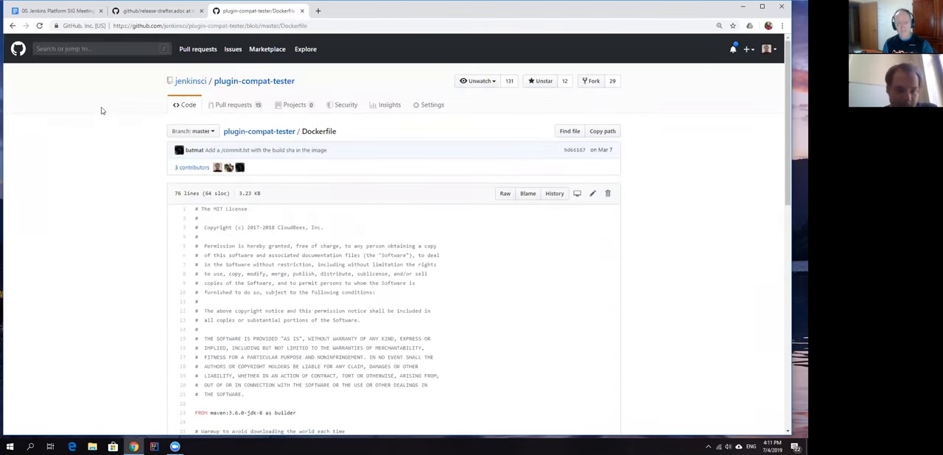
mouse_move(190, 81)
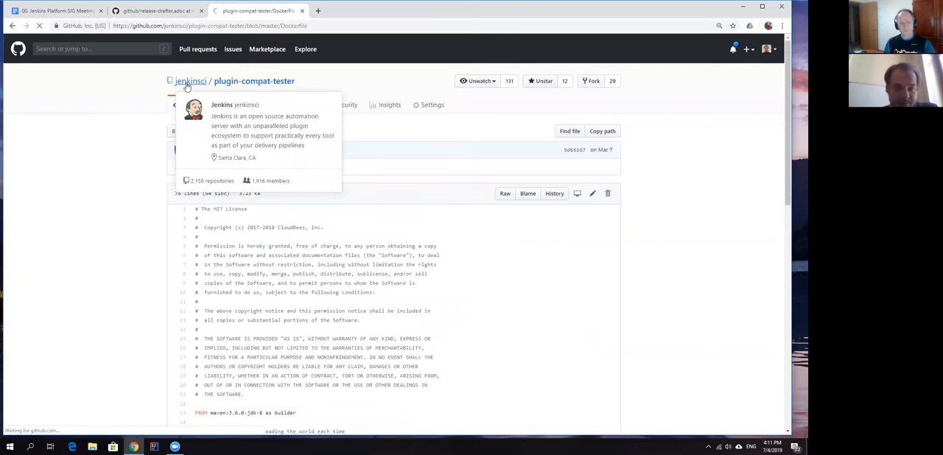
Open the jenkinsci organization page, then its pinned jenkins core repository.
left_click(190, 81)
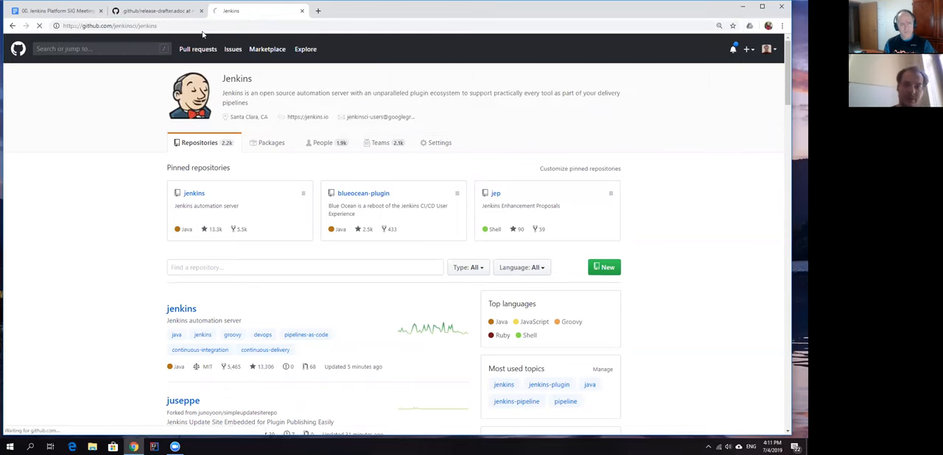
left_click(194, 192)
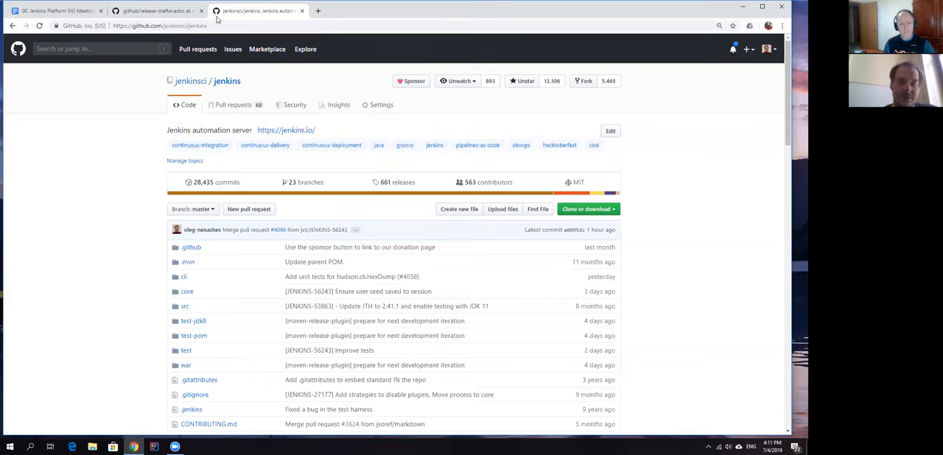
mouse_move(714, 17)
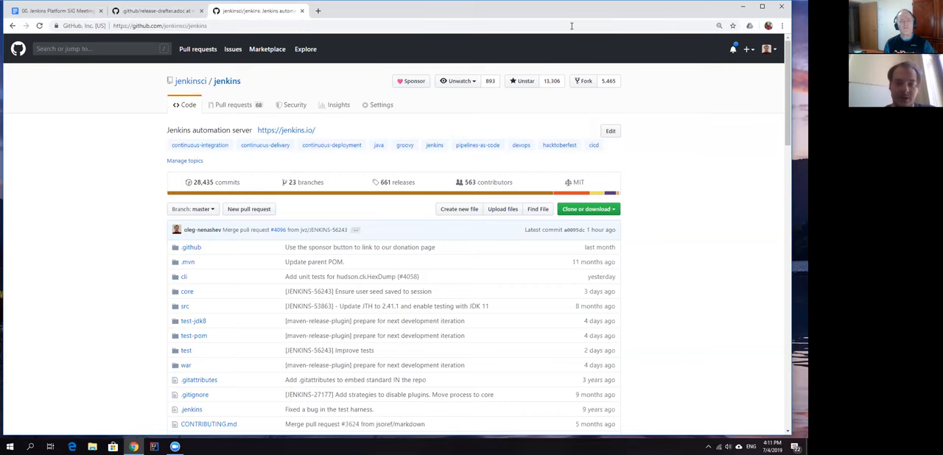
mouse_move(267, 48)
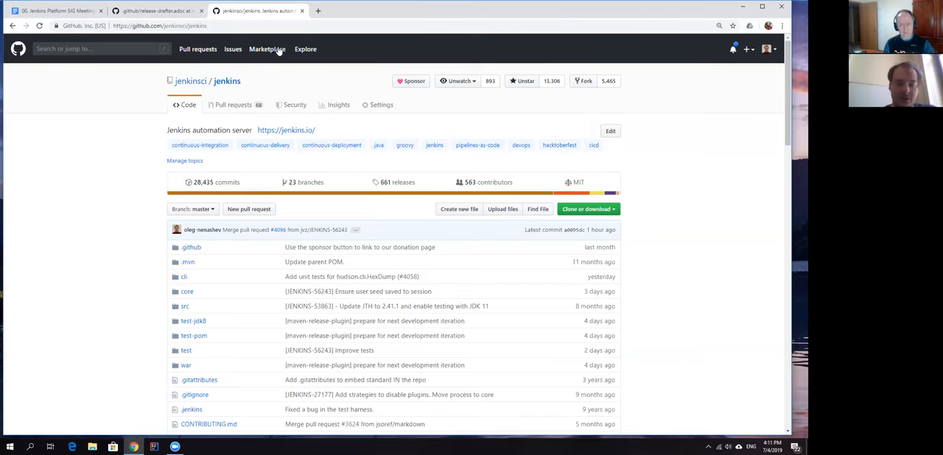
mouse_move(698, 76)
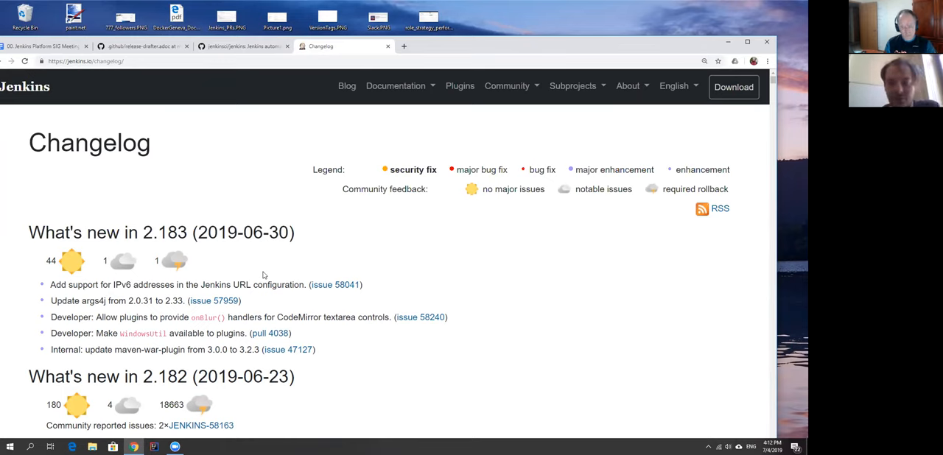
mouse_move(381, 262)
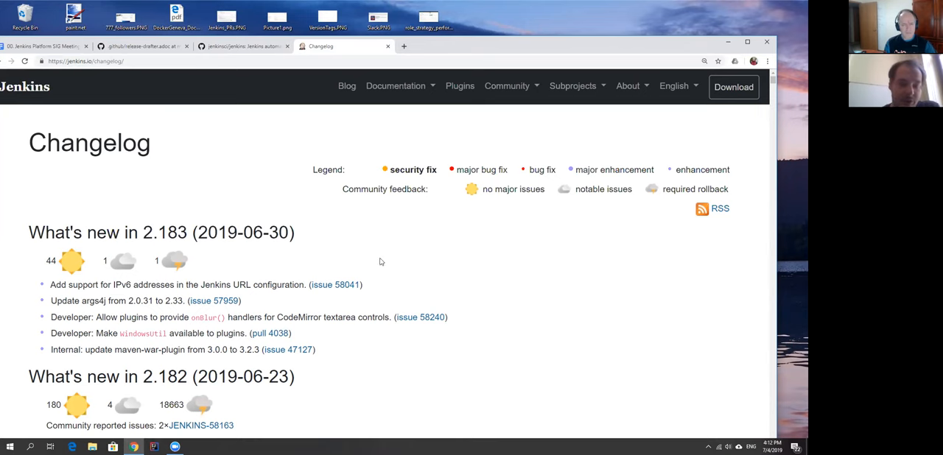
scroll("down", 3)
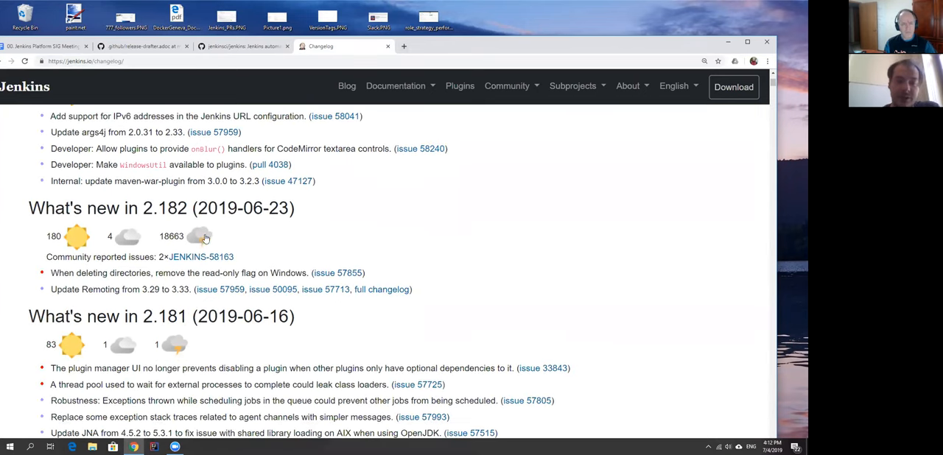
scroll("up", 3)
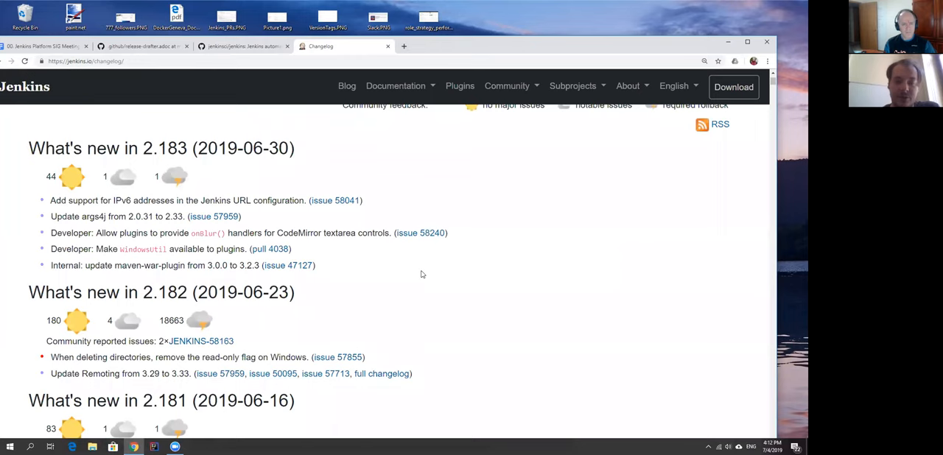
mouse_move(564, 195)
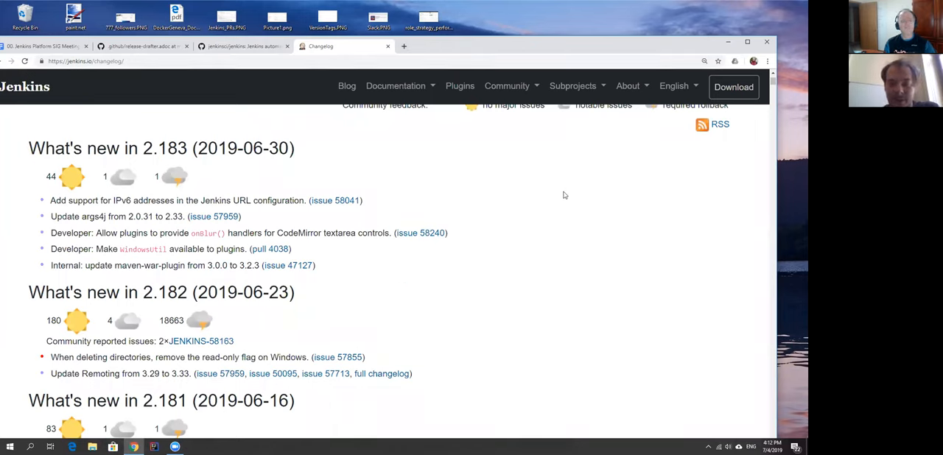
mouse_move(335, 201)
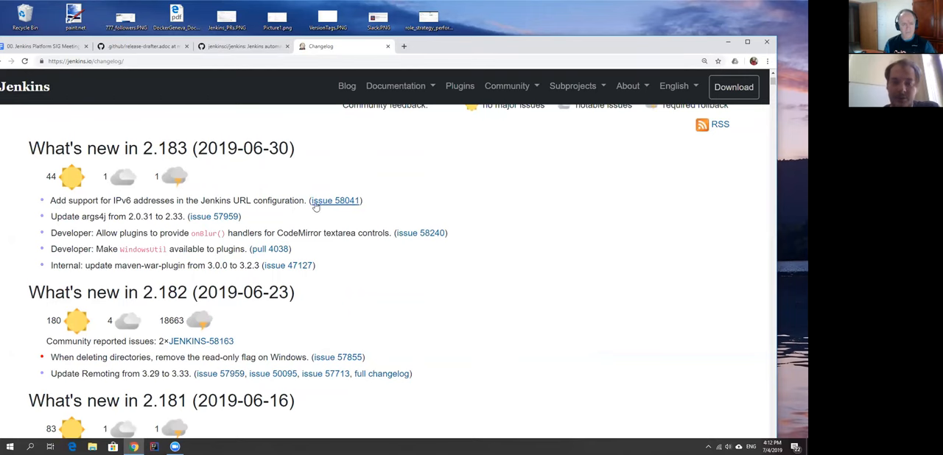
scroll("up", 3)
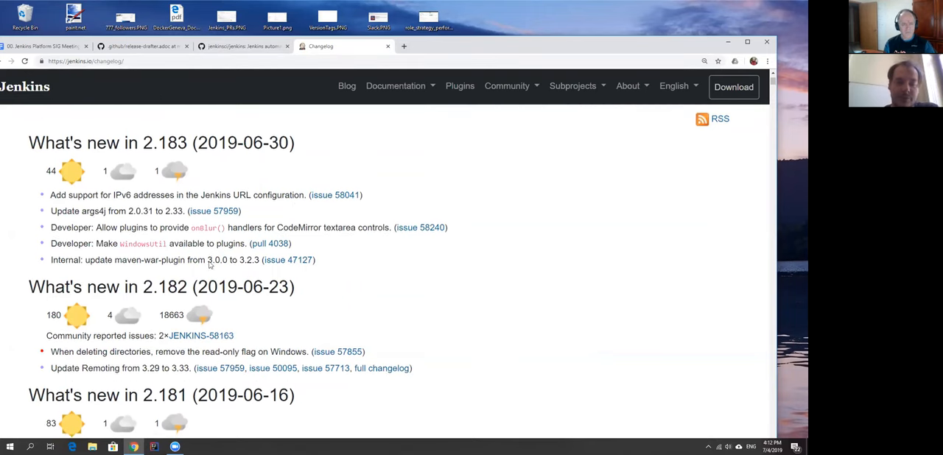
scroll("down", 3)
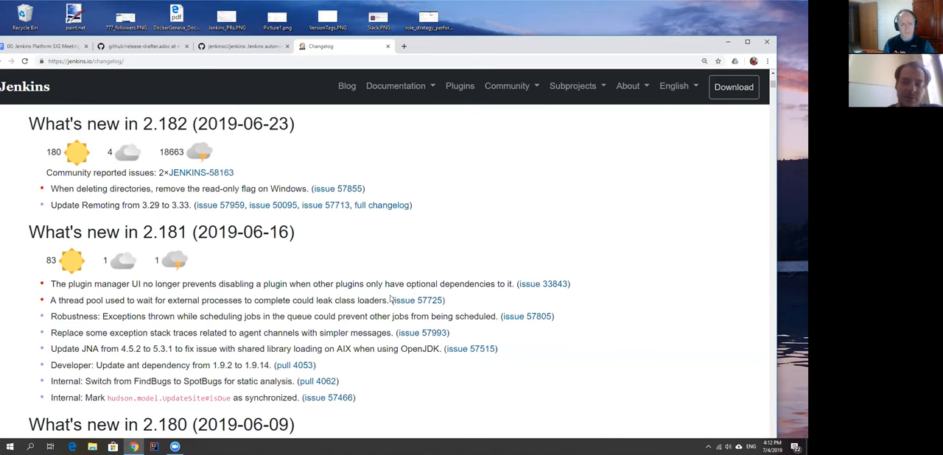
scroll("up", 3)
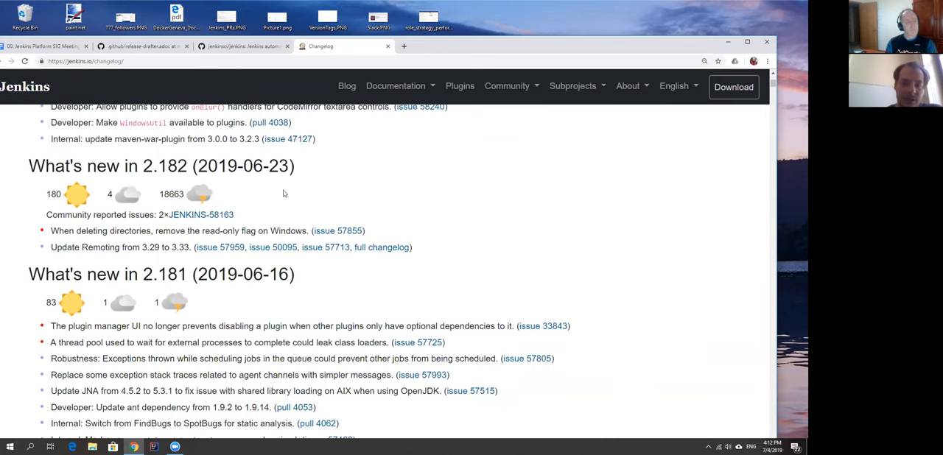
scroll("up", 3)
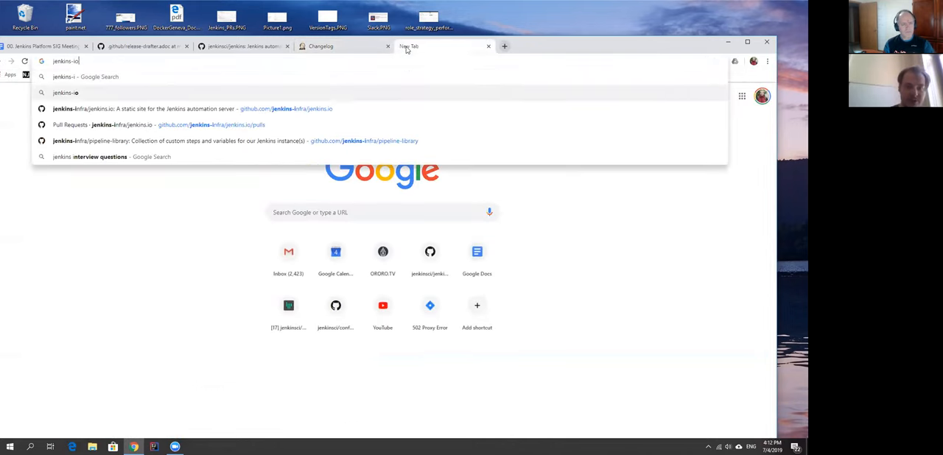
Open weekly.yml in jenkins.io via file search and scroll to versions 2.57–2.58.
left_click(190, 108)
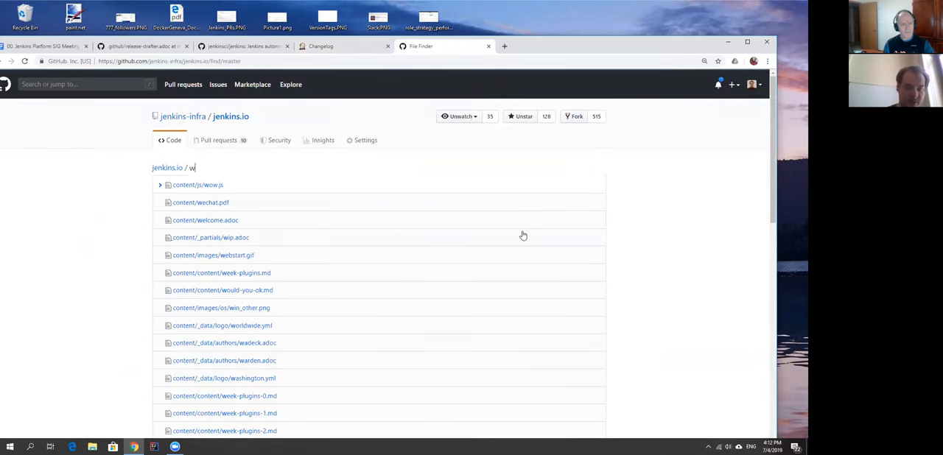
type("eekki")
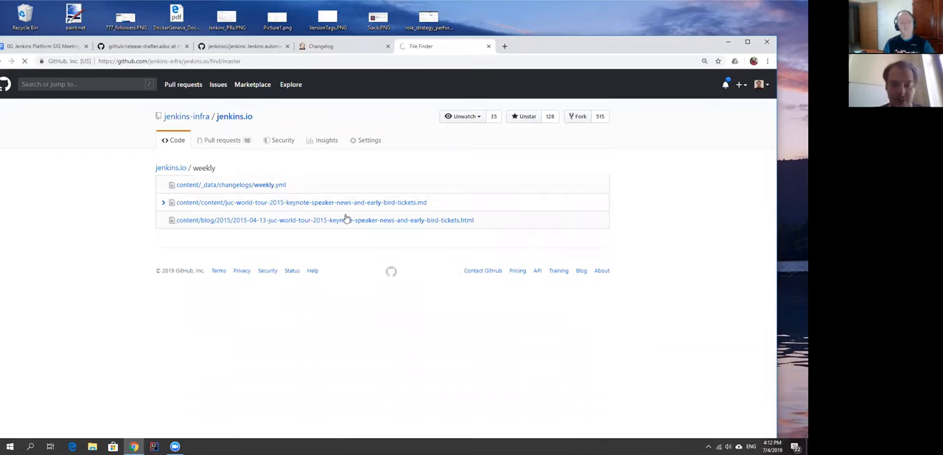
left_click(231, 184)
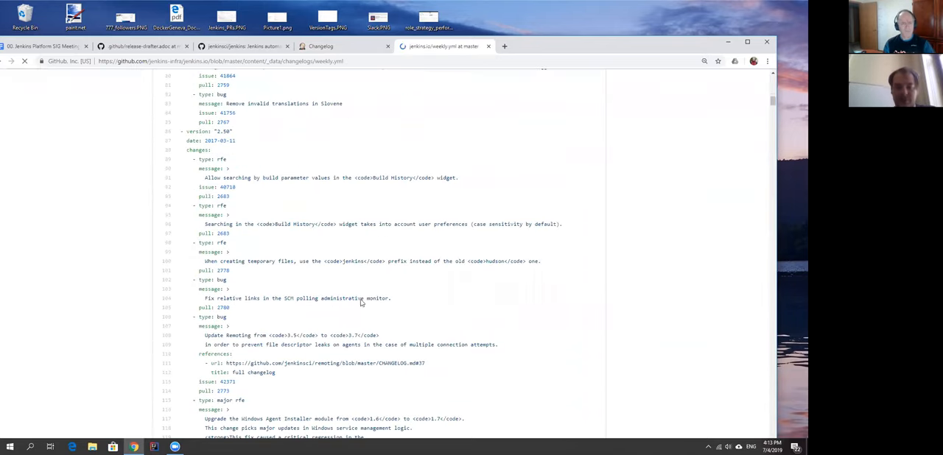
scroll("down", 3)
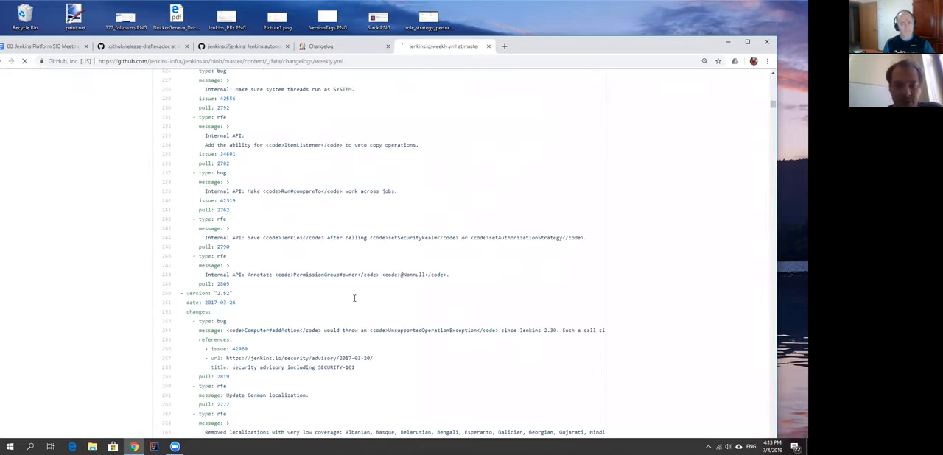
scroll("down", 3)
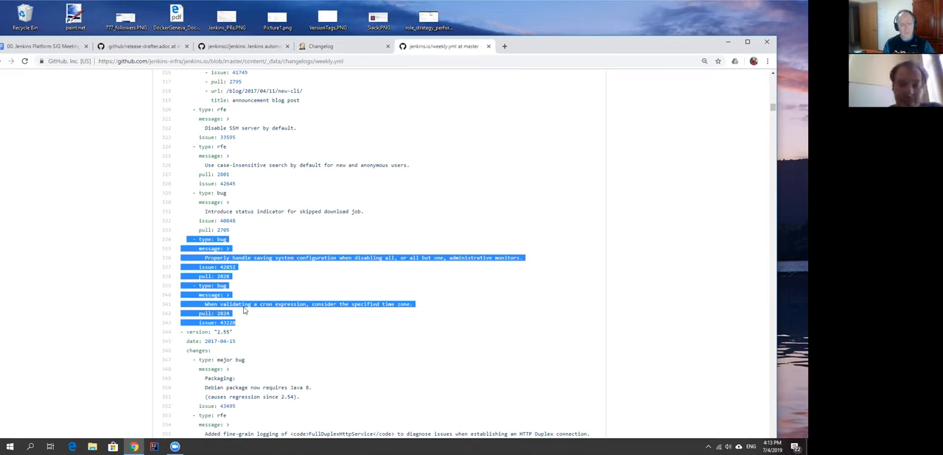
scroll("down", 3)
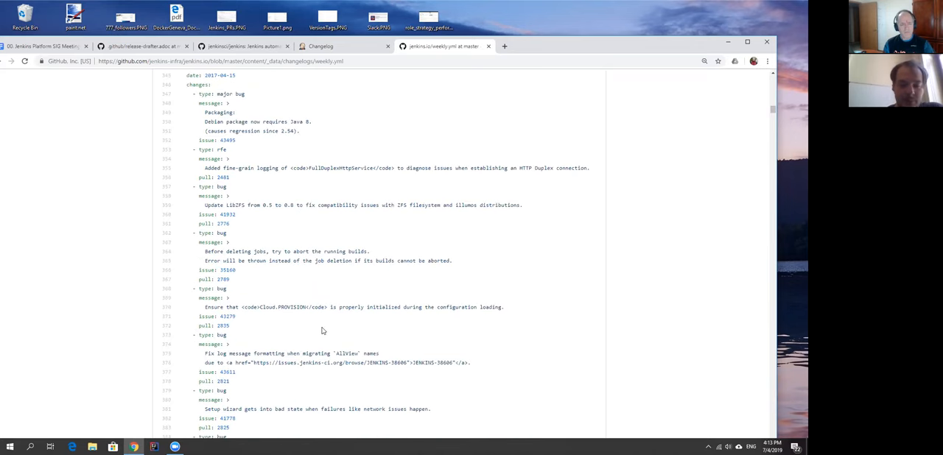
scroll("down", 3)
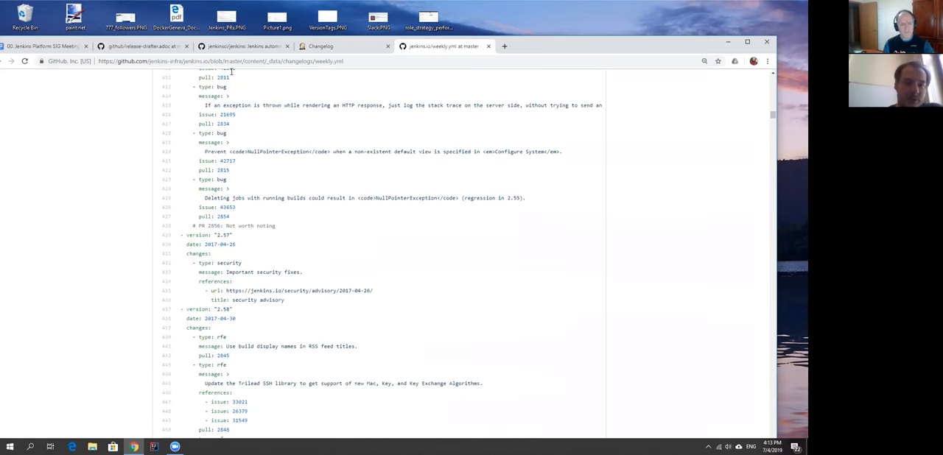
mouse_move(243, 46)
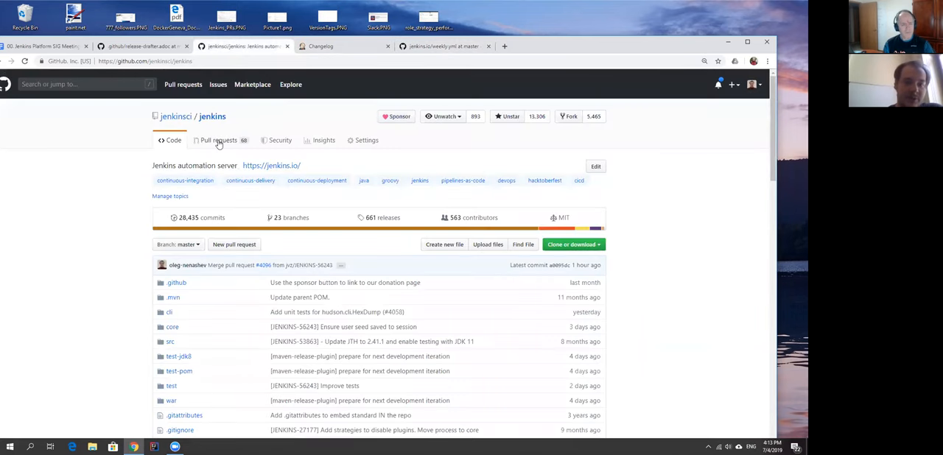
Show the jenkinsci/jenkins open pull requests list (68 open, 4,000 closed).
left_click(218, 140)
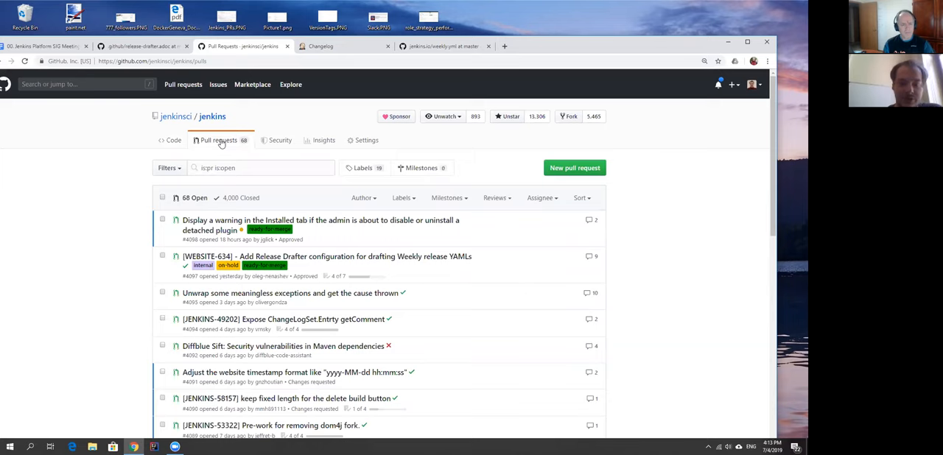
mouse_move(302, 256)
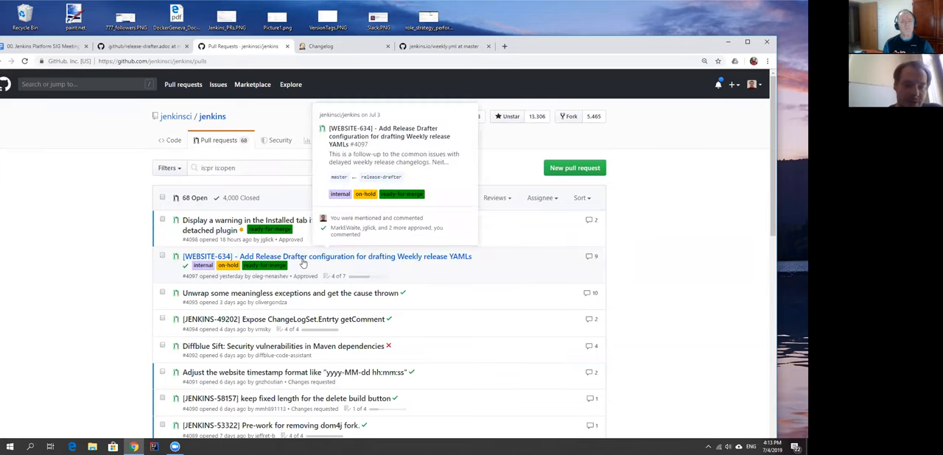
mouse_move(303, 263)
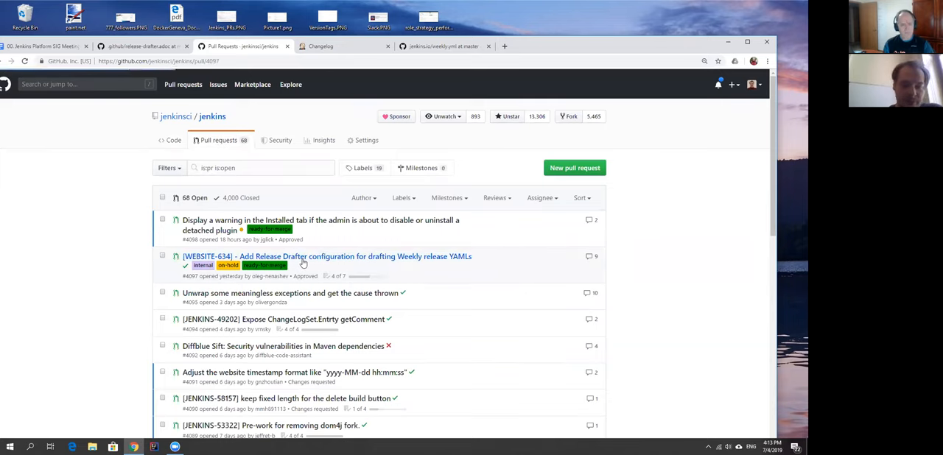
Open Release Drafter pull request #4097 and scroll through its description.
left_click(327, 256)
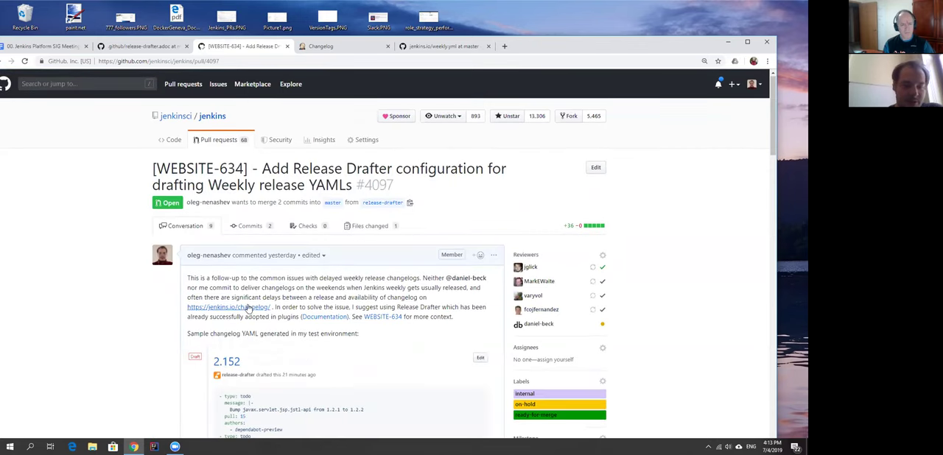
scroll("down", 3)
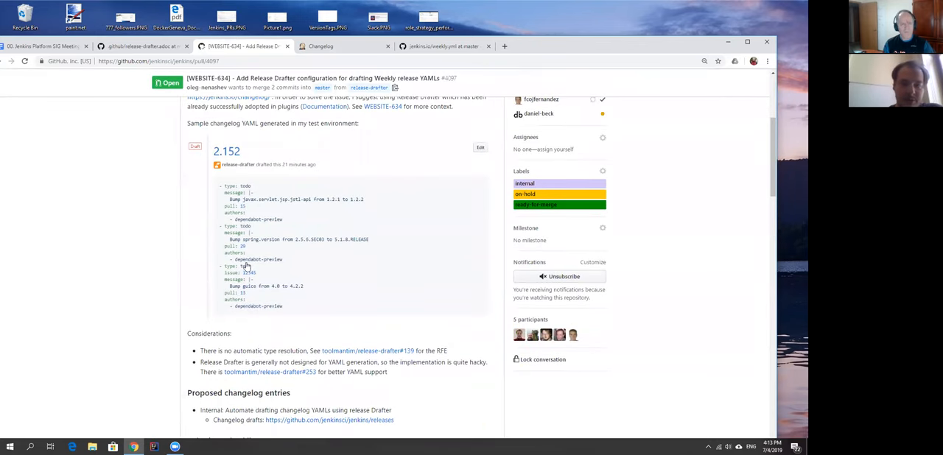
mouse_move(267, 308)
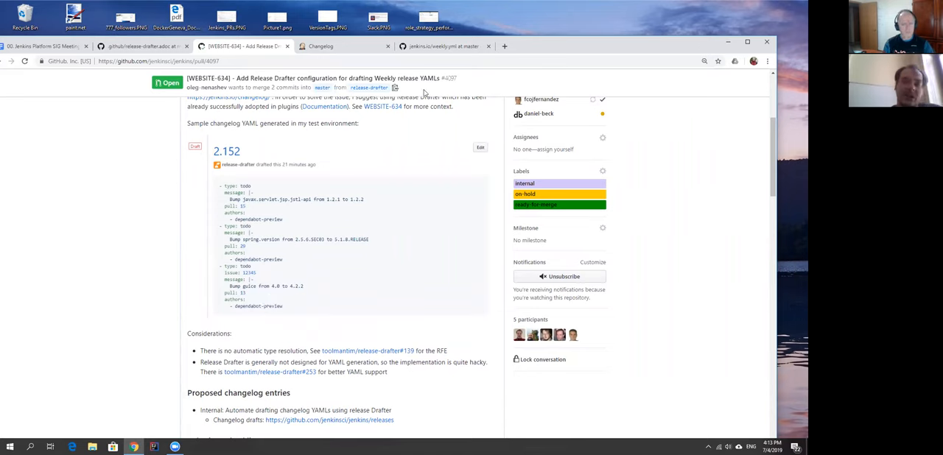
mouse_move(439, 46)
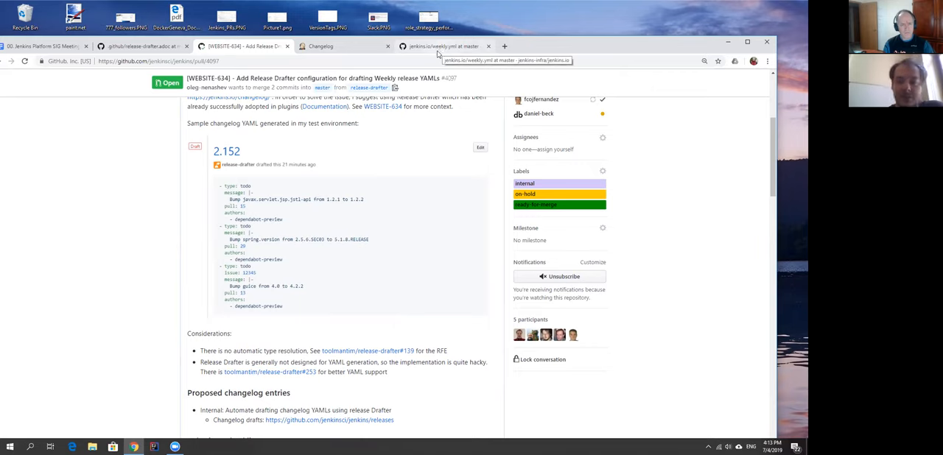
mouse_move(237, 309)
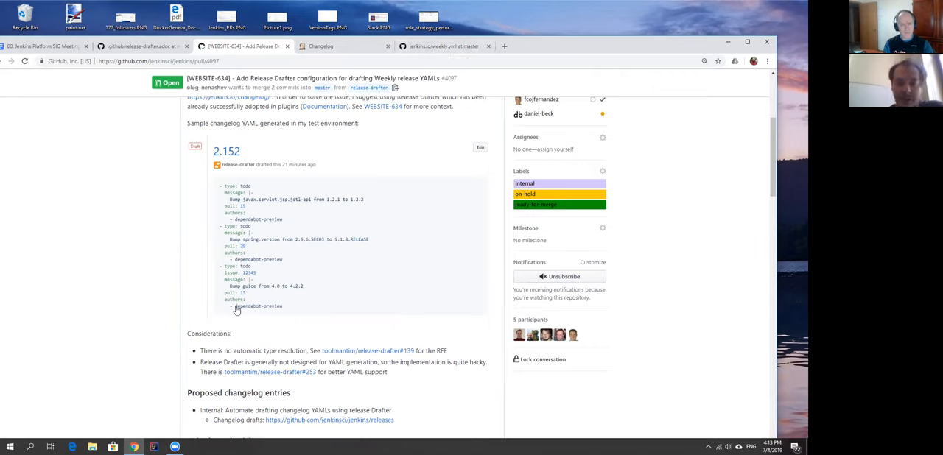
scroll("up", 3)
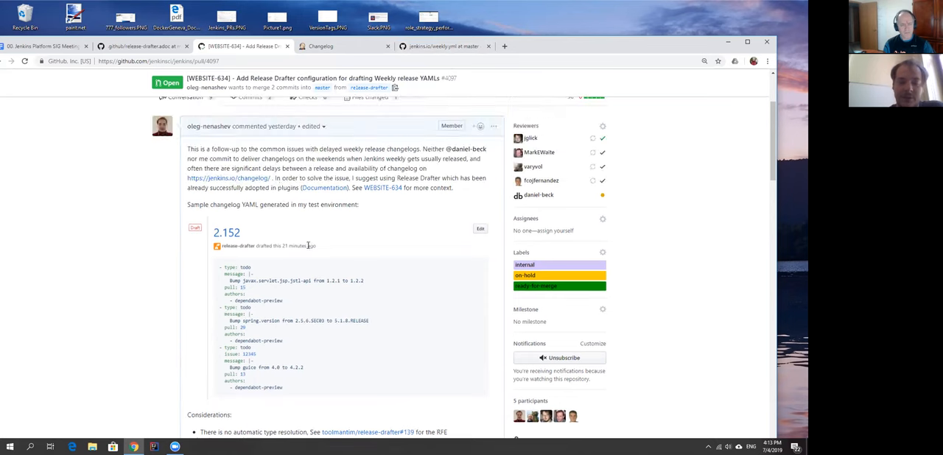
scroll("down", 3)
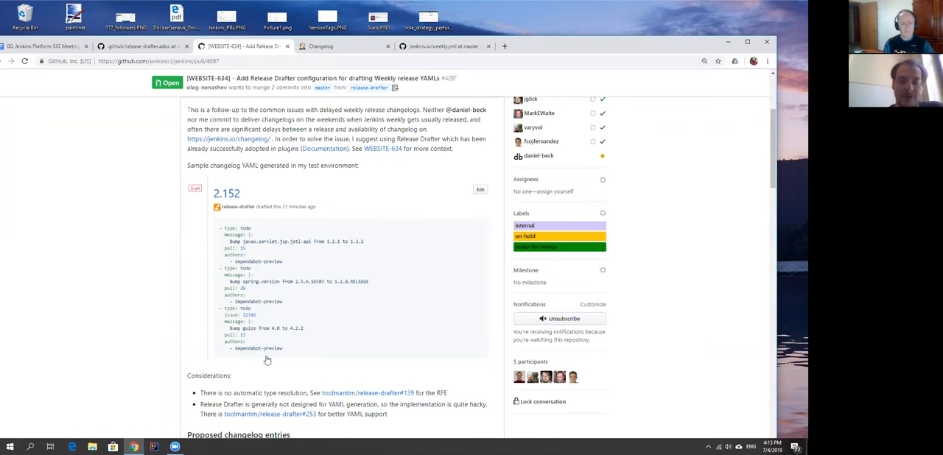
scroll("up", 3)
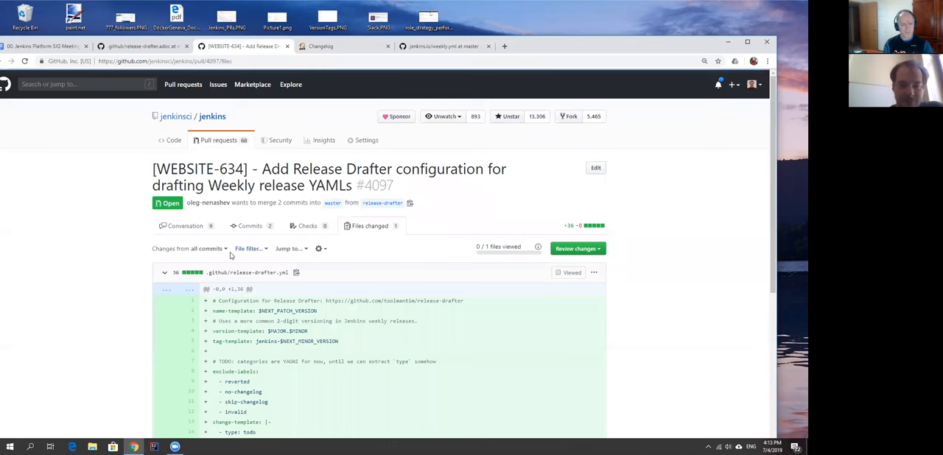
Highlight the todo type in #4097's change template, then return to its Conversation view.
scroll("down", 3)
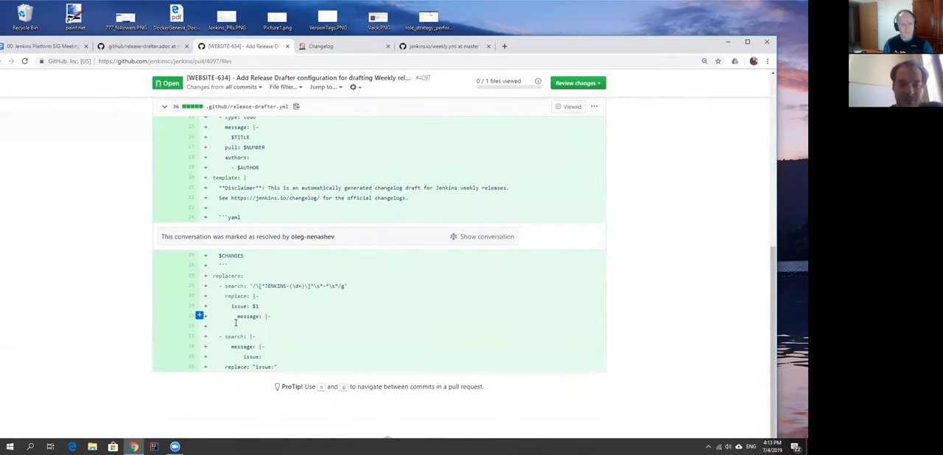
left_click_drag(221, 337, 278, 367)
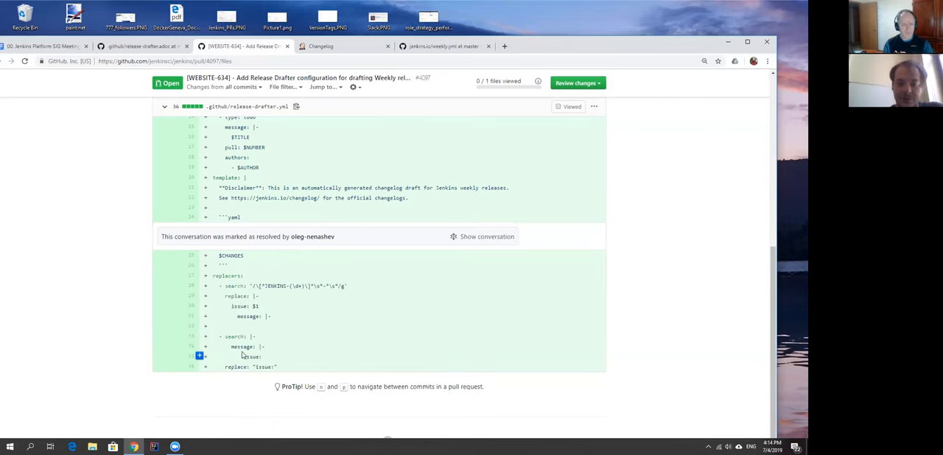
mouse_move(275, 294)
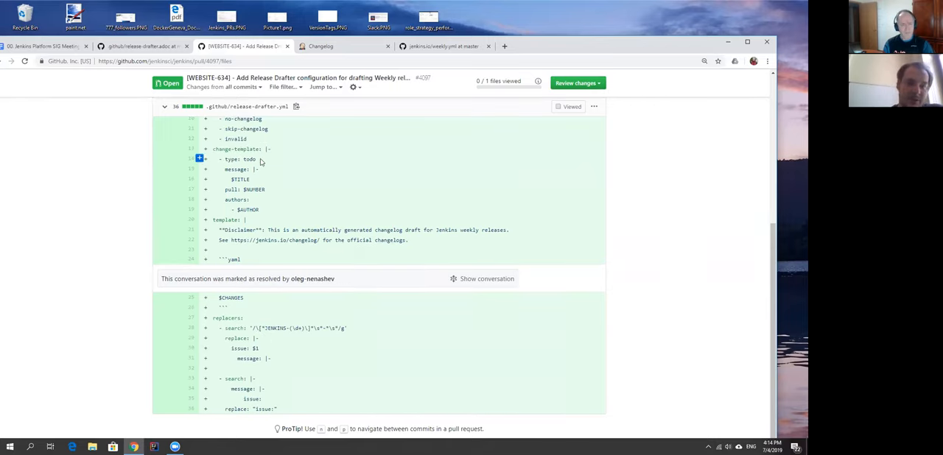
double_click(239, 161)
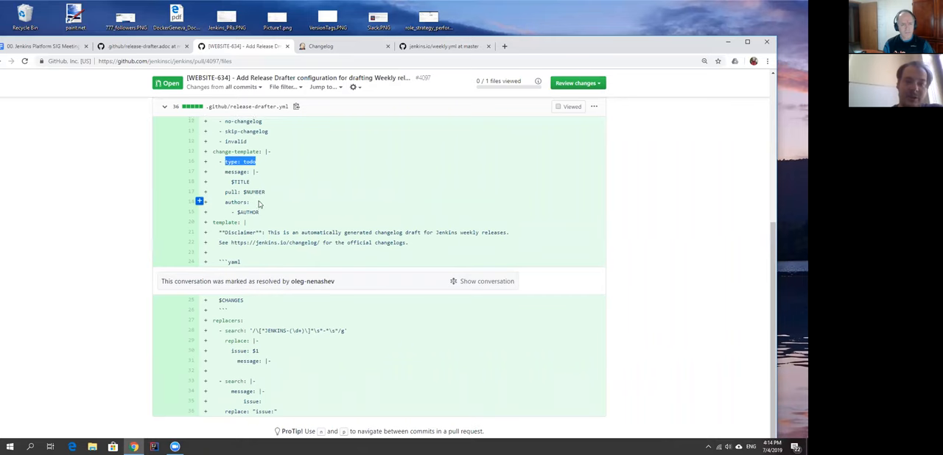
scroll("up", 3)
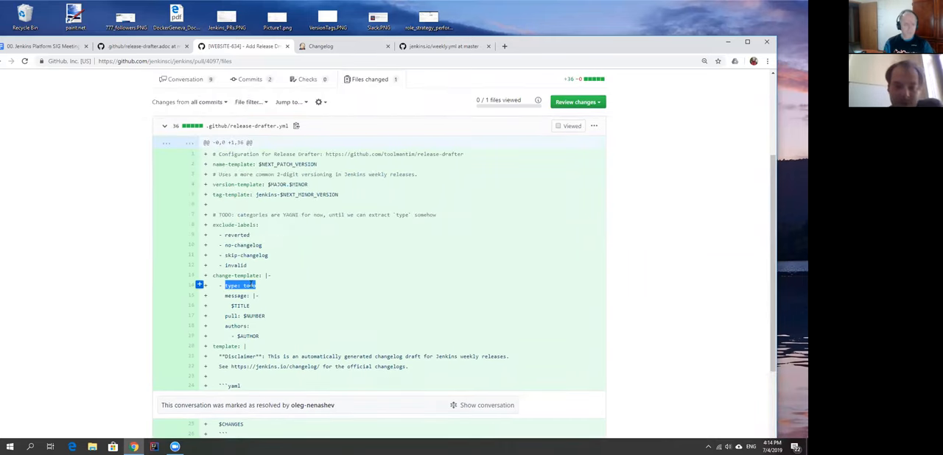
scroll("up", 3)
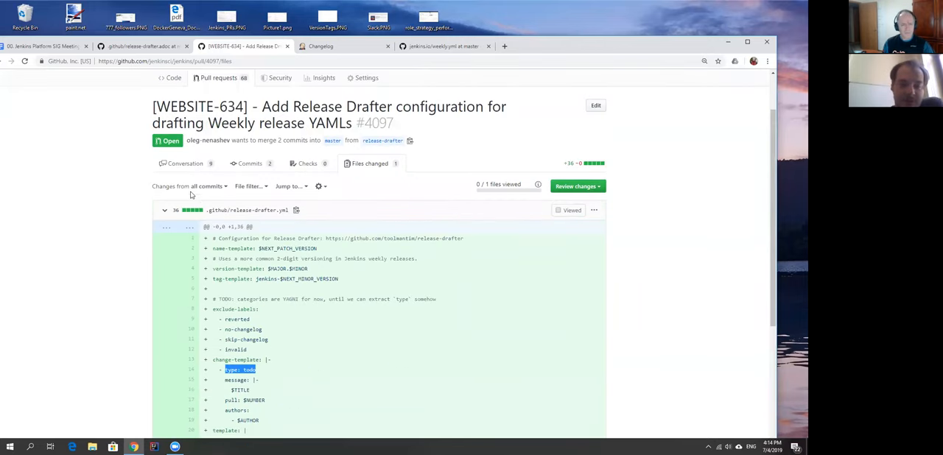
left_click(181, 163)
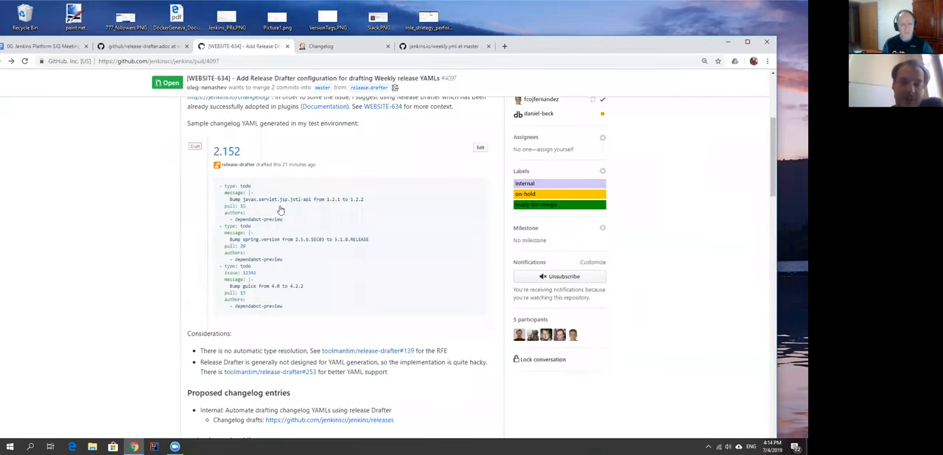
scroll("up", 3)
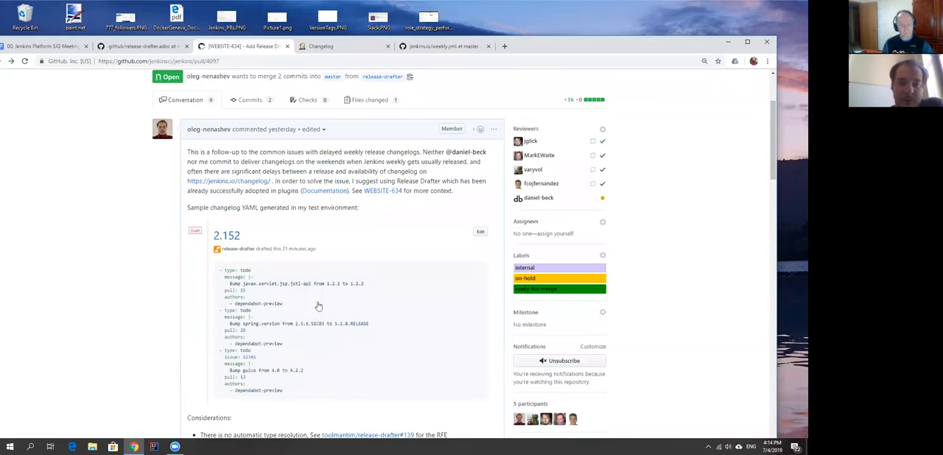
mouse_move(247, 250)
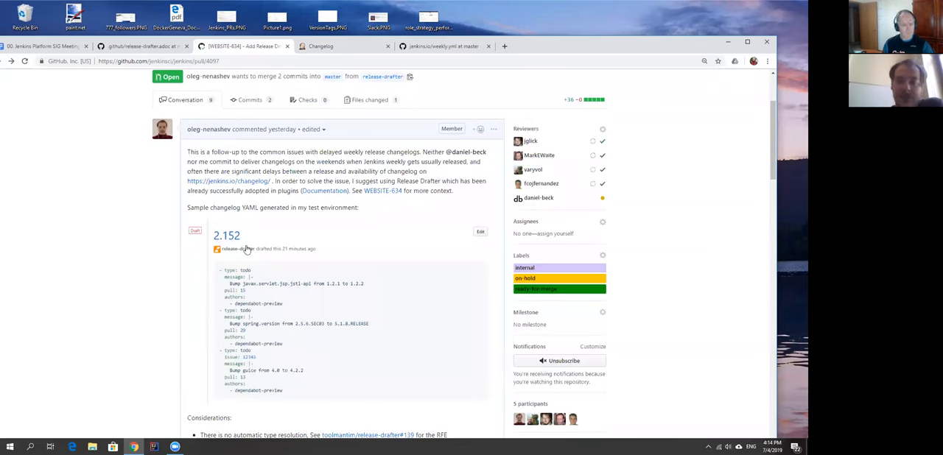
mouse_move(447, 56)
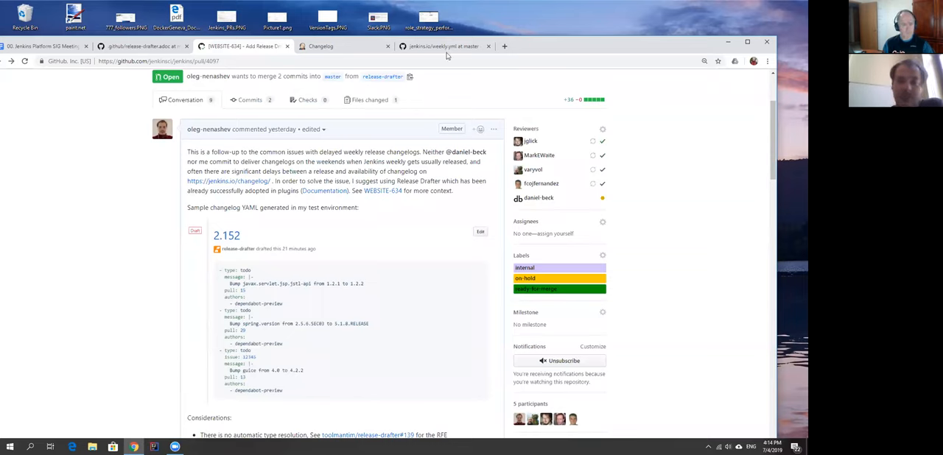
mouse_move(351, 227)
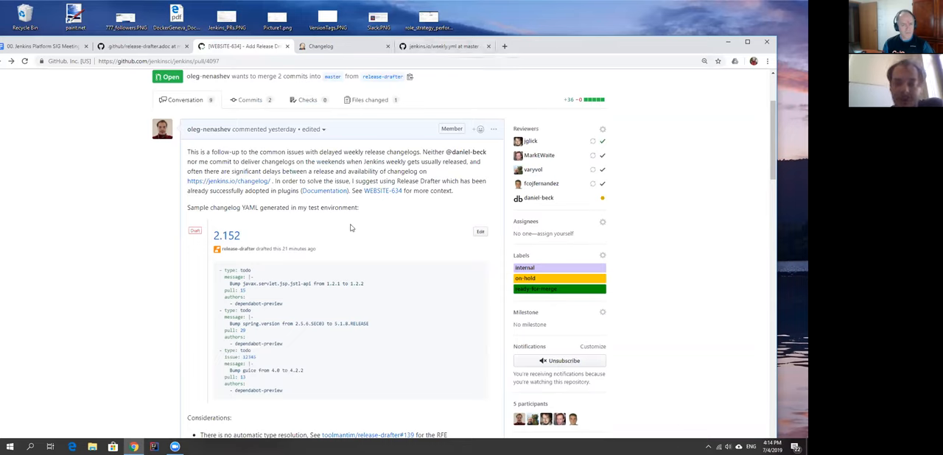
mouse_move(347, 213)
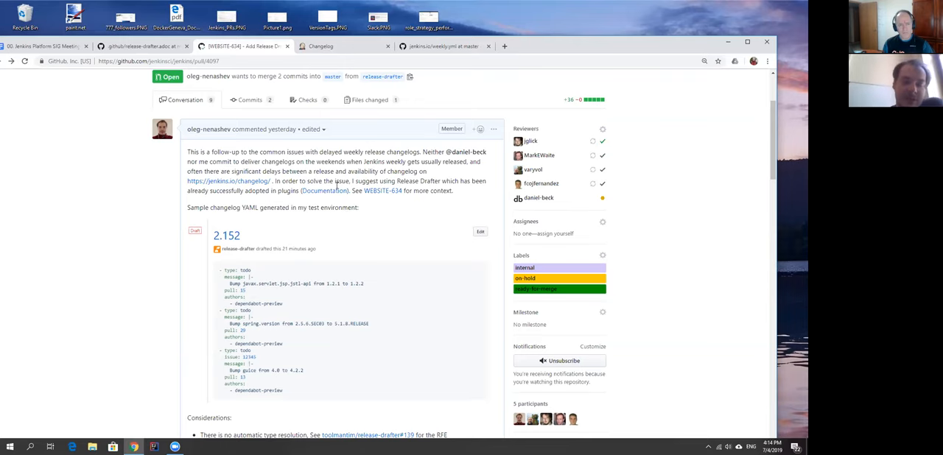
scroll("down", 3)
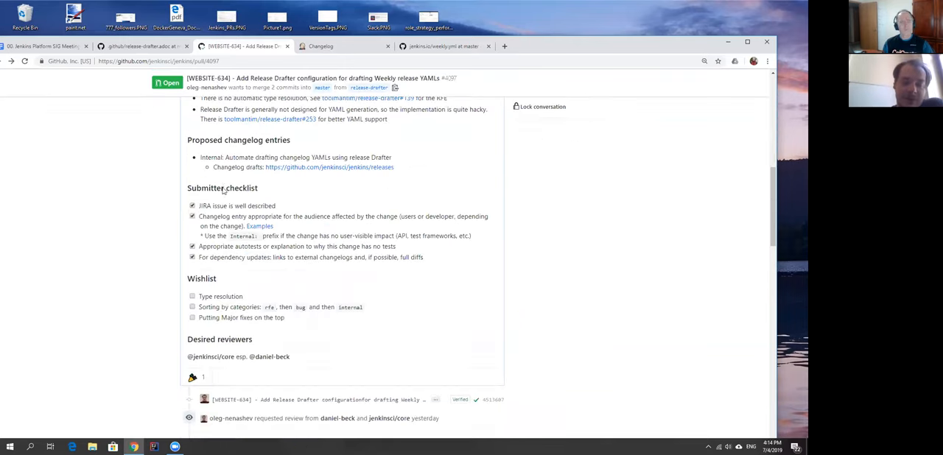
scroll("down", 3)
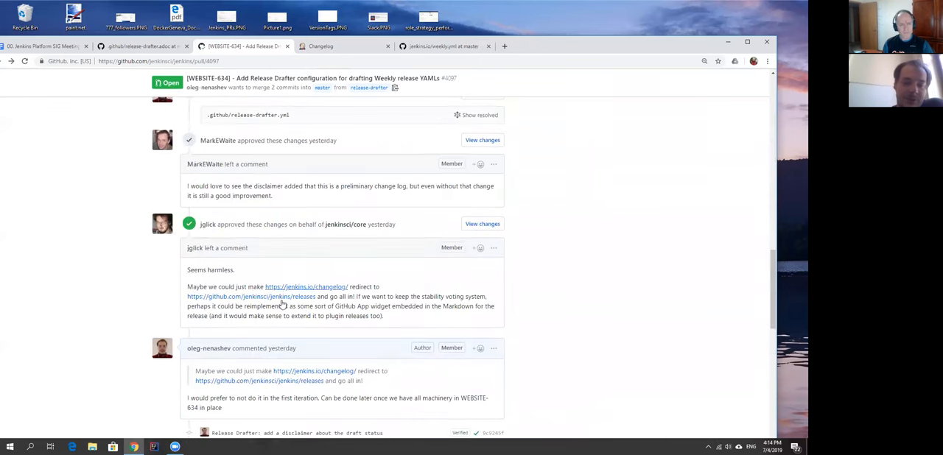
left_click_drag(204, 286, 360, 296)
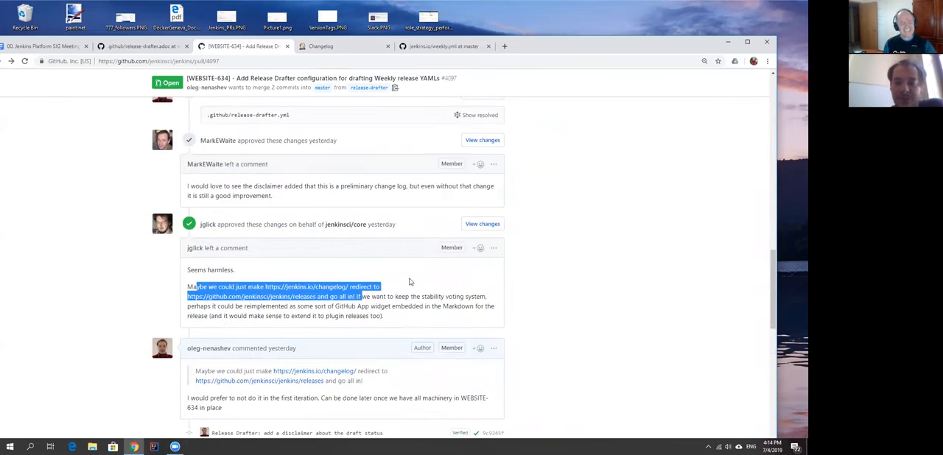
mouse_move(280, 304)
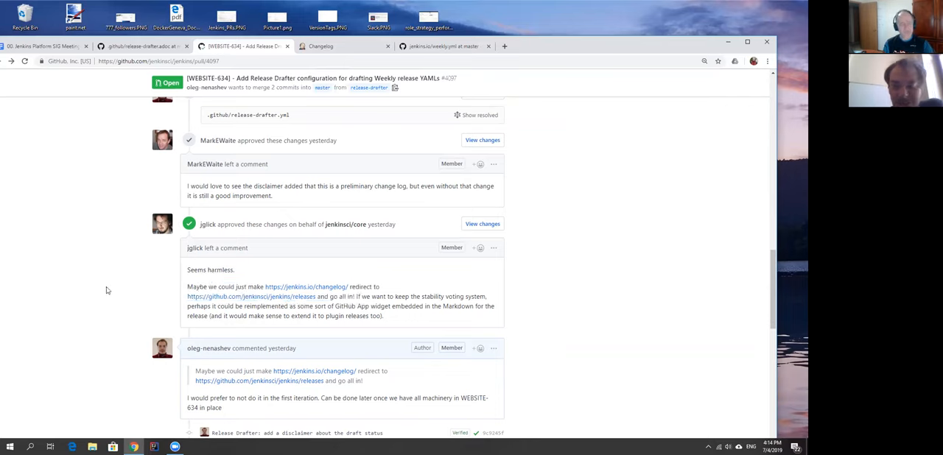
mouse_move(92, 276)
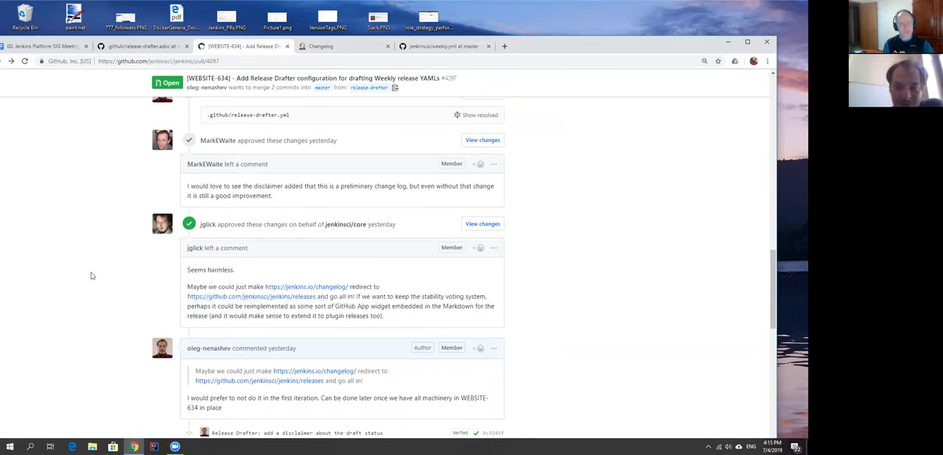
scroll("down", 3)
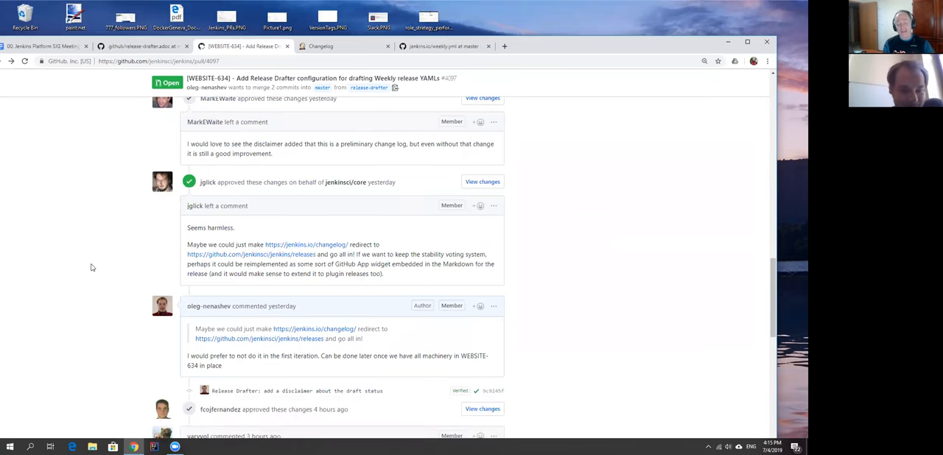
scroll("down", 3)
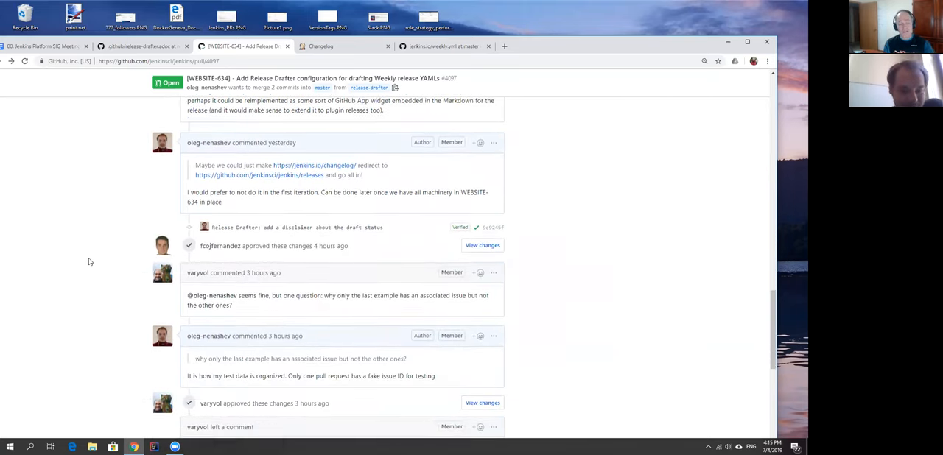
scroll("down", 3)
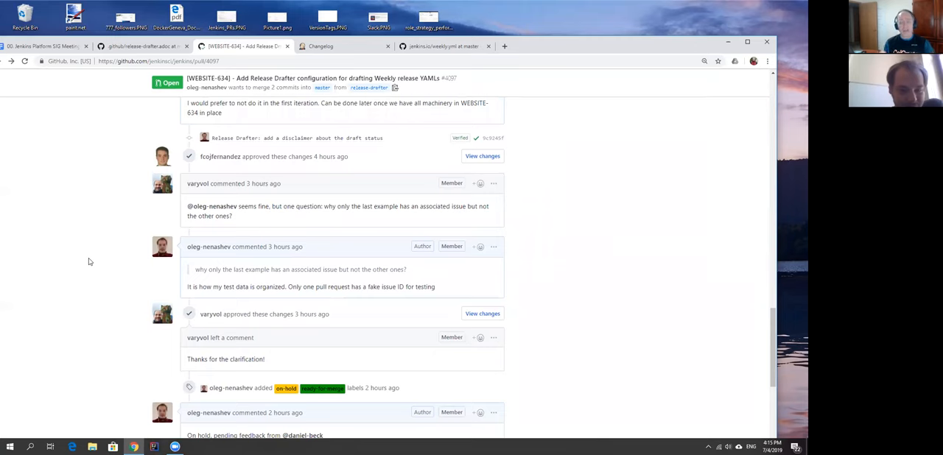
scroll("down", 3)
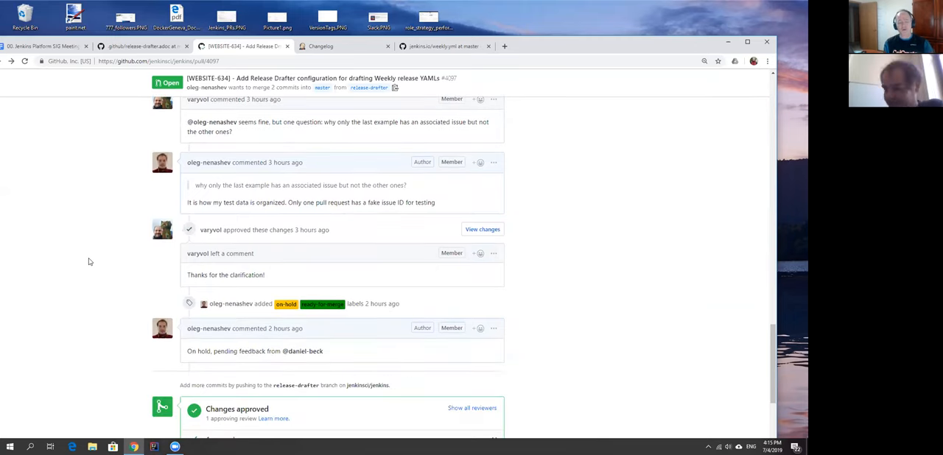
mouse_move(102, 258)
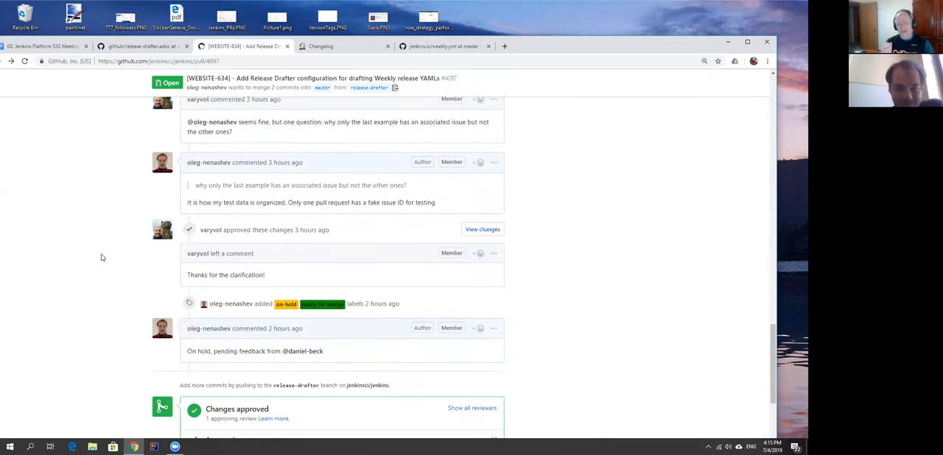
Scroll #4097's description to Considerations and open release-drafter#253 in a new tab.
scroll("up", 3)
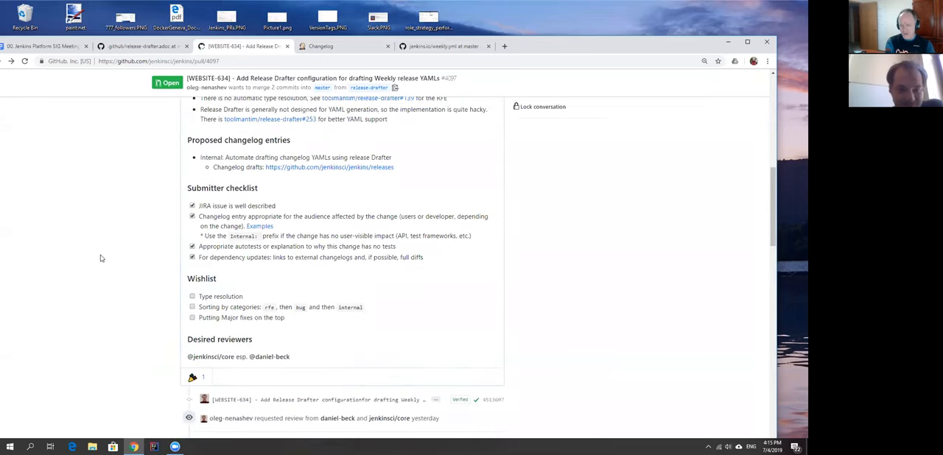
scroll("up", 3)
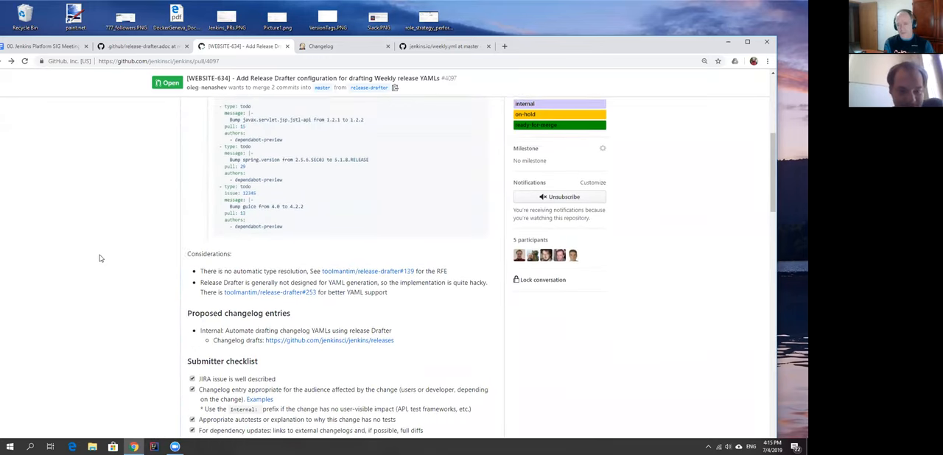
scroll("down", 3)
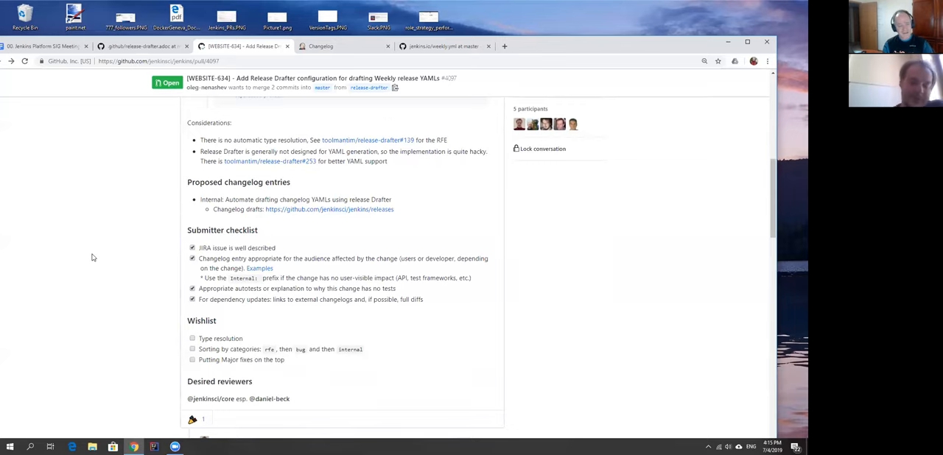
scroll("up", 3)
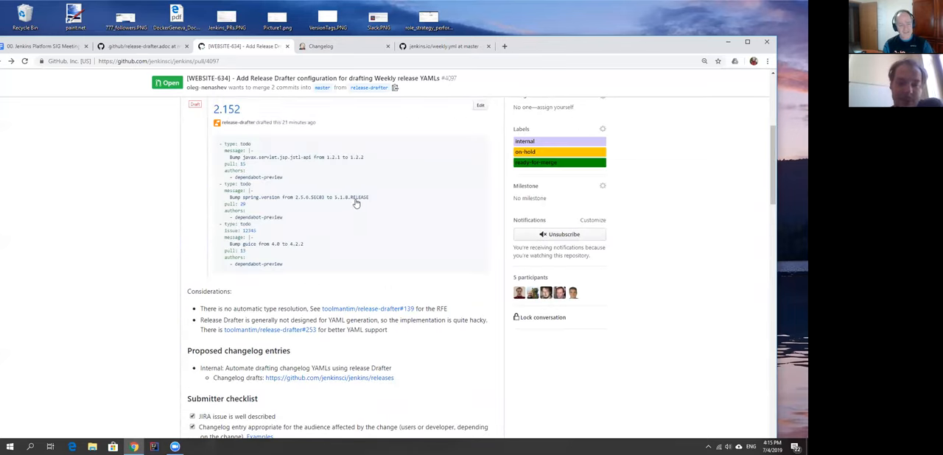
scroll("up", 3)
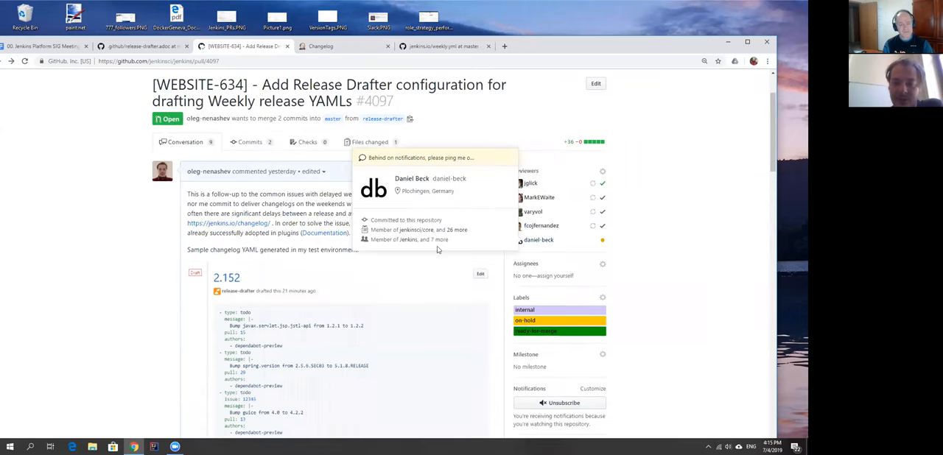
scroll("down", 3)
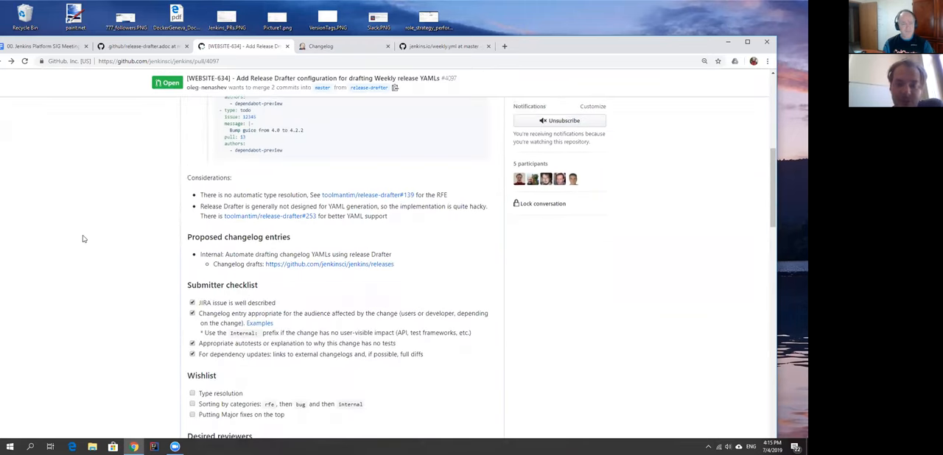
scroll("up", 3)
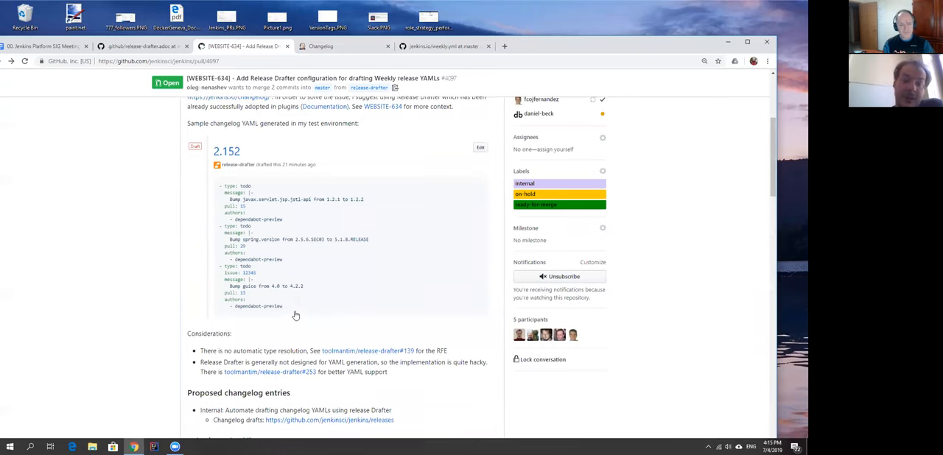
mouse_move(238, 212)
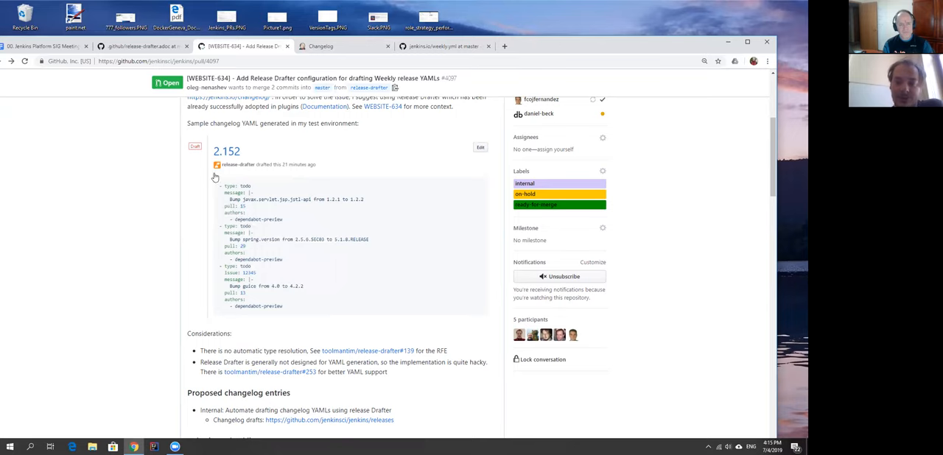
mouse_move(136, 152)
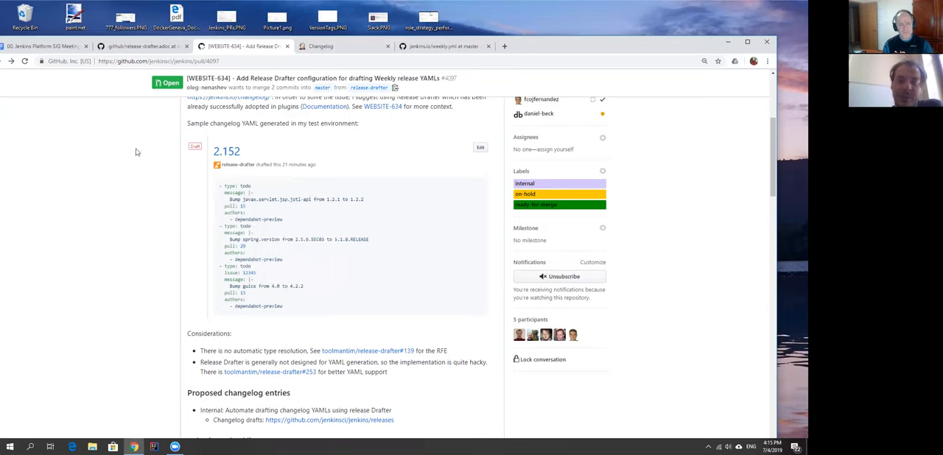
mouse_move(189, 131)
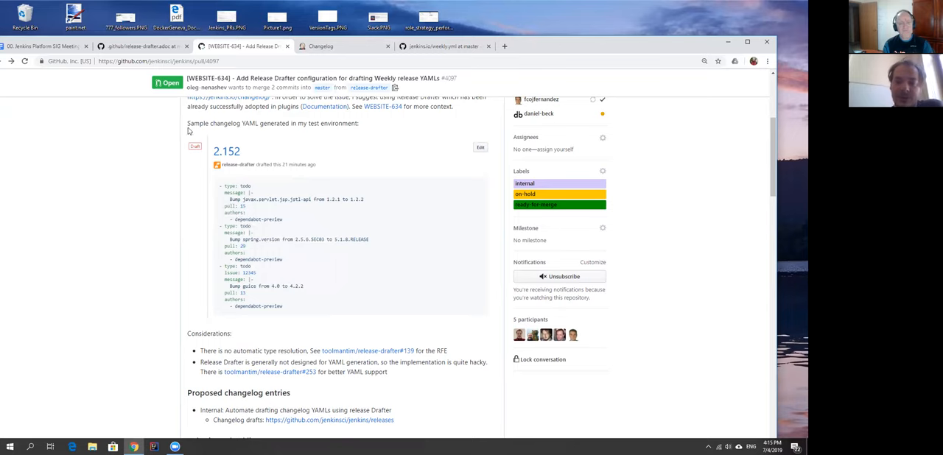
mouse_move(346, 215)
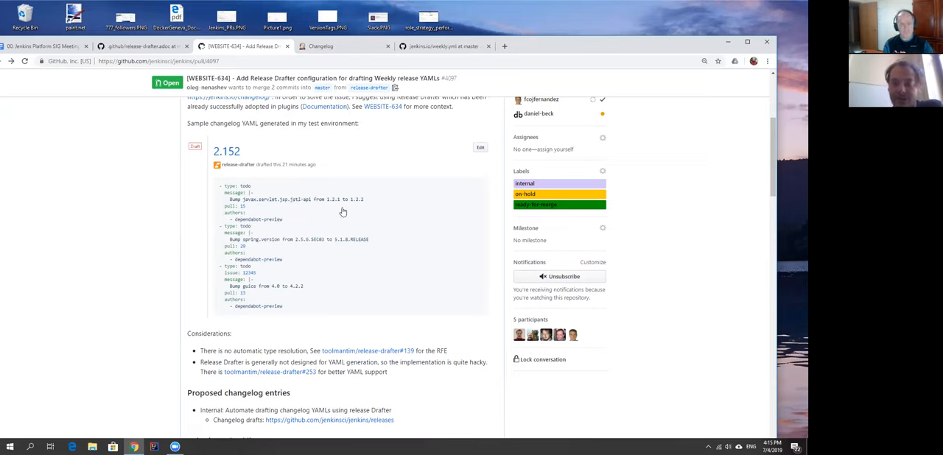
mouse_move(335, 196)
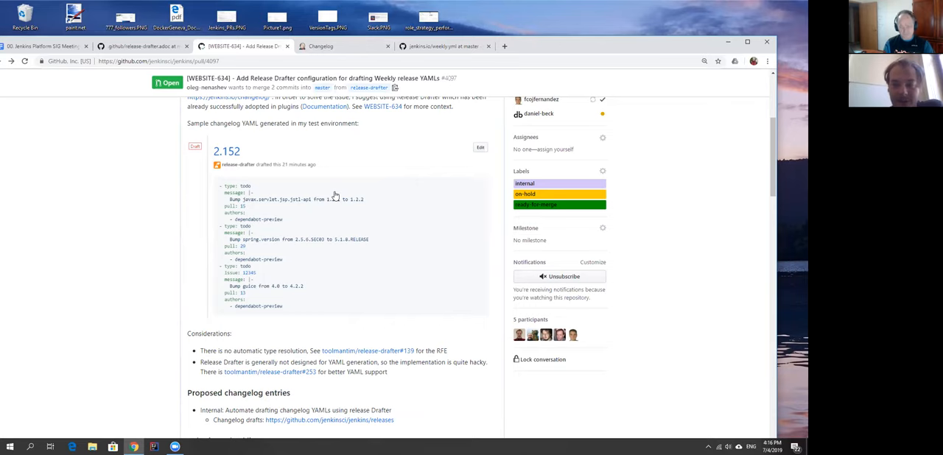
mouse_move(312, 194)
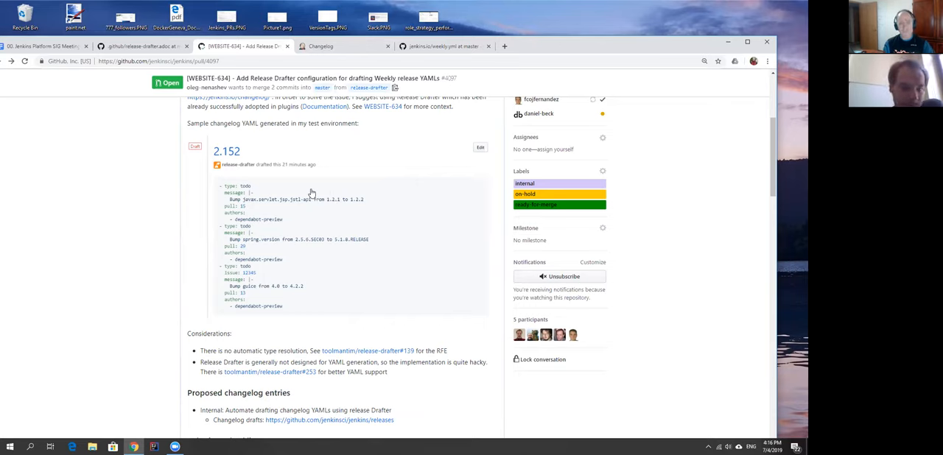
mouse_move(266, 203)
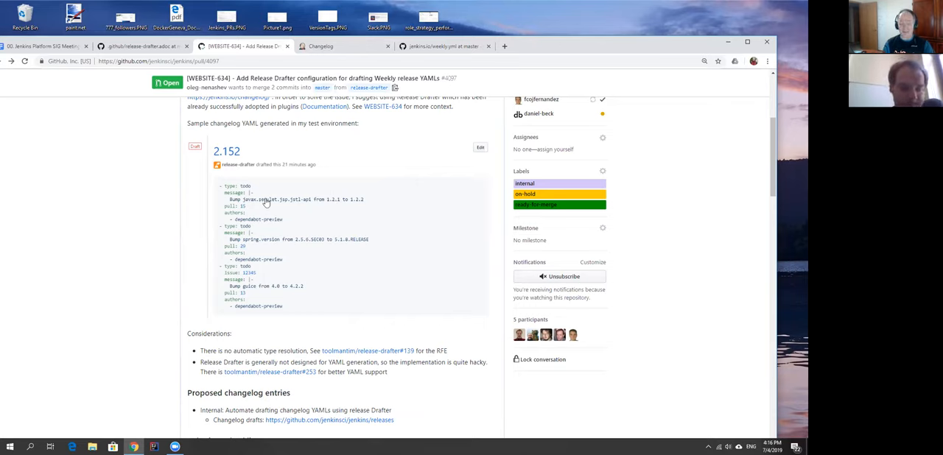
mouse_move(240, 233)
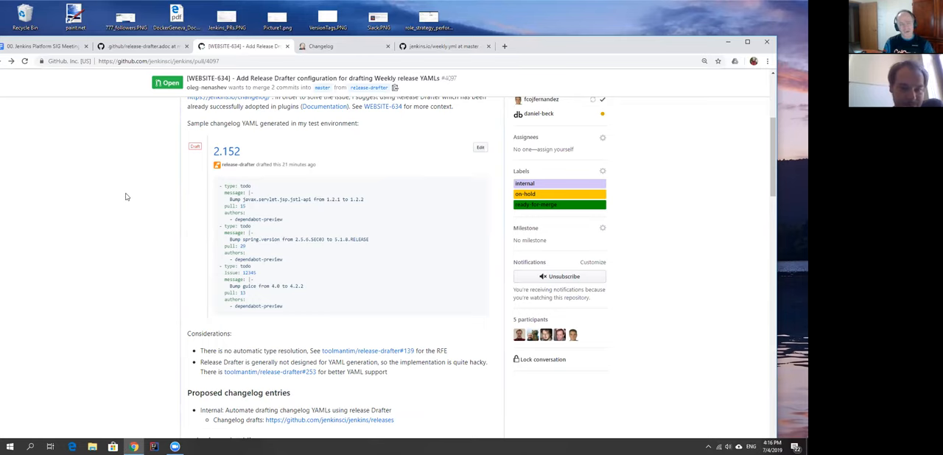
scroll("up", 3)
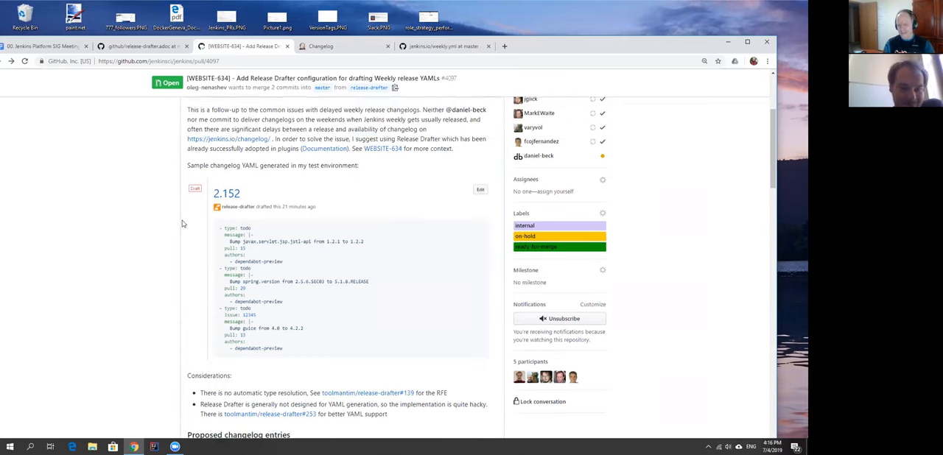
right_click(270, 329)
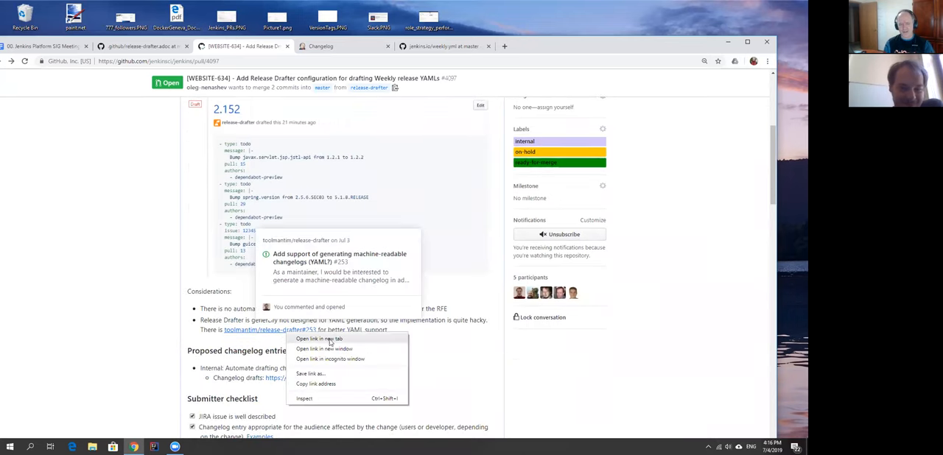
left_click(318, 339)
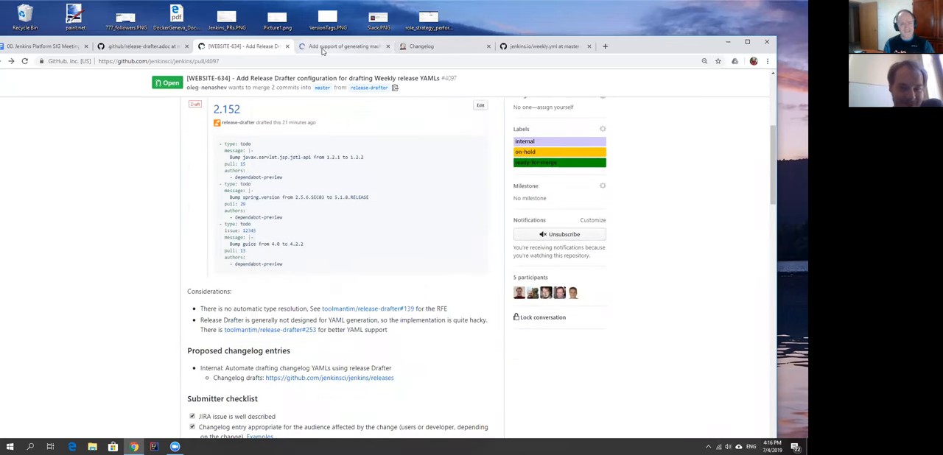
Switch to issue #253 and scroll through its 2.152 output and HTML-comment discussion.
left_click(343, 46)
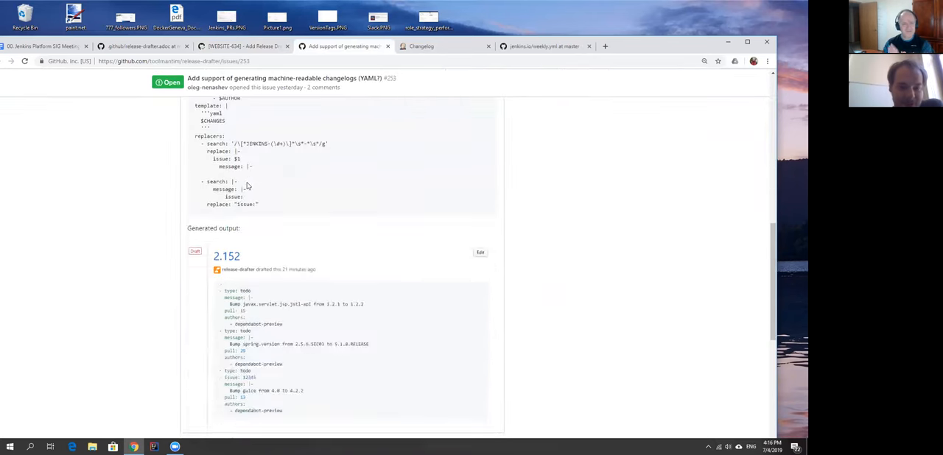
scroll("down", 3)
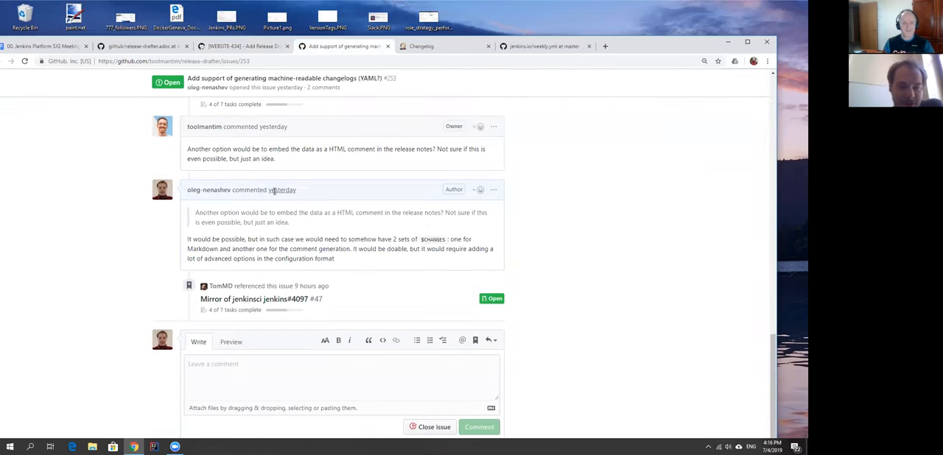
mouse_move(207, 167)
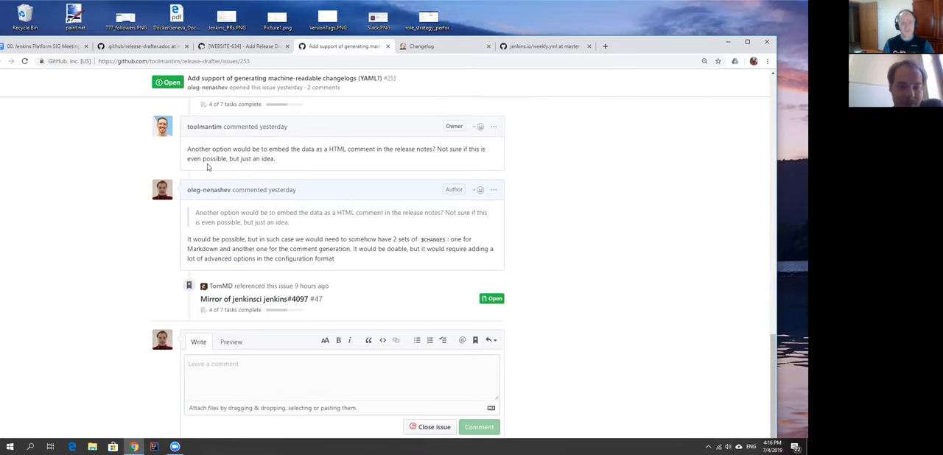
scroll("up", 3)
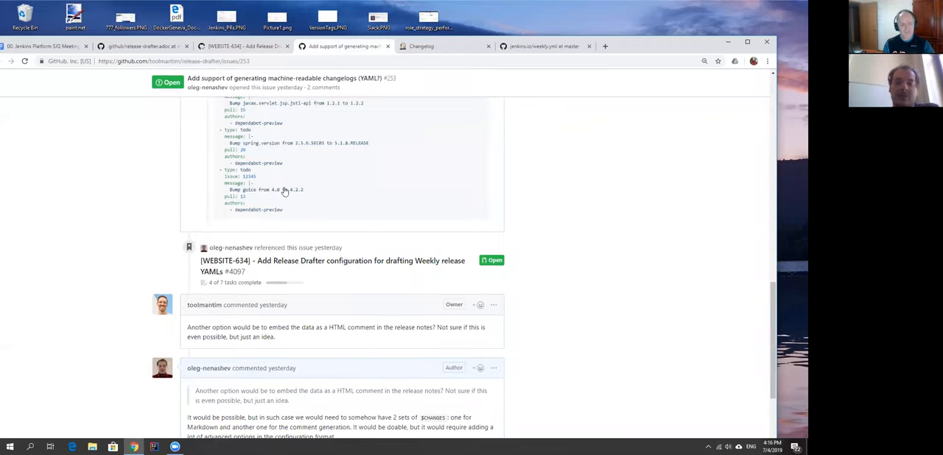
scroll("up", 3)
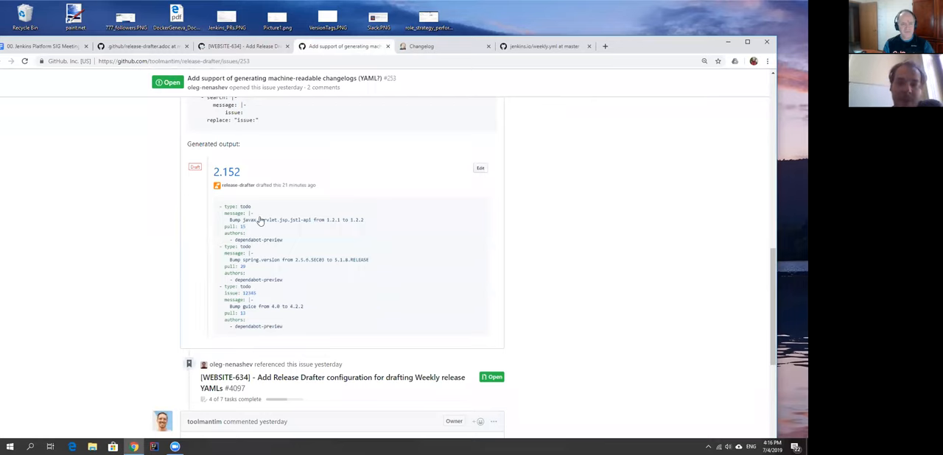
scroll("down", 3)
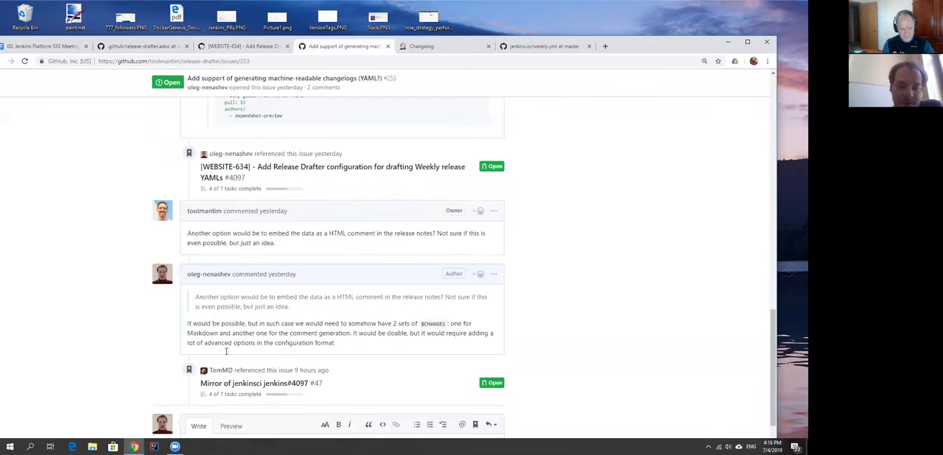
mouse_move(253, 383)
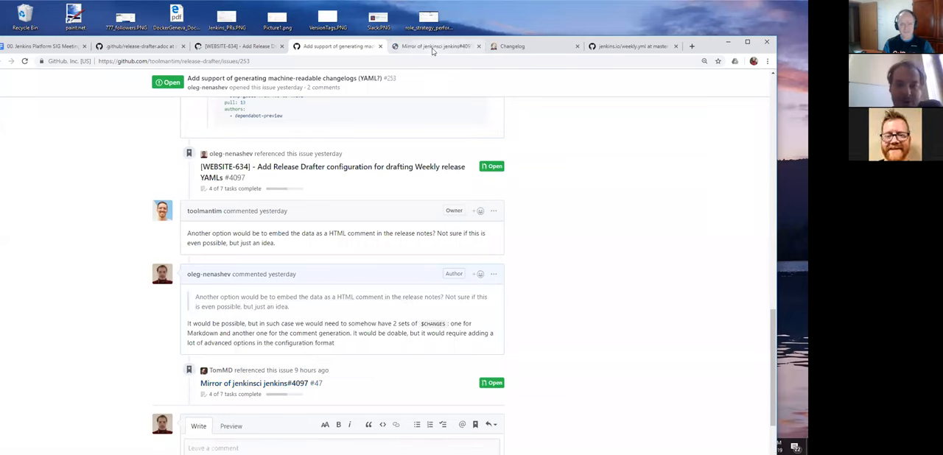
left_click(435, 45)
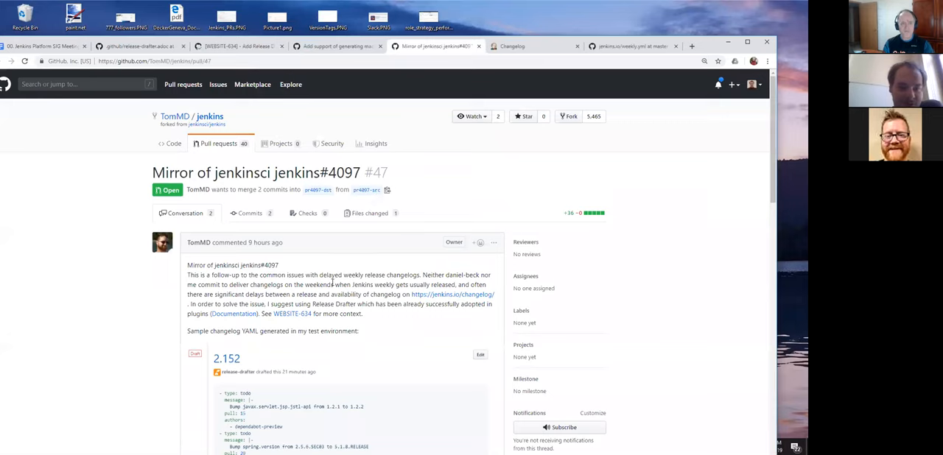
left_click_drag(275, 274, 375, 285)
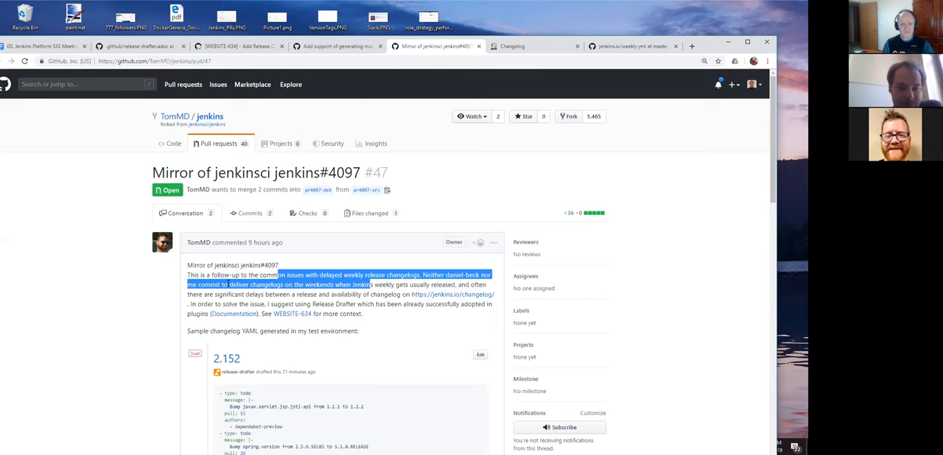
scroll("down", 3)
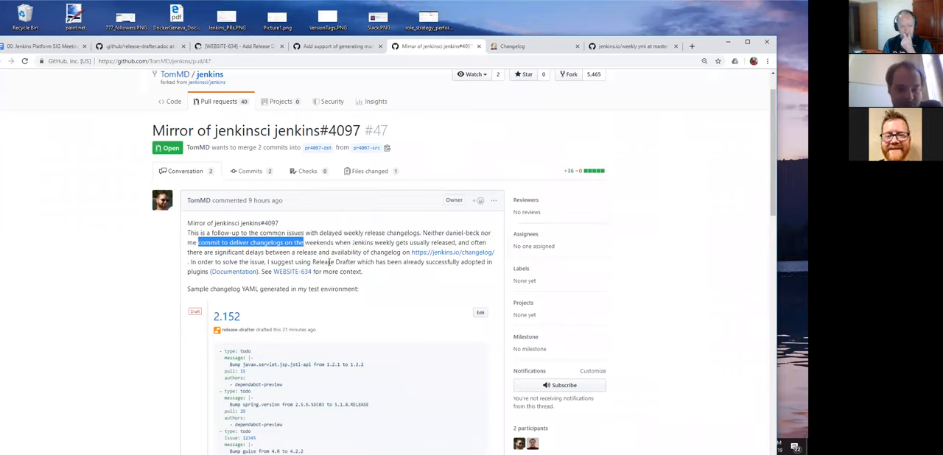
scroll("down", 3)
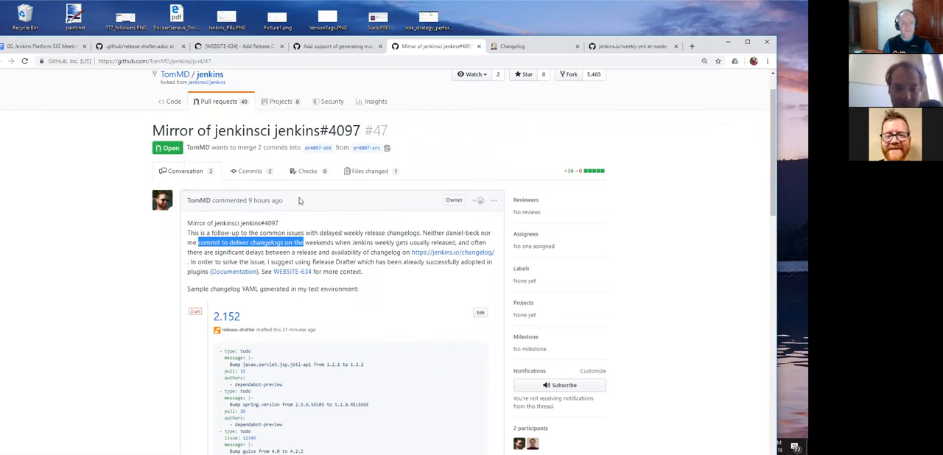
scroll("down", 3)
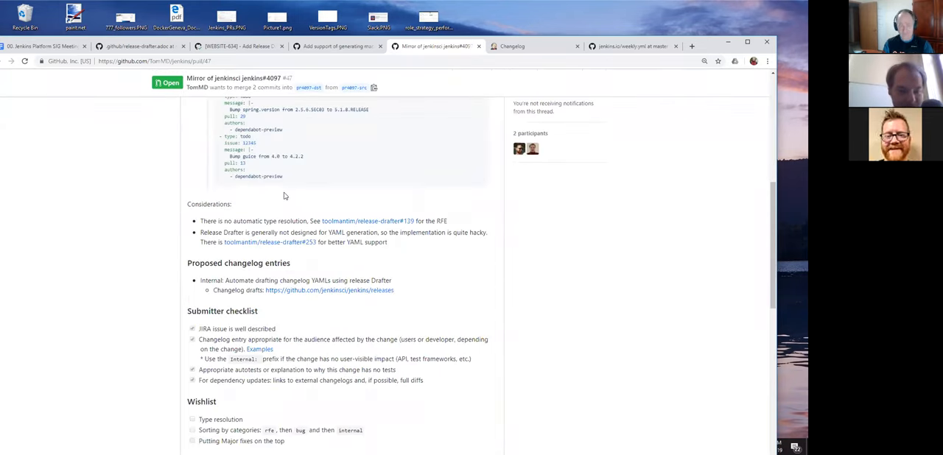
scroll("down", 3)
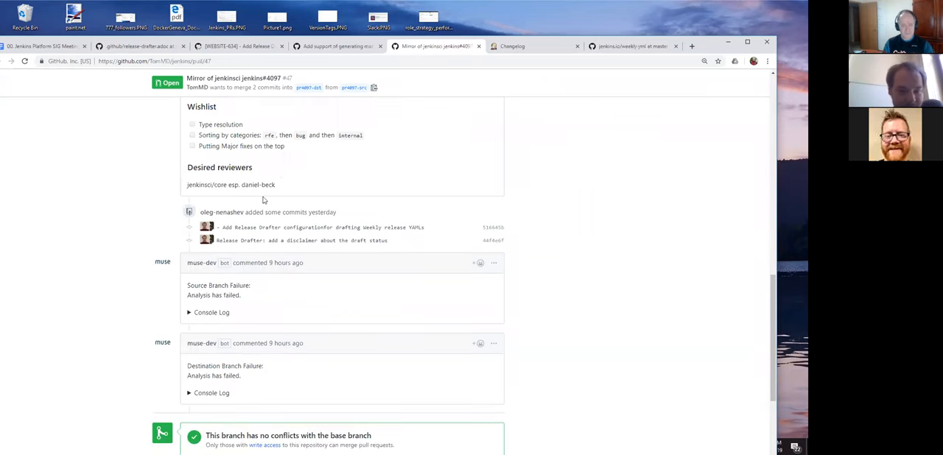
scroll("up", 3)
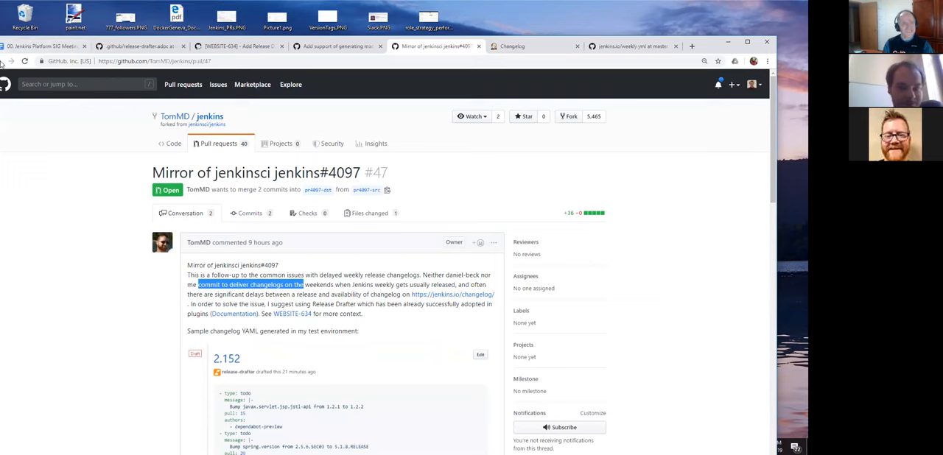
left_click(236, 46)
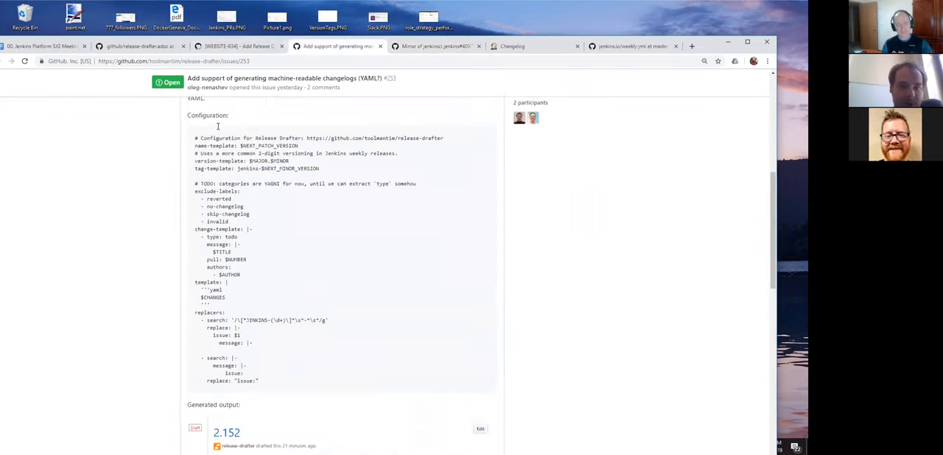
Return to the #4097 tab and scroll through its description and sample 2.152 changelog.
left_click(236, 46)
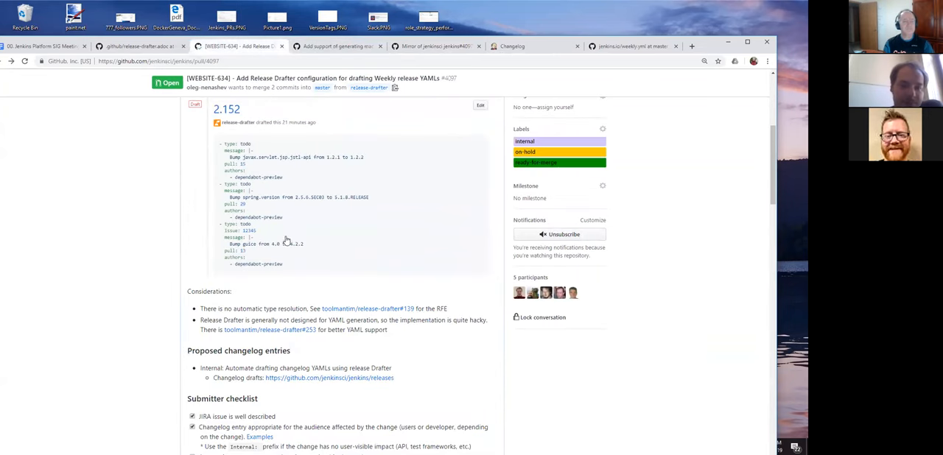
scroll("up", 3)
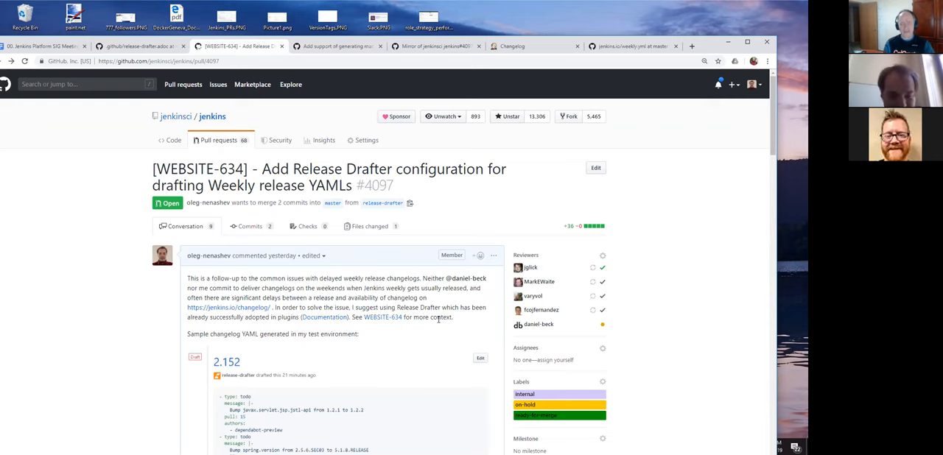
scroll("down", 3)
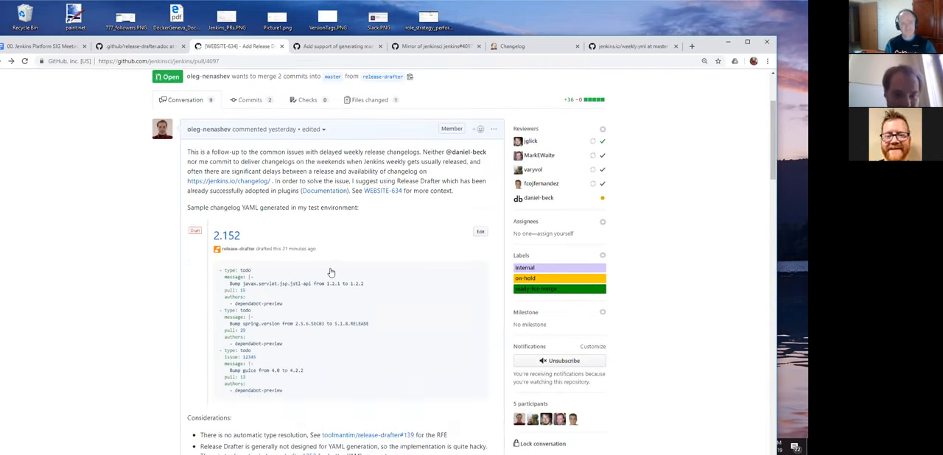
mouse_move(408, 117)
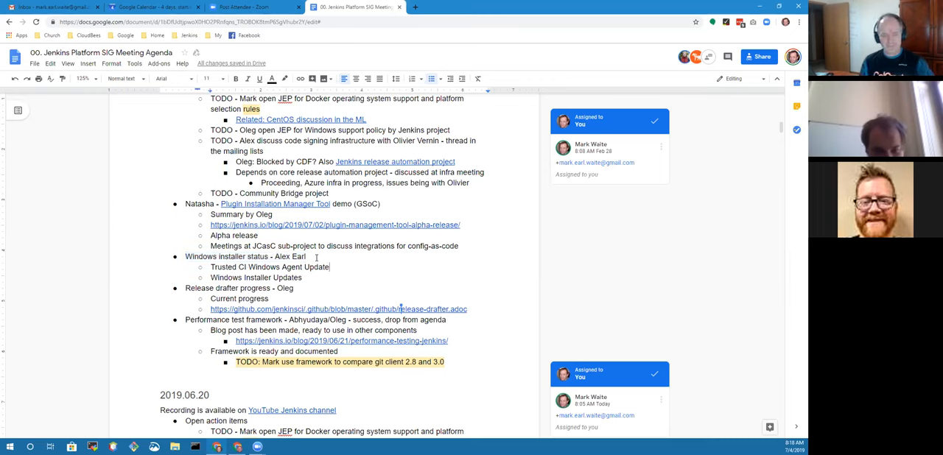
type("Ongoing")
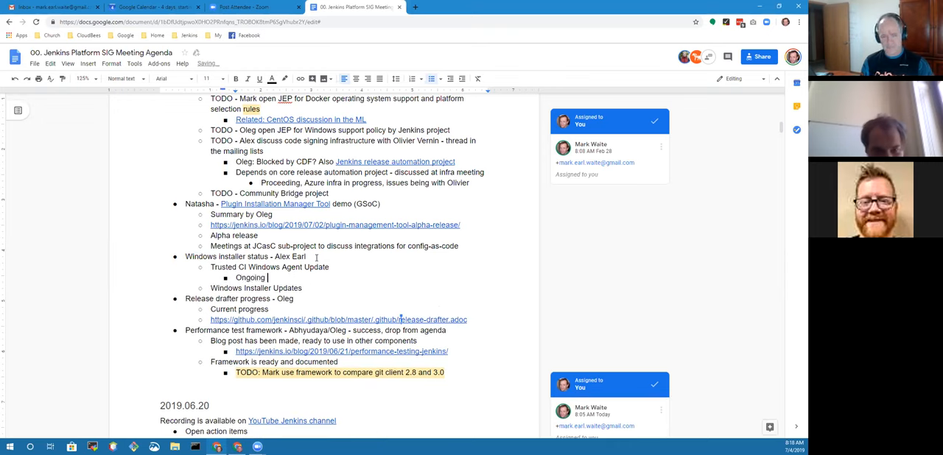
type("work with O")
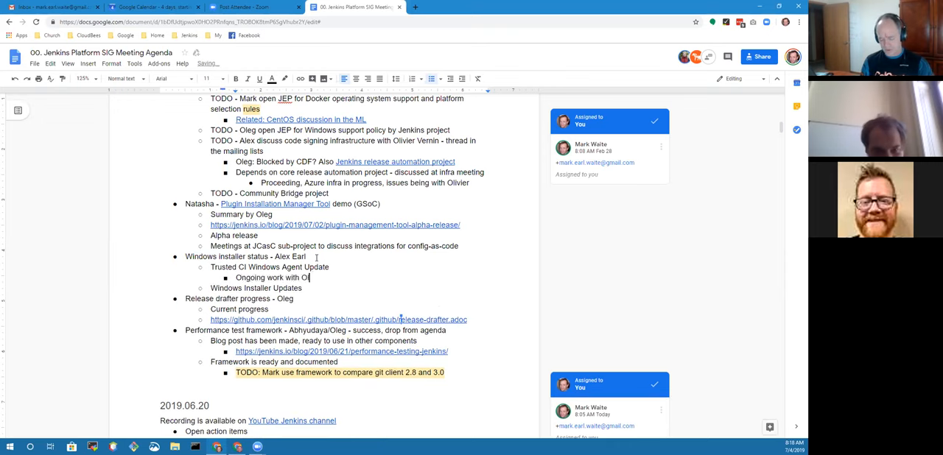
type("livier Vernin")
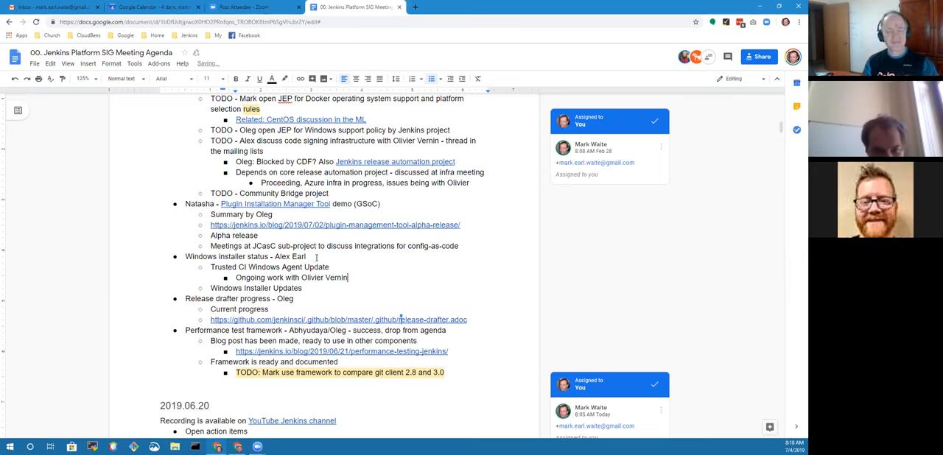
type("on")
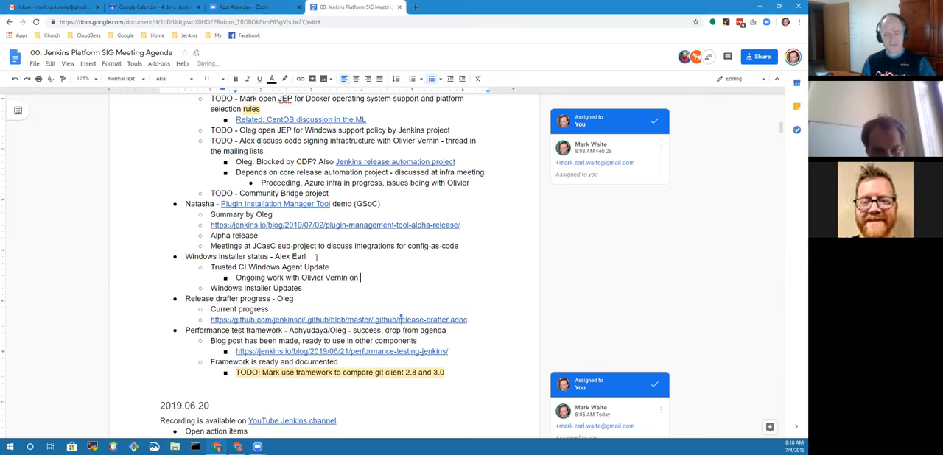
type("infrastructure")
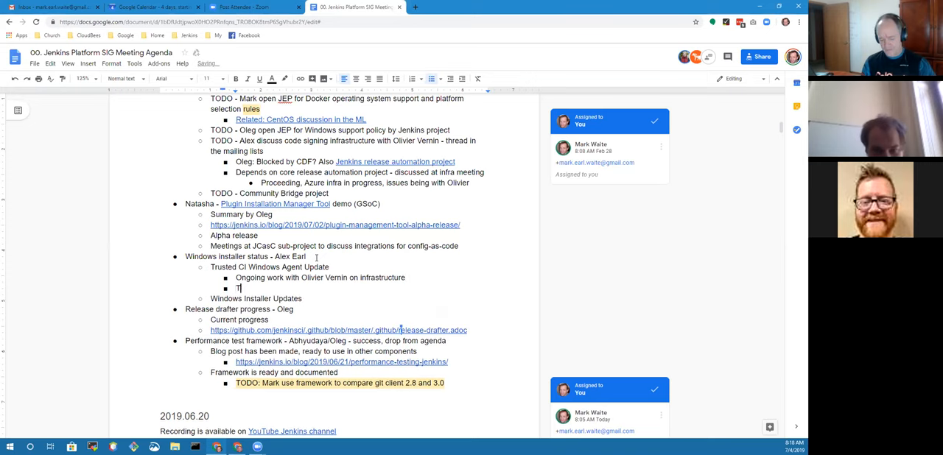
Add the note that a trusted Windows agent needs to be created for test.
type("Trusted agent")
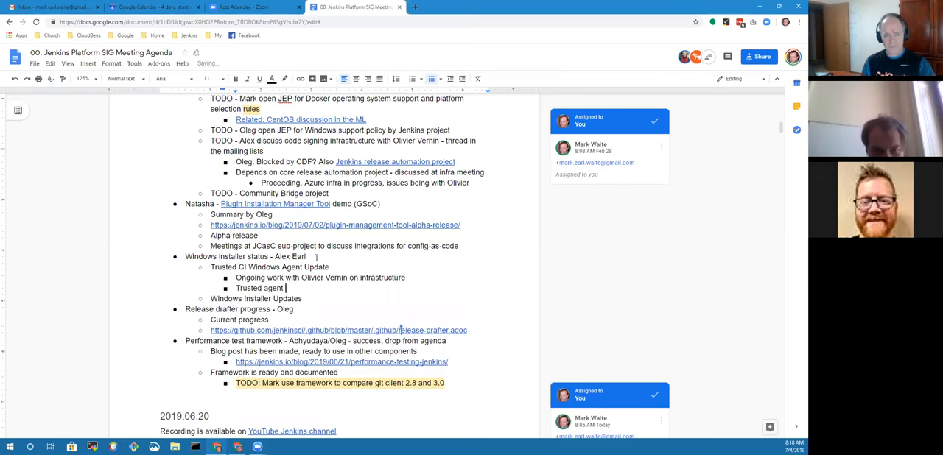
type("needs to")
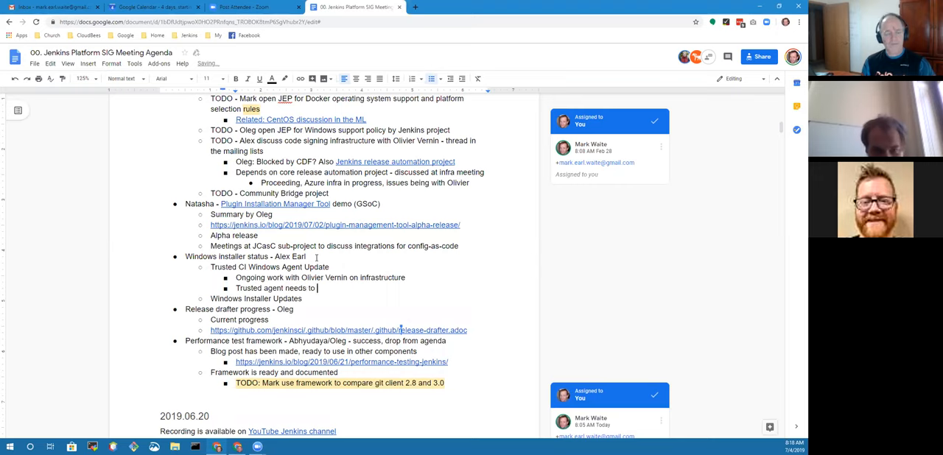
type("be")
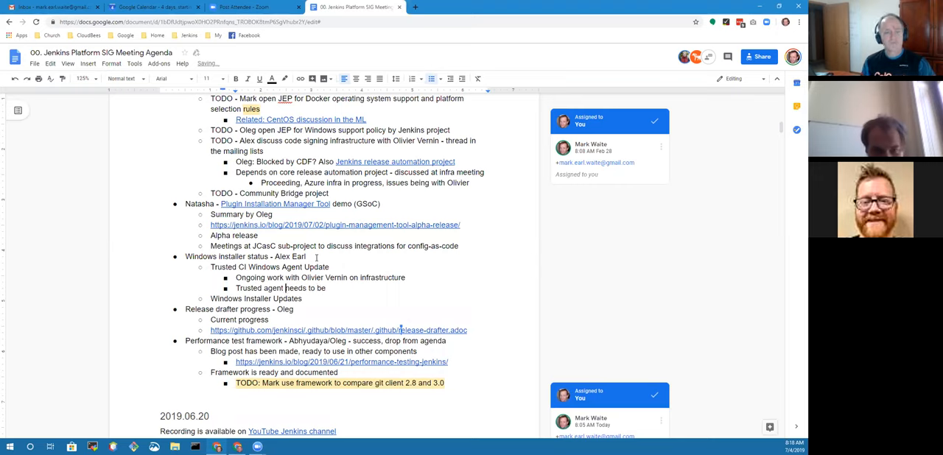
type("Windows")
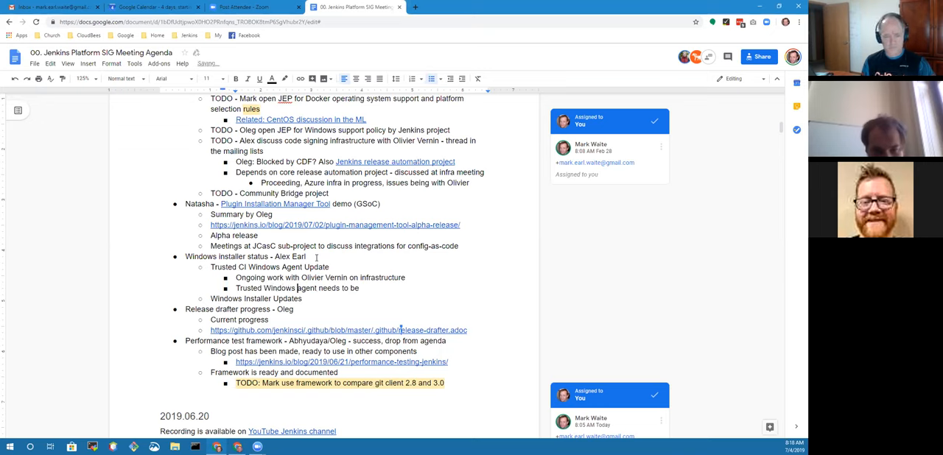
type("created a")
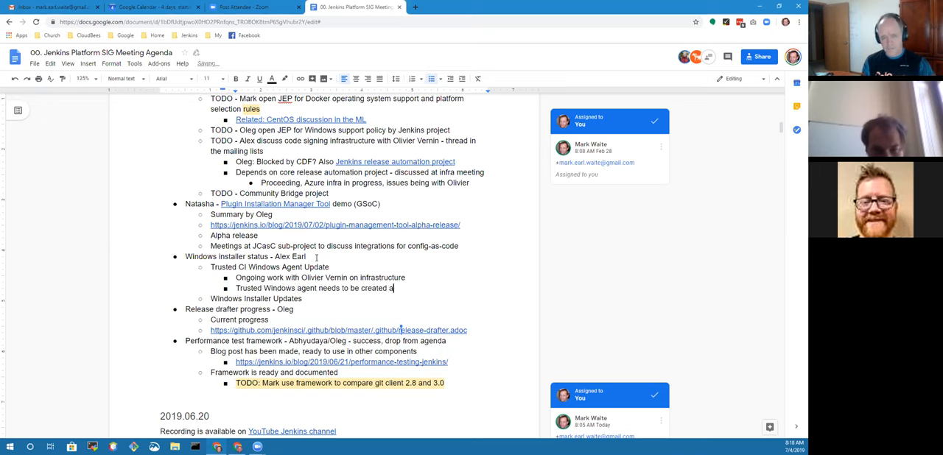
type("for test")
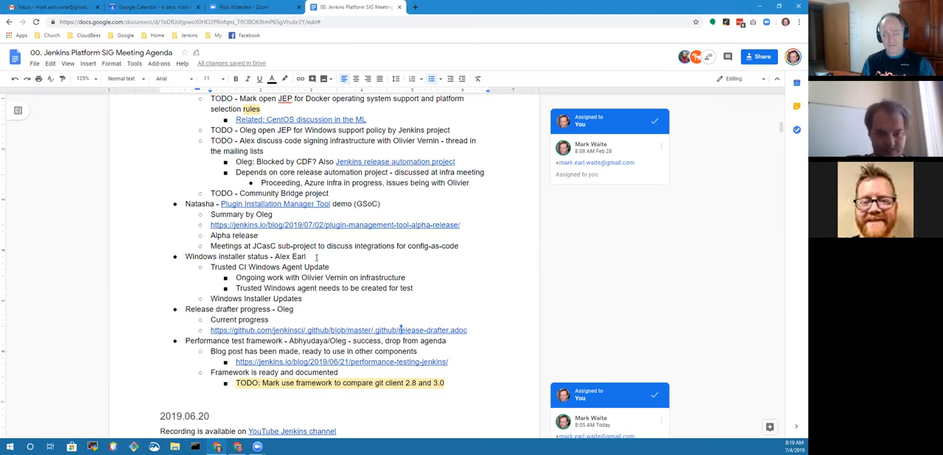
Add 'Docker images for agents and Jenkins', noting the Windows docker image does not exist.
type("Doc")
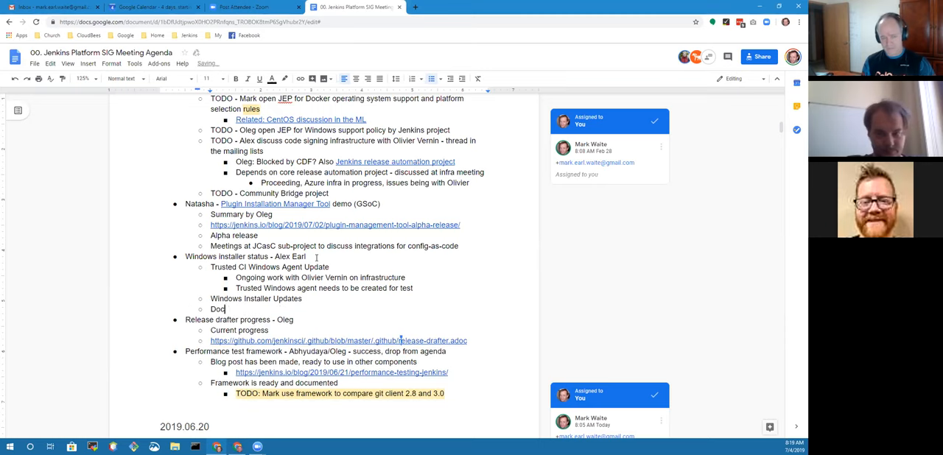
type("ker images")
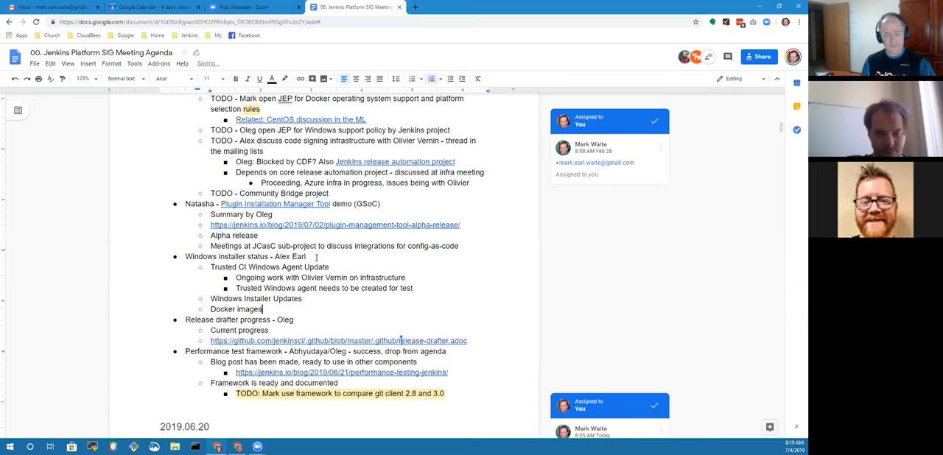
type("for age")
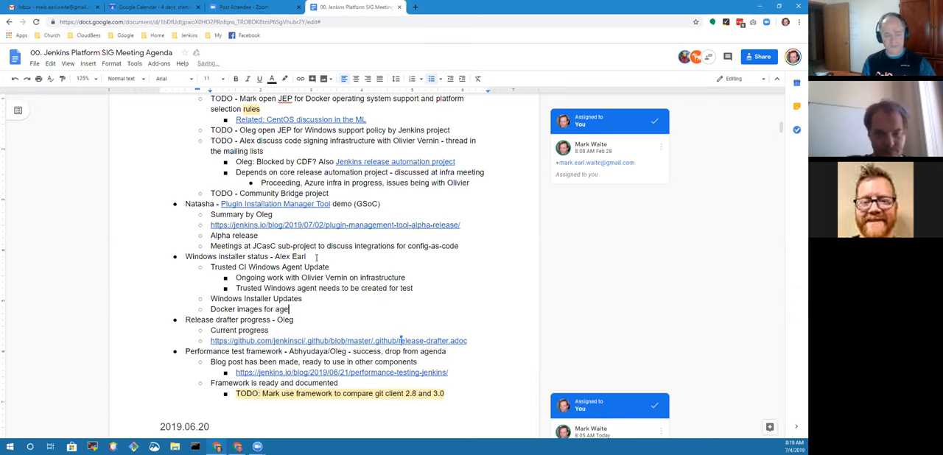
type("nts and")
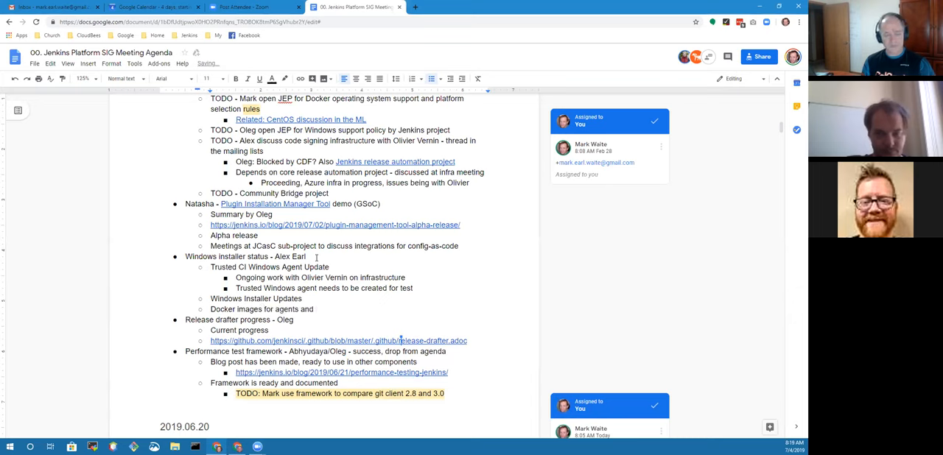
type("Je")
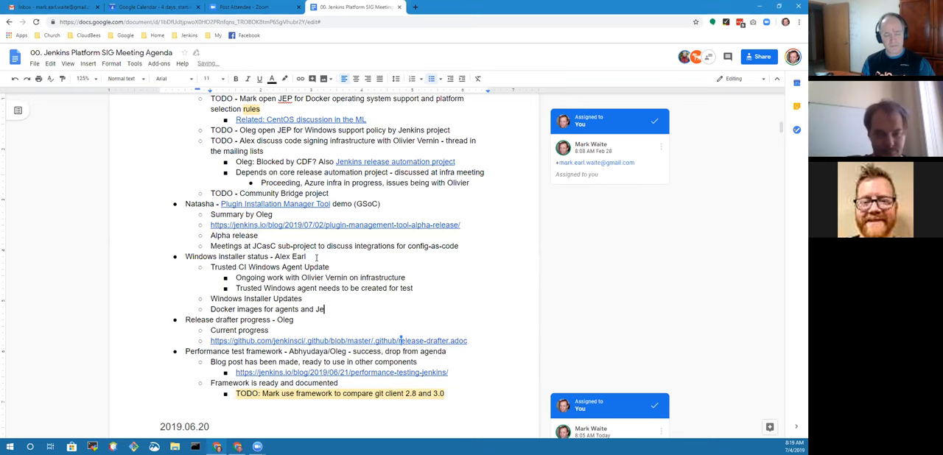
type("nkins")
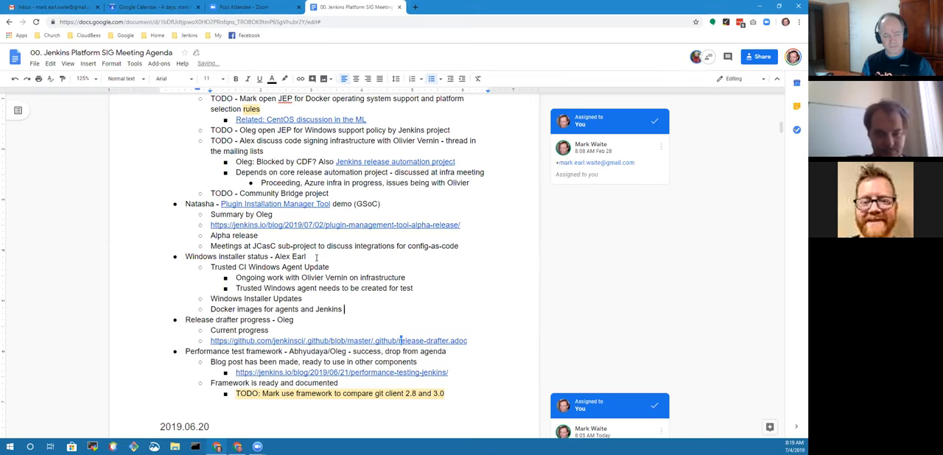
type("docker image for W")
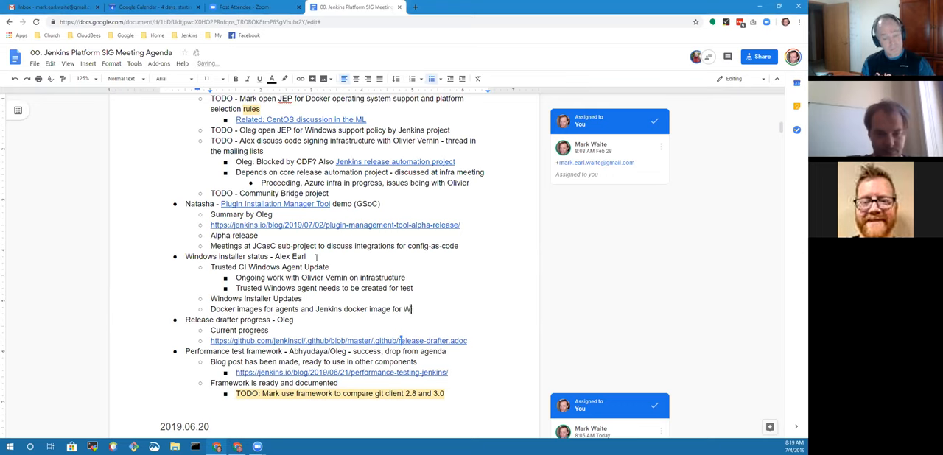
type("indows")
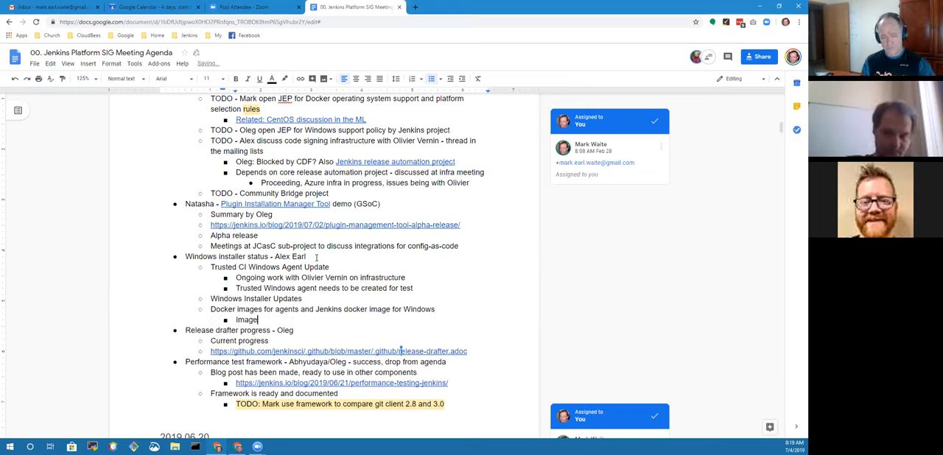
type("does not exist")
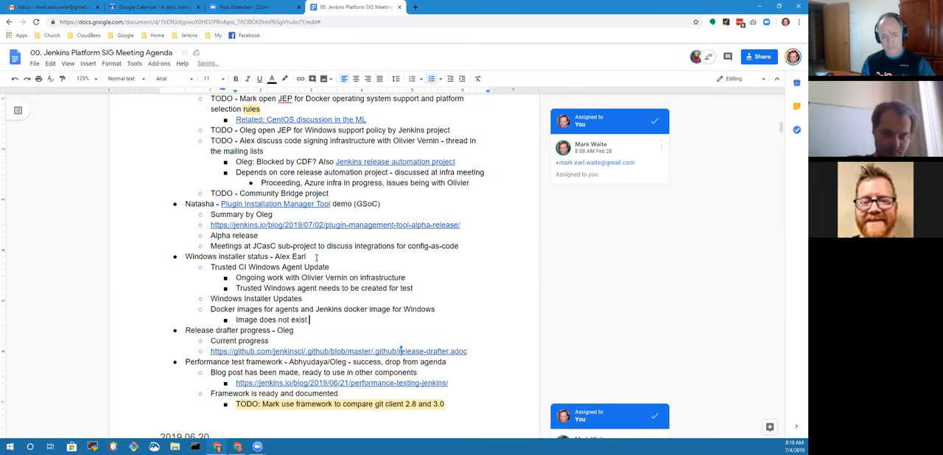
Note the JNLP agent updates and 'No way to build those images on ci.jenkins'.
type("u")
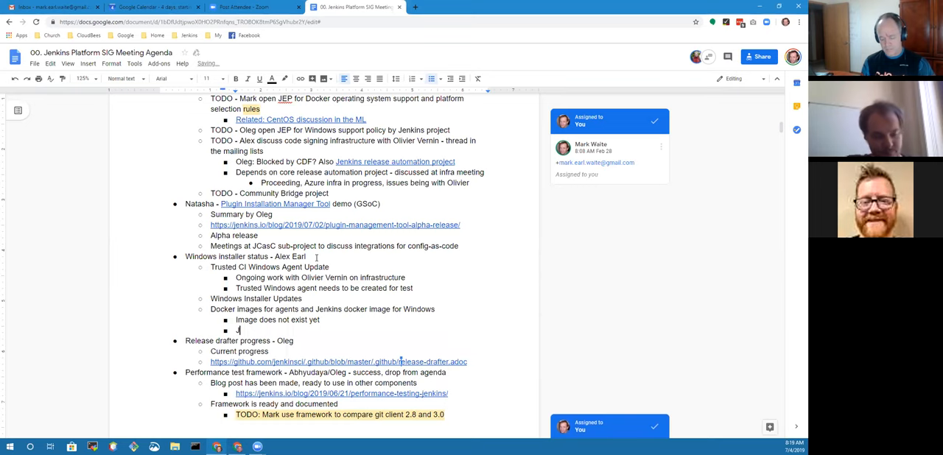
type("JNLP agent pull requests su")
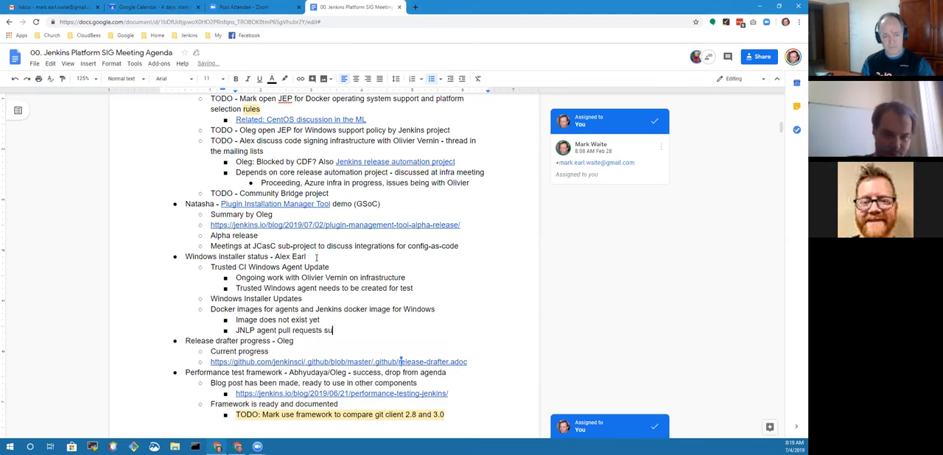
key("enter")
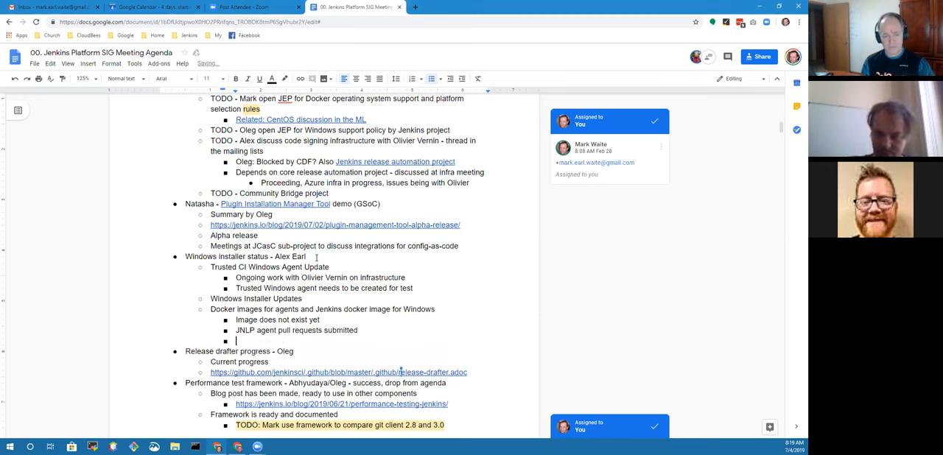
type("no")
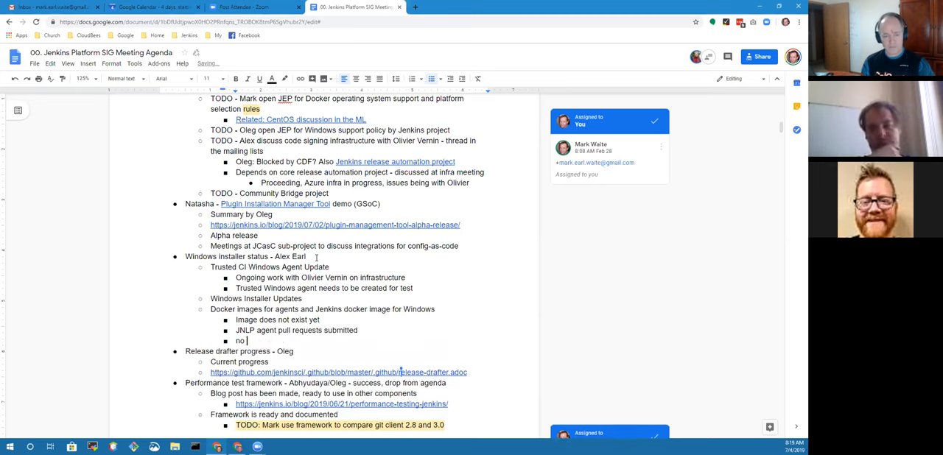
key("backspace")
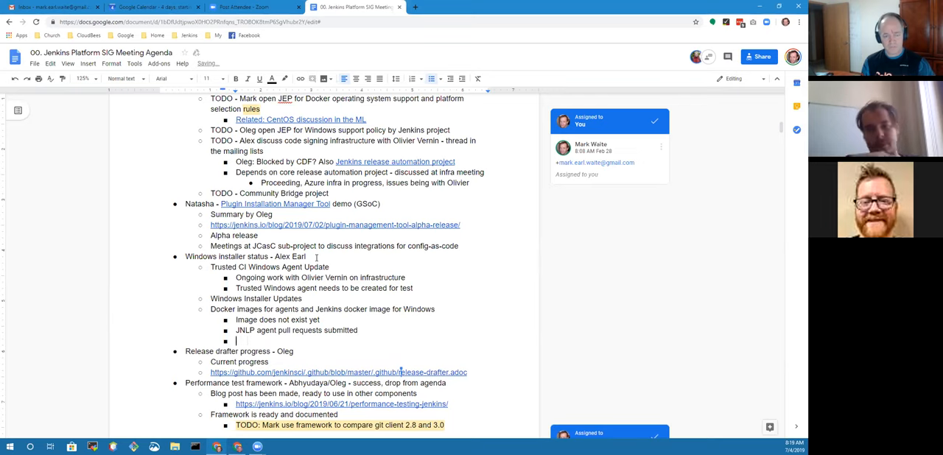
type("No way to build")
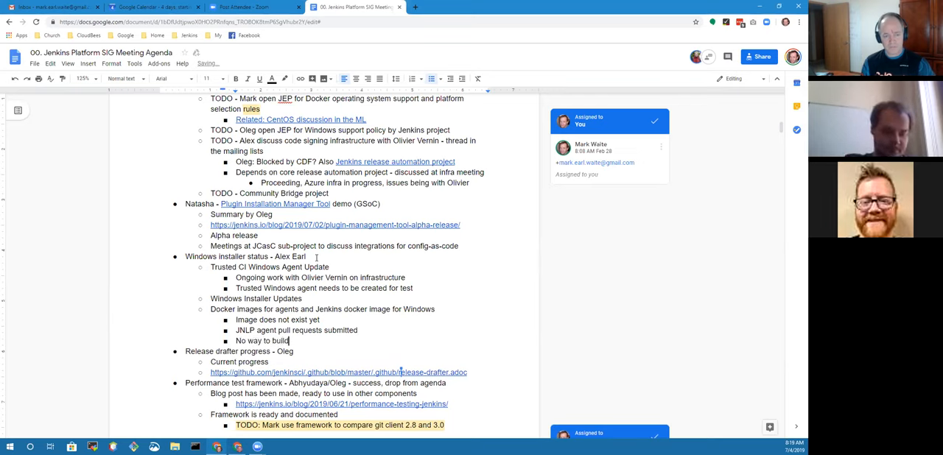
type("those images")
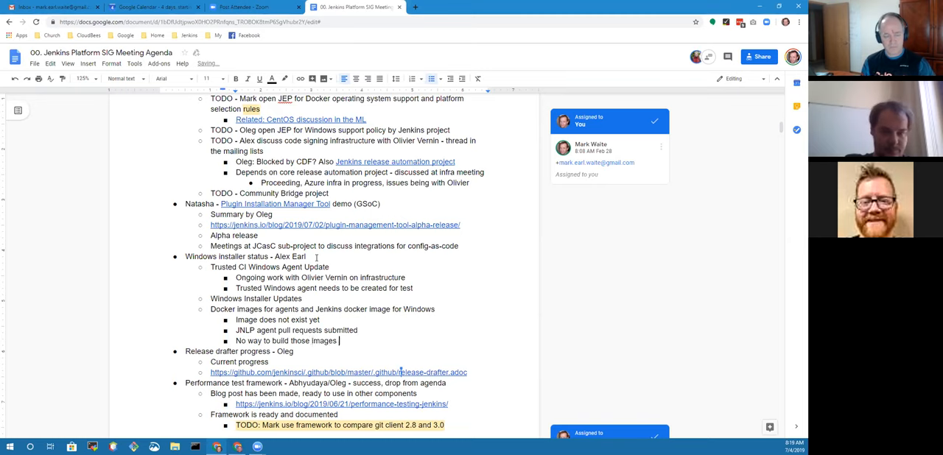
type("on ci.jenkins.io today")
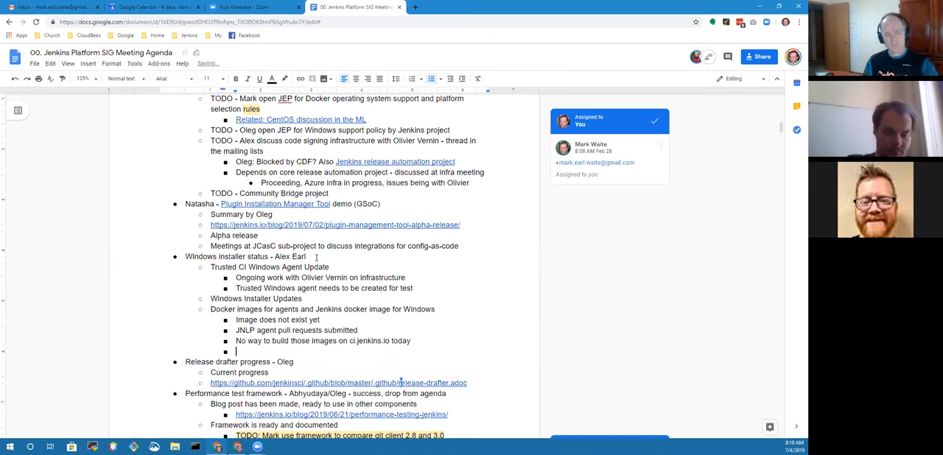
Add that once trusted CI has a Windows agent, it may be used for docker builds.
type("Once trusted")
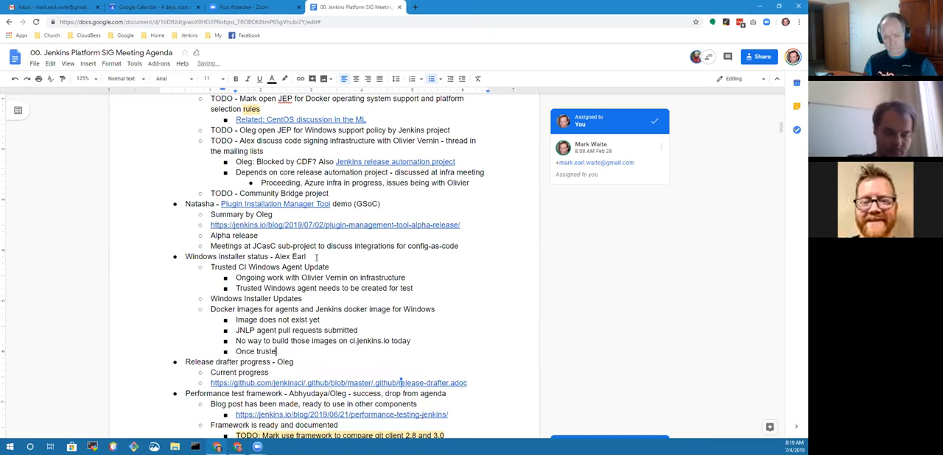
type("CI ahs")
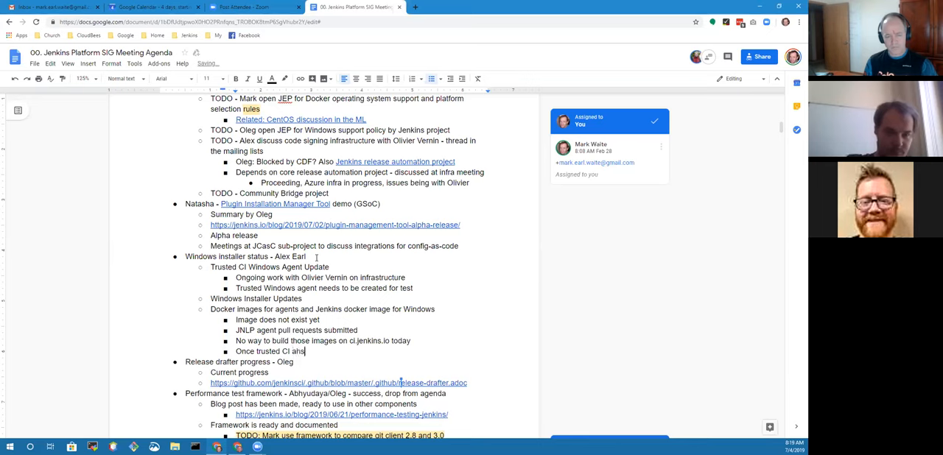
type("has a Windows agent")
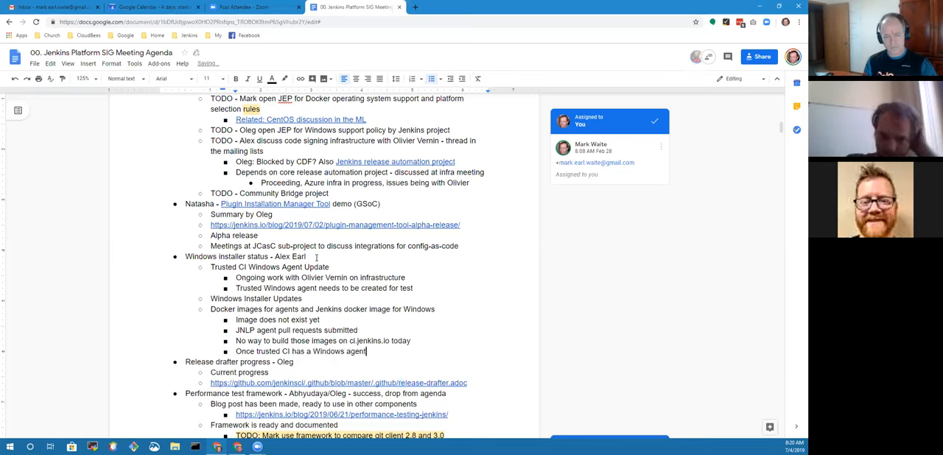
type(", may be usn")
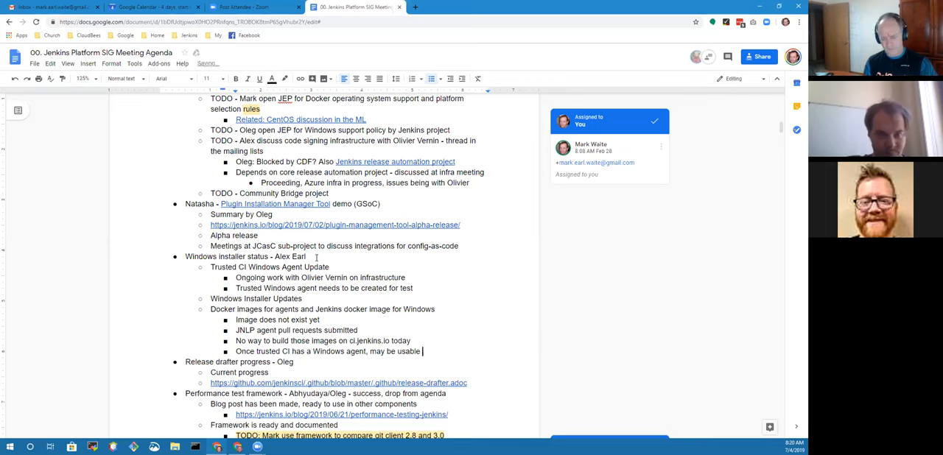
type("for docker")
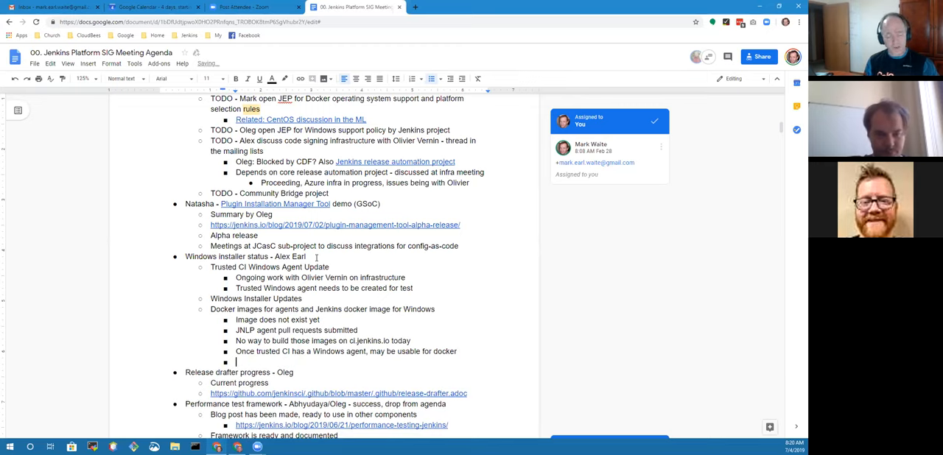
Add the Docker note 'Windows hosting the docker container, running Windows in the agent' and start a new sub-point.
type("Windows h")
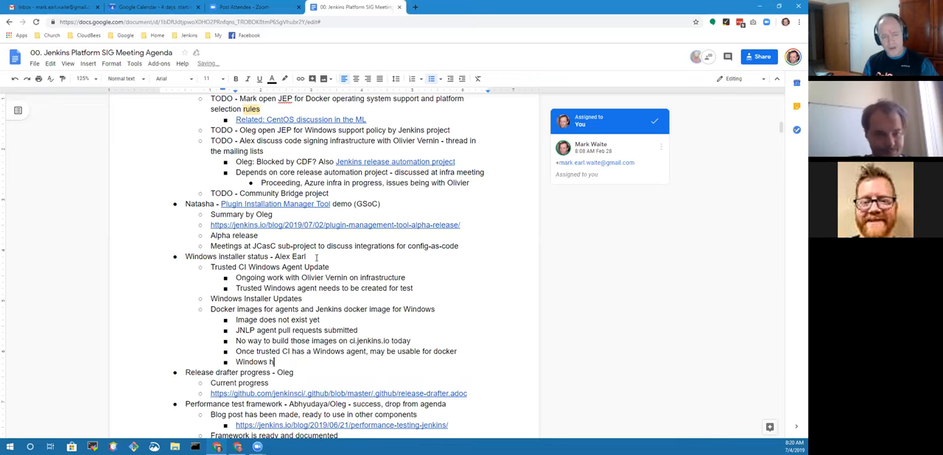
type("osting the age")
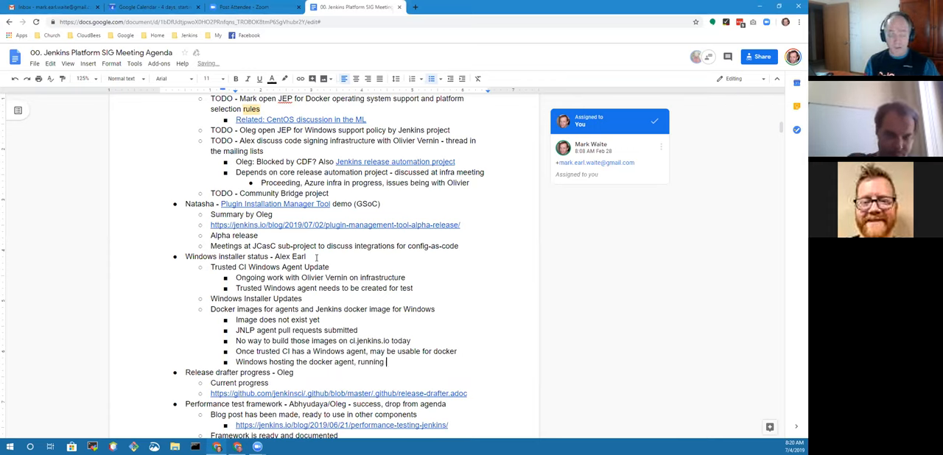
type("Windows in the agent")
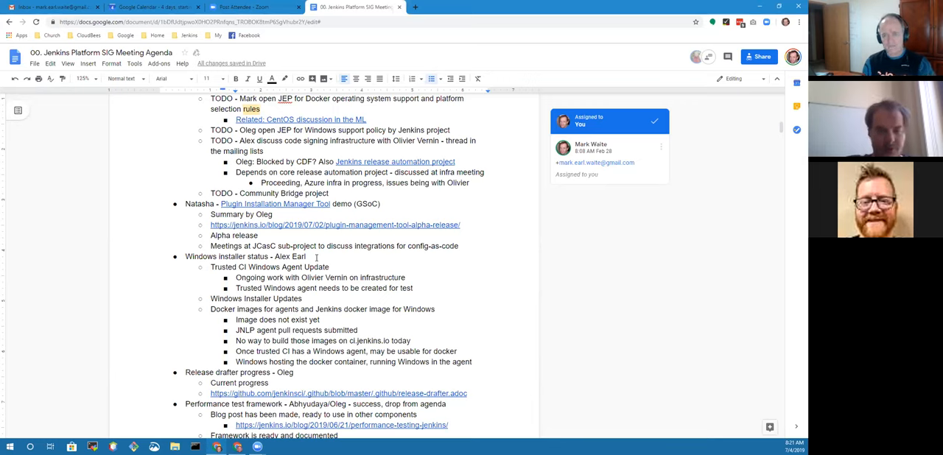
left_click(471, 361)
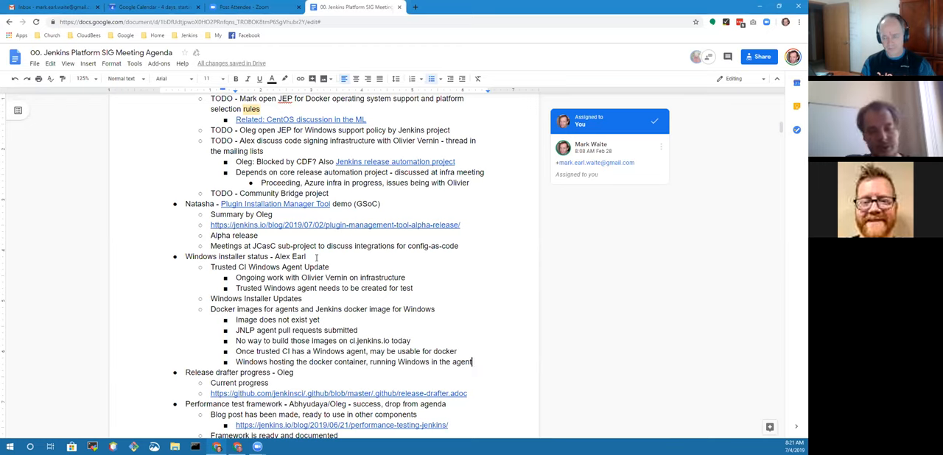
type("Oleg")
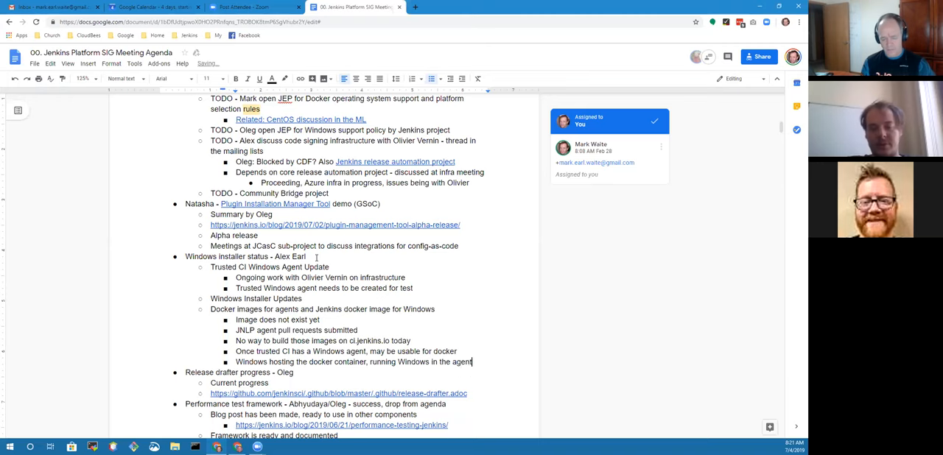
type("Ol")
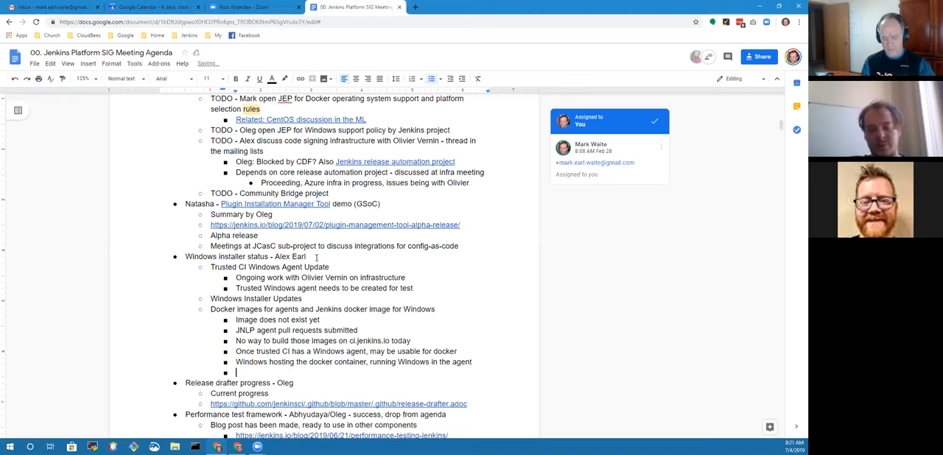
Type the note 'Dockerhub continuous delivery already available' for Windows agent builds.
type("Dockerhub")
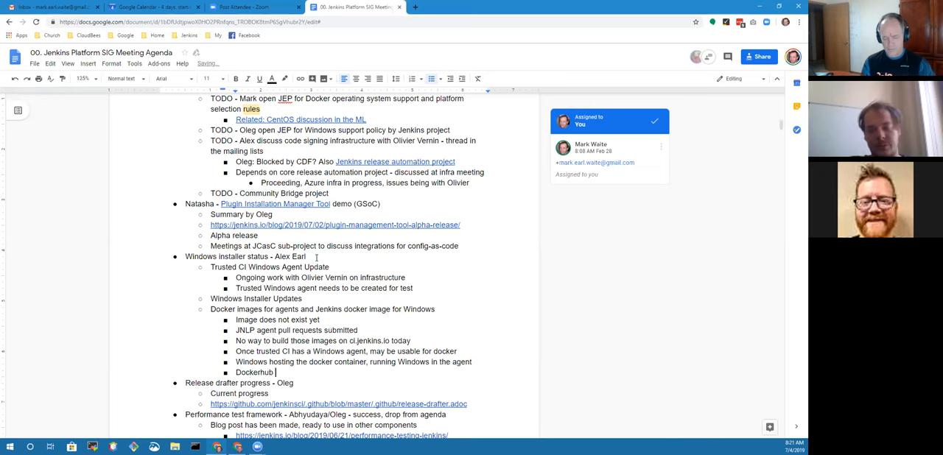
type("continuous delivery")
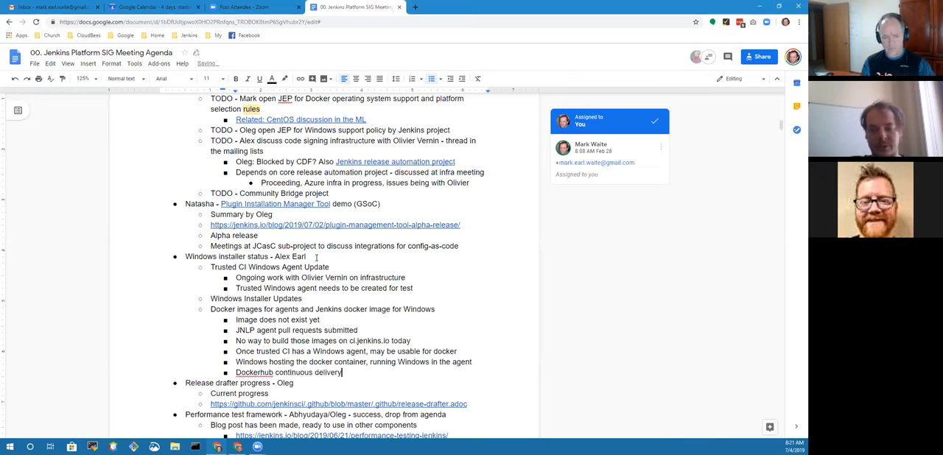
type("a")
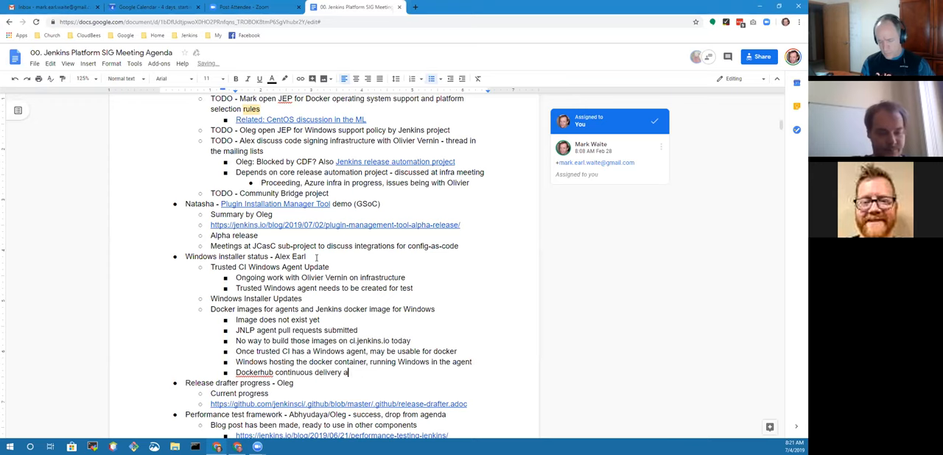
type("lready available")
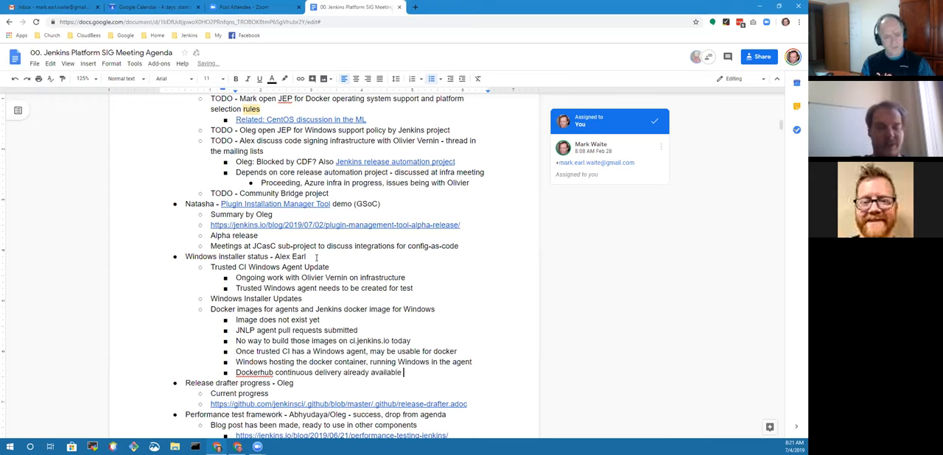
type("for Win")
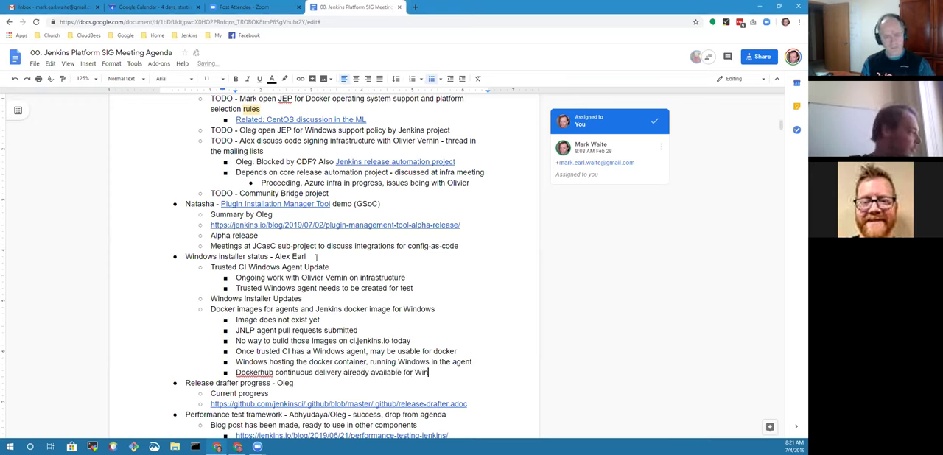
type("agent")
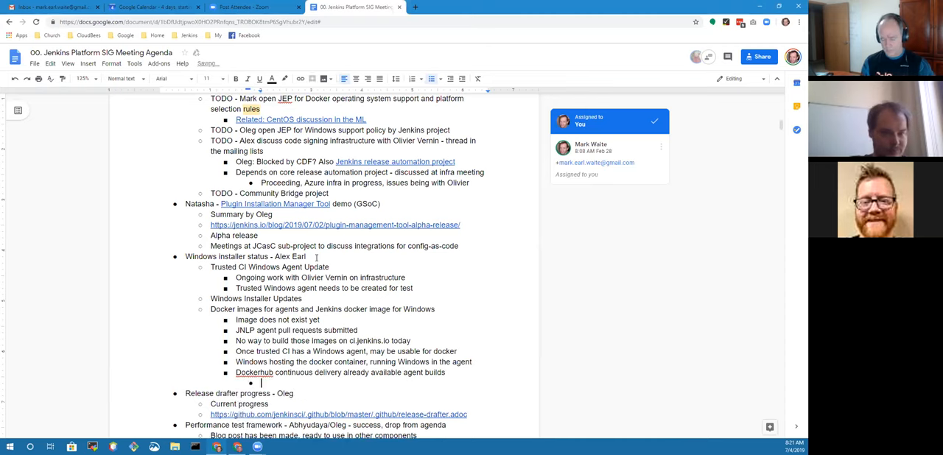
Add the sub-note 'Alex will need to investigate', erasing the stray 'May be missing' text.
type("Alex will ne")
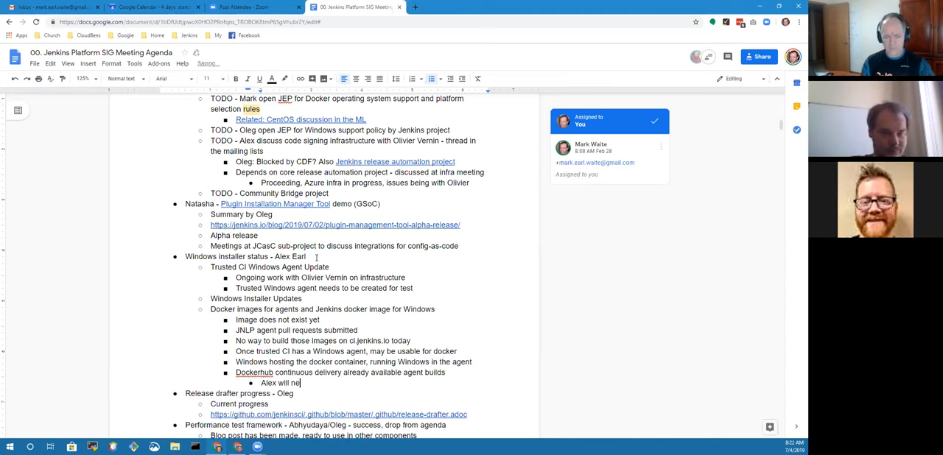
type("ed to inv")
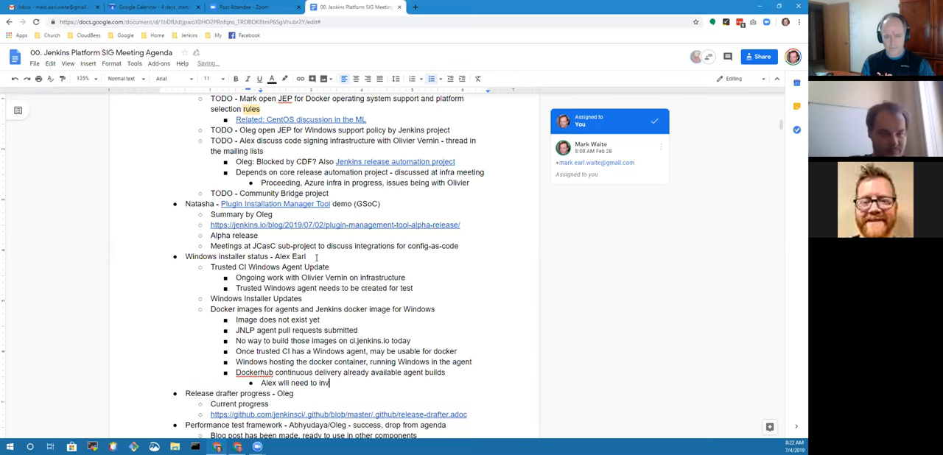
type("estigate further")
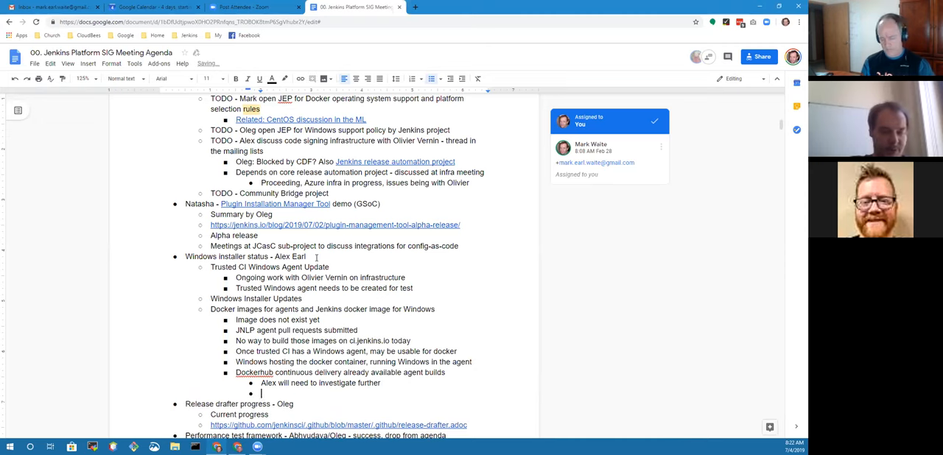
type("May be missing")
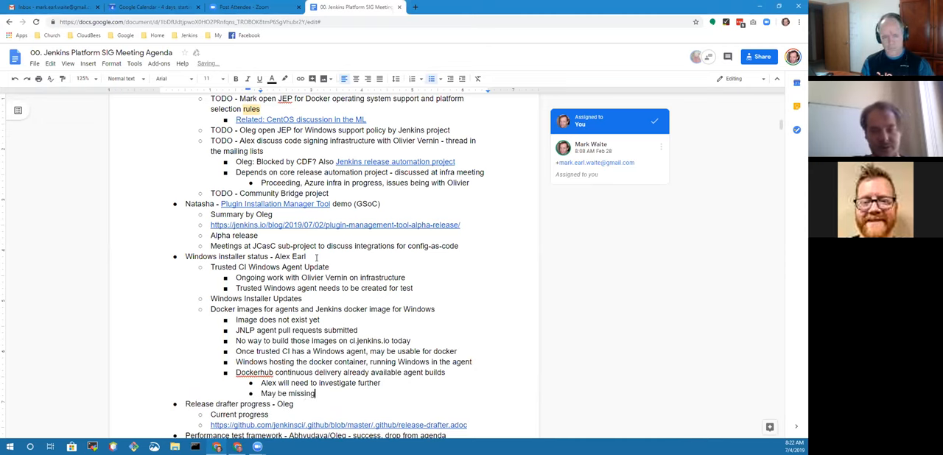
key("Backspace")
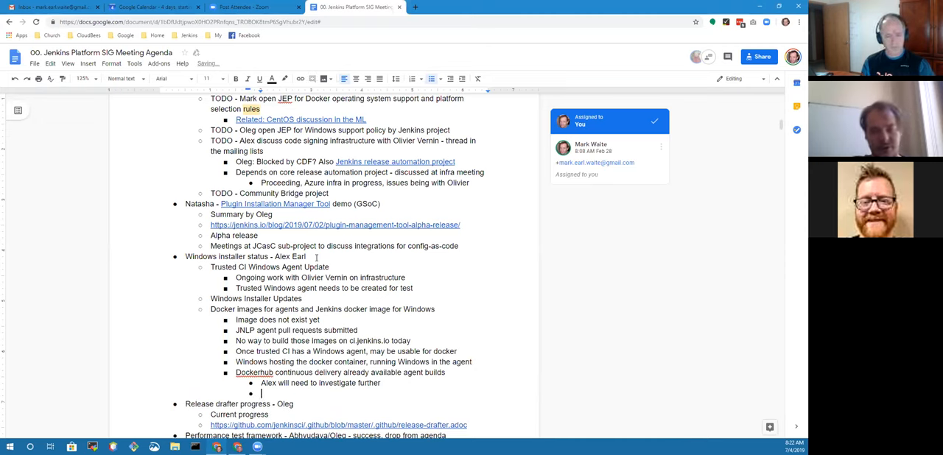
Add a sub-note that Appveyor or others may build Windows docker images.
type("Appveyor")
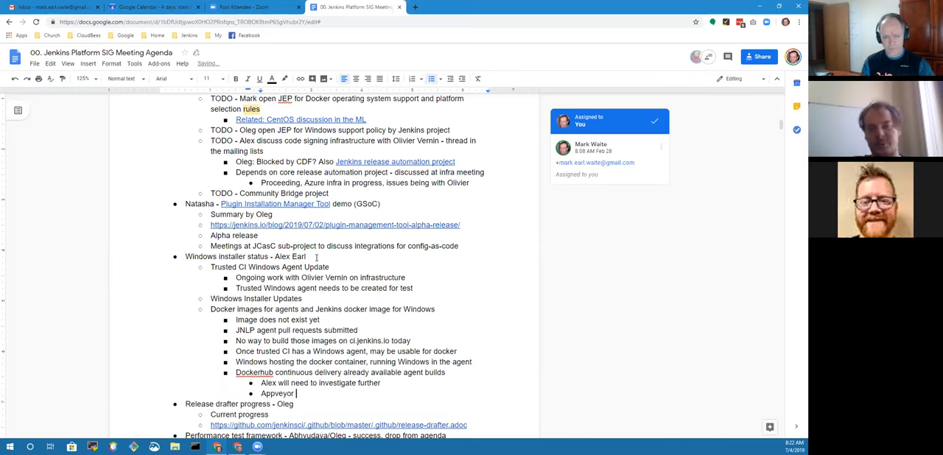
type("or others ma")
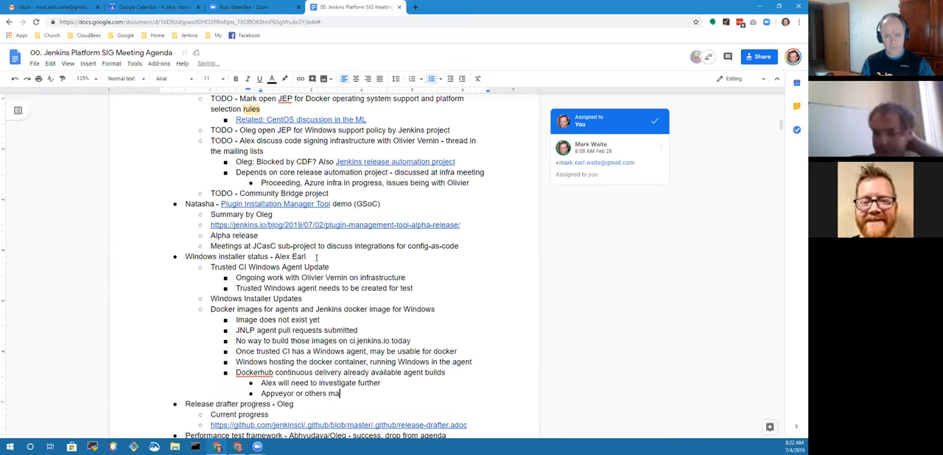
type("y be available to do Windows docker image")
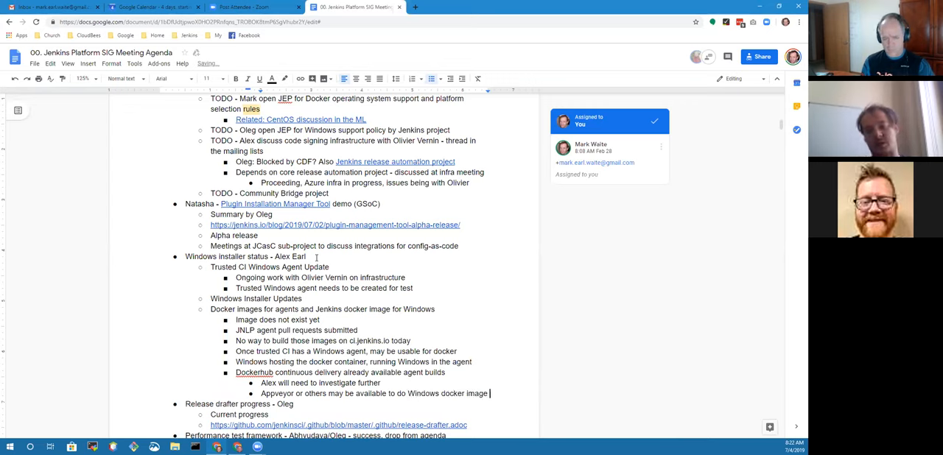
key("Backspace")
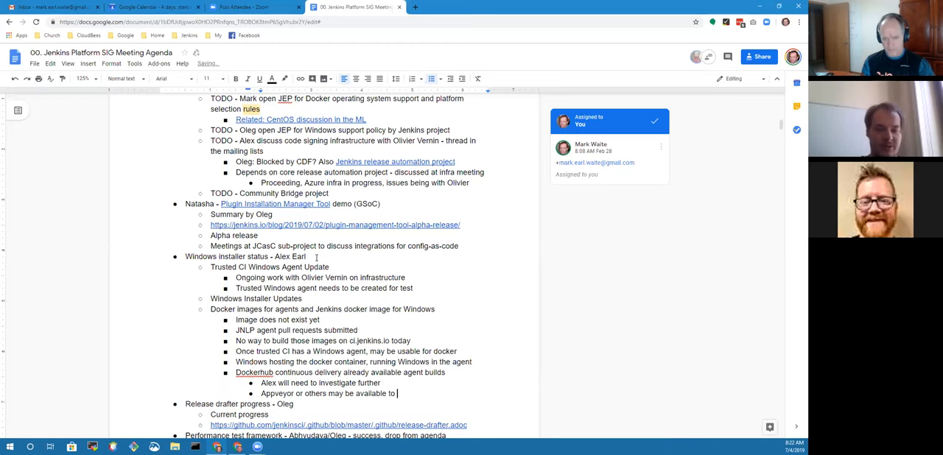
type("build Windows docker images")
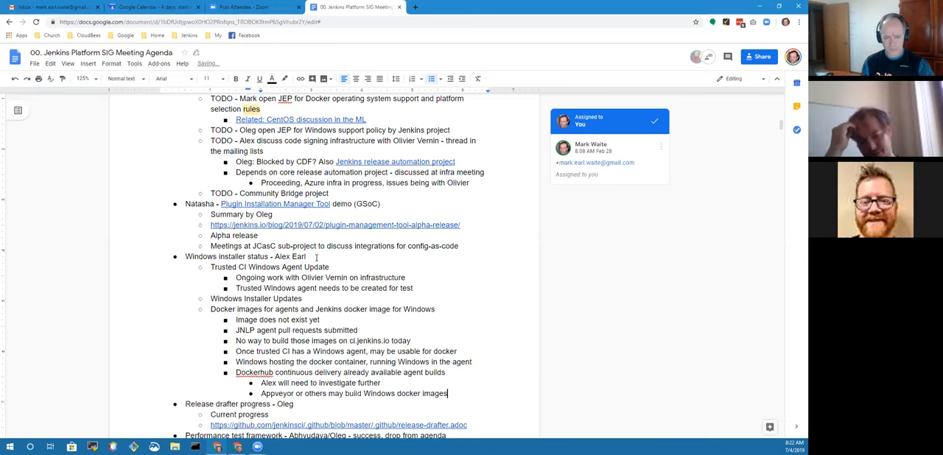
Add a sub-note about components already built there on Appveyor.
type("A")
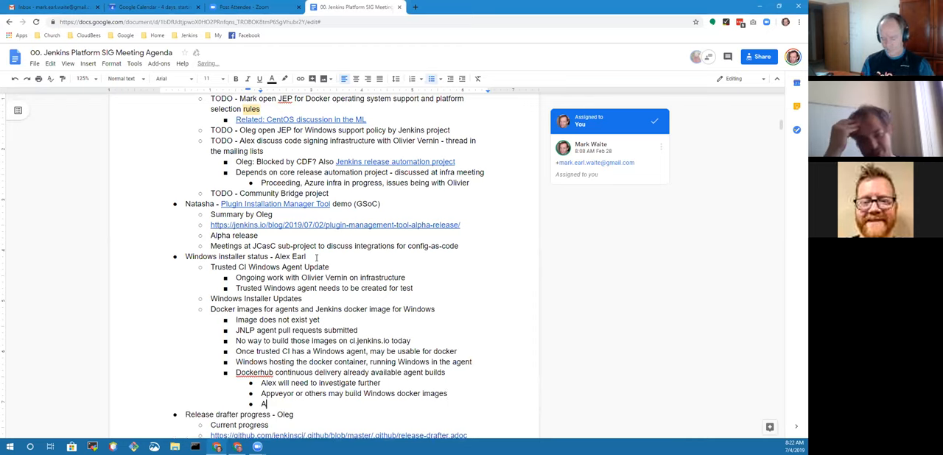
type("Already haev some co")
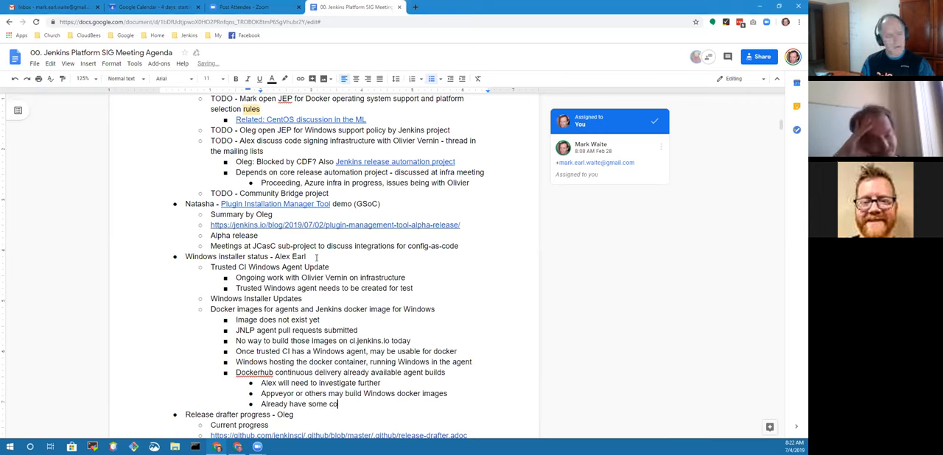
type("mponents")
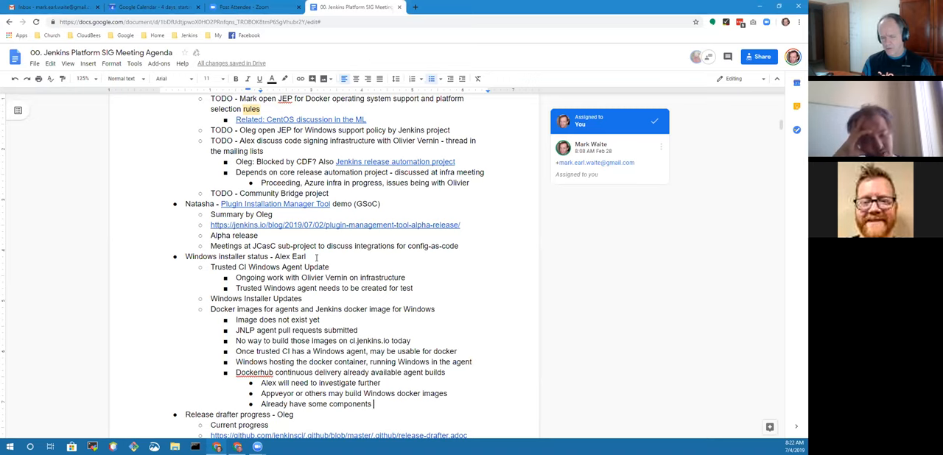
type("we")
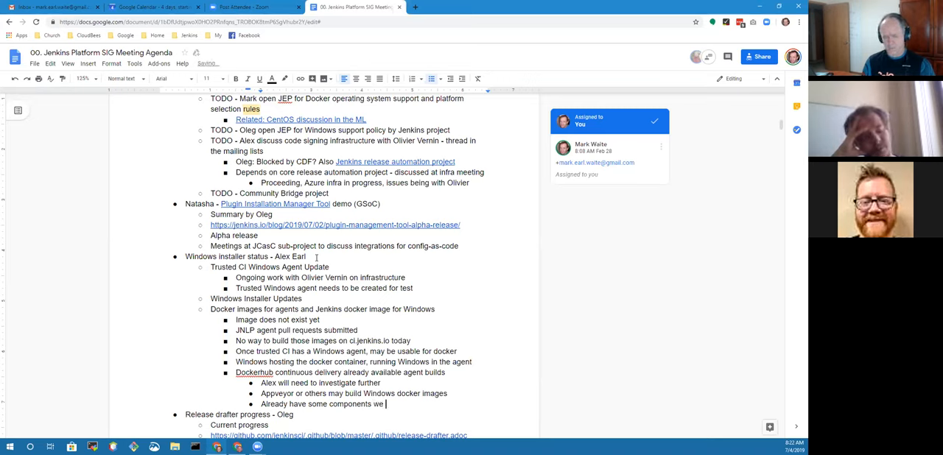
type("bu")
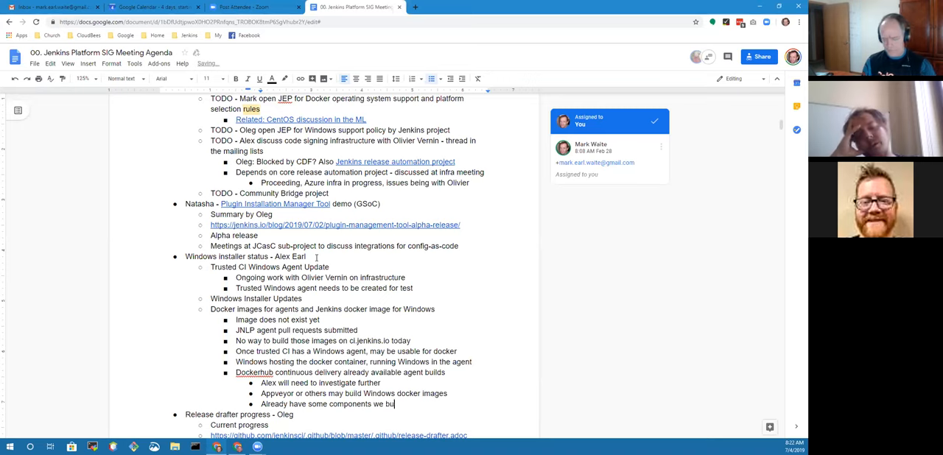
type("ild there")
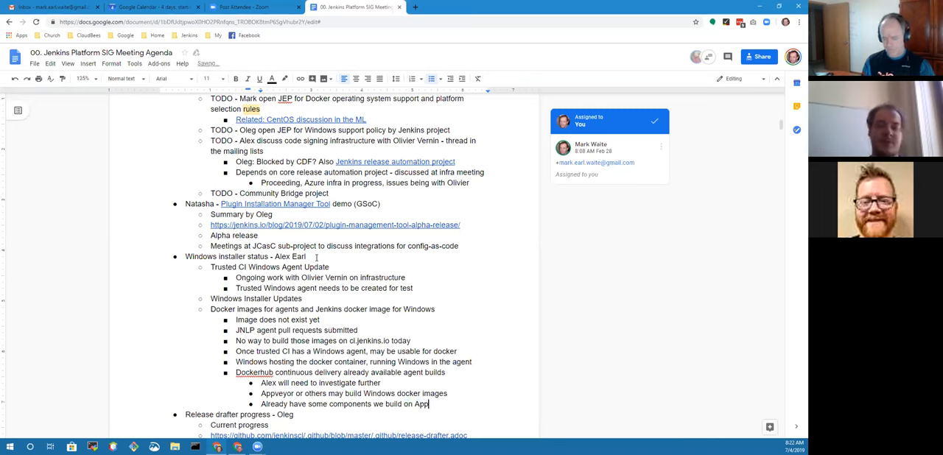
type("veyor")
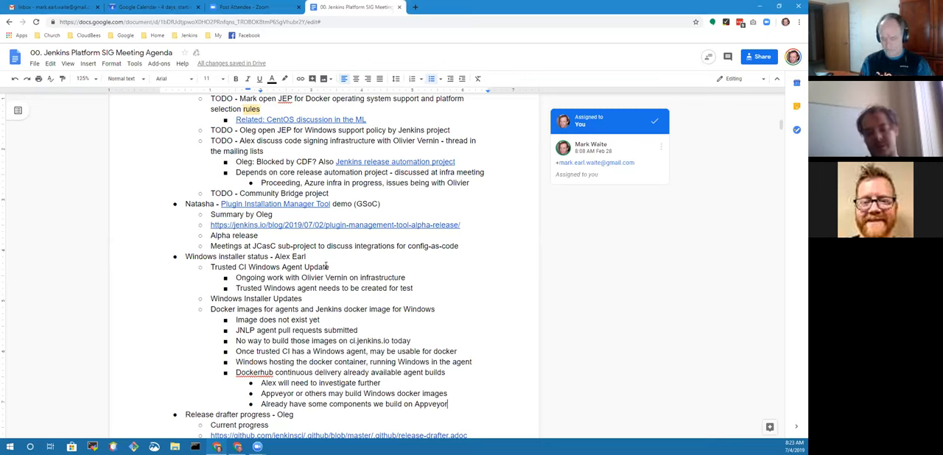
type("(w")
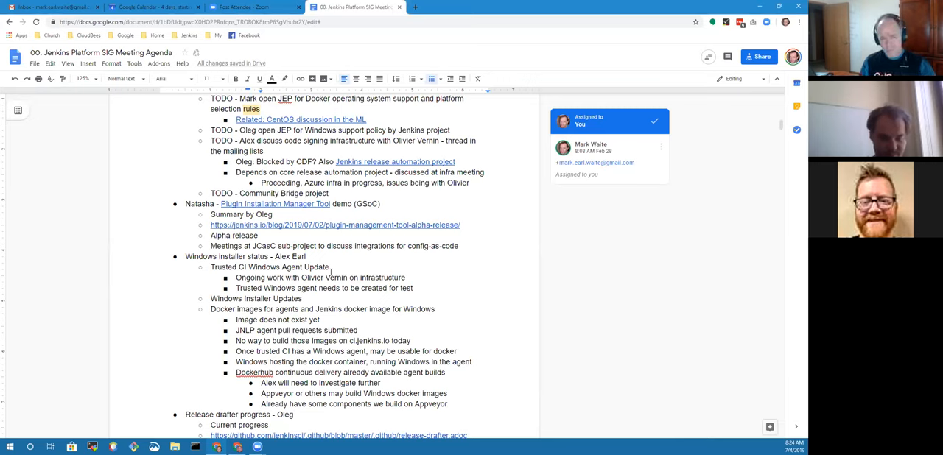
Scroll the agenda back up to the 2019.07.04 meeting heading.
scroll("down", 3)
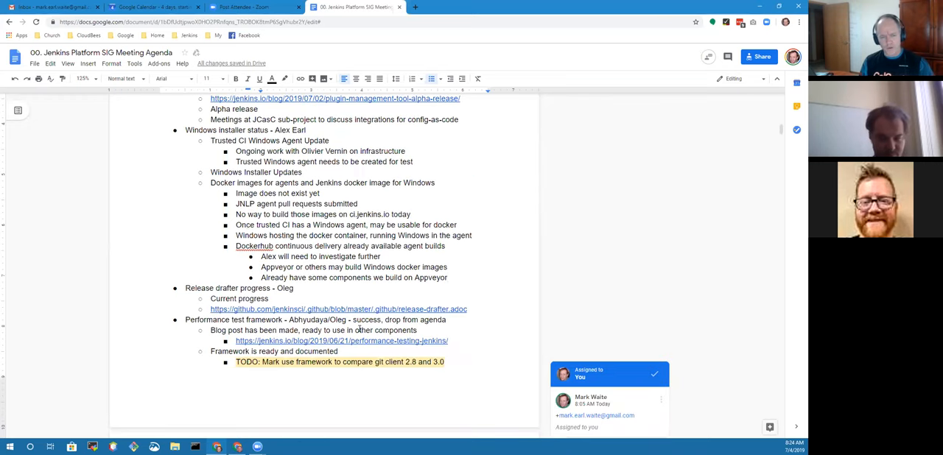
scroll("up", 3)
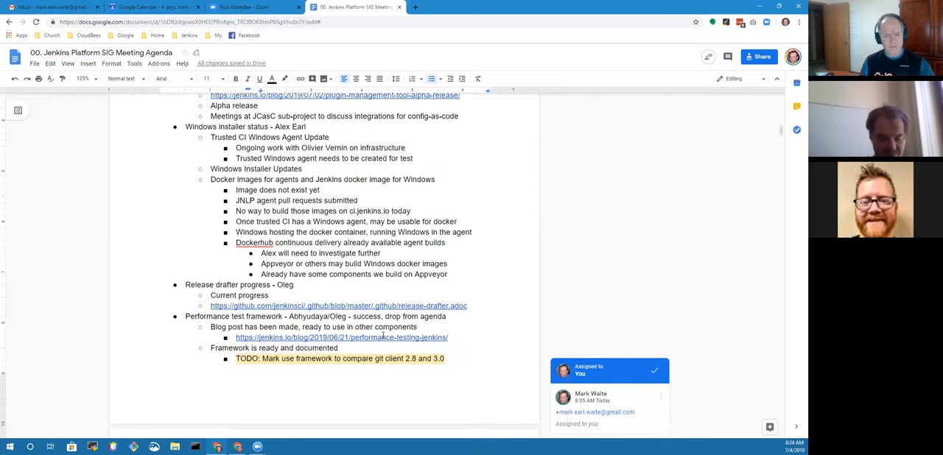
scroll("up", 3)
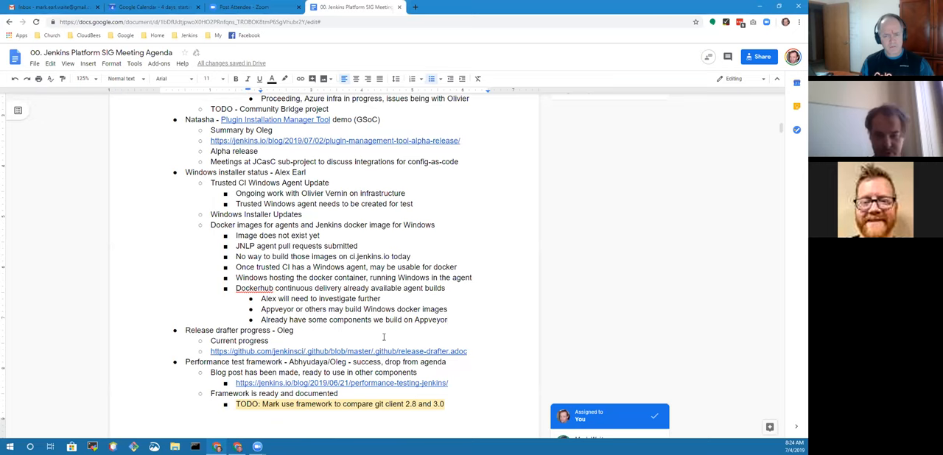
scroll("up", 3)
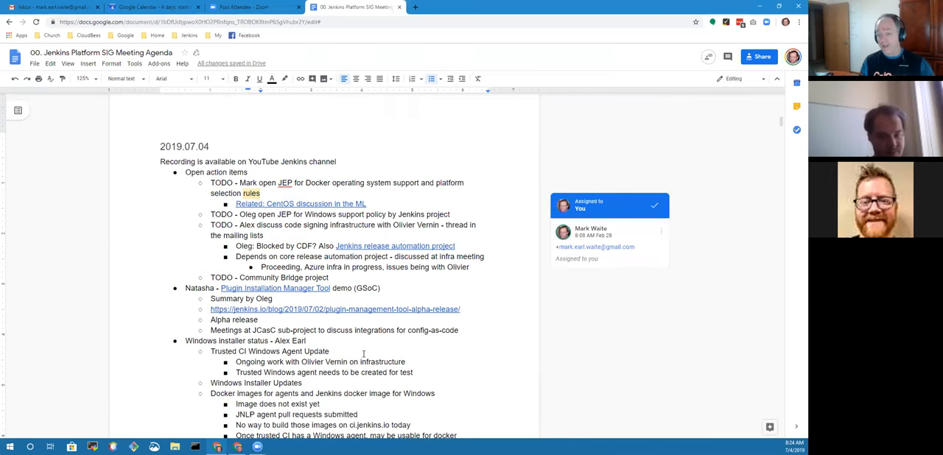